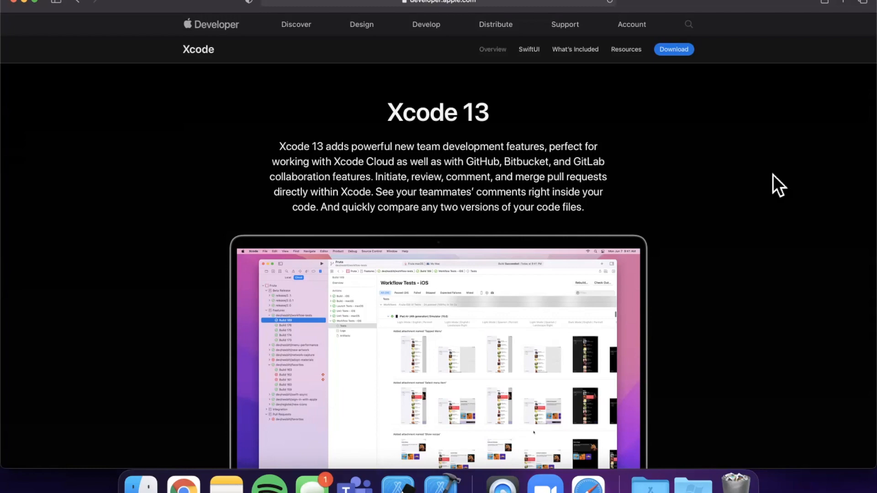
Step: Start a new Xcode project using the iOS App template
{"action": "scroll", "scroll_direction": "down", "scroll_amount": 3}
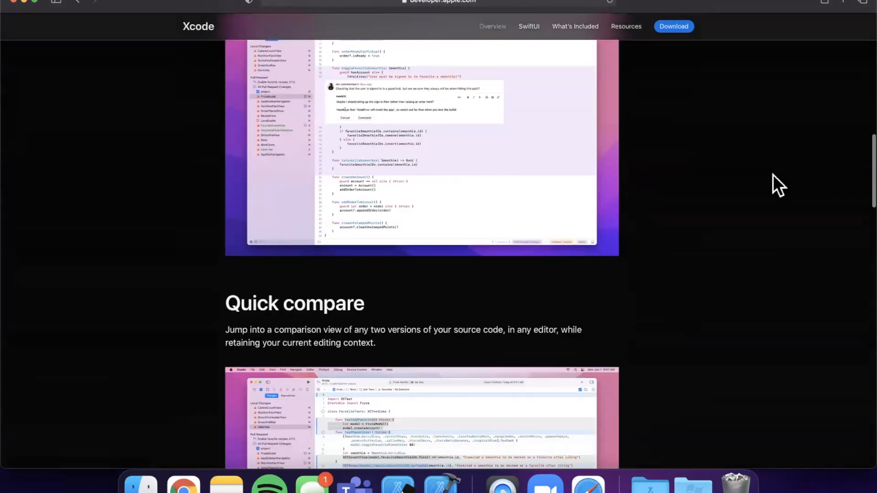
{"action": "scroll", "scroll_direction": "down", "scroll_amount": 3}
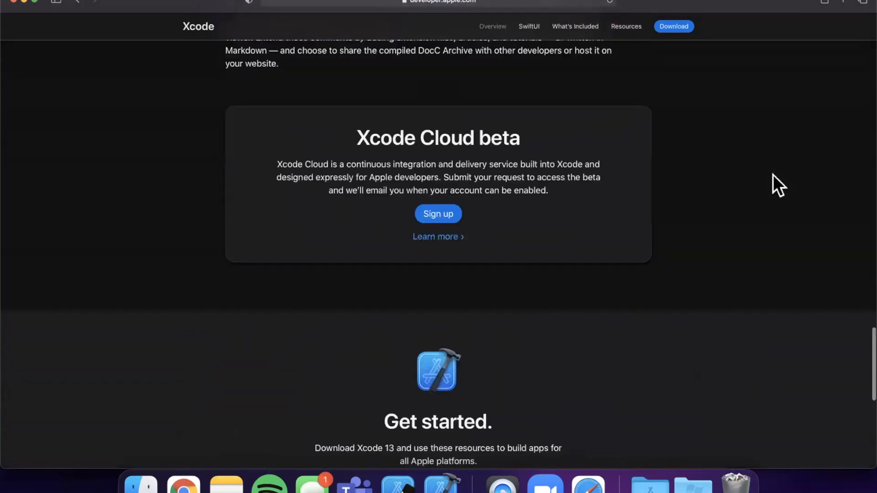
{"action": "scroll", "scroll_direction": "up", "scroll_amount": 3}
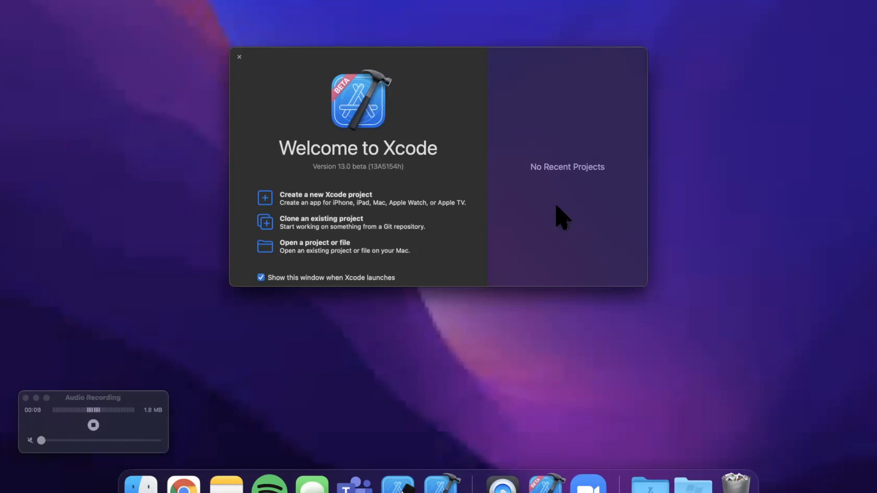
{"action": "mouse_move", "coordinate": [290, 187]}
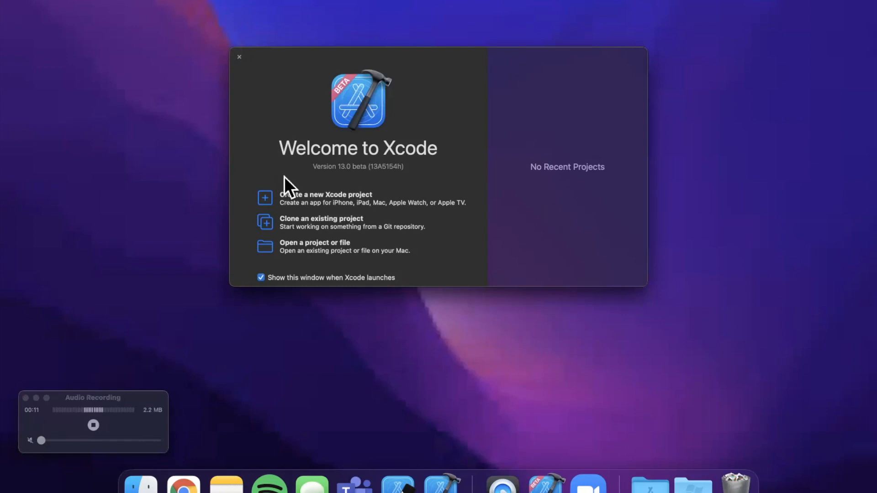
{"action": "left_click", "coordinate": [327, 195]}
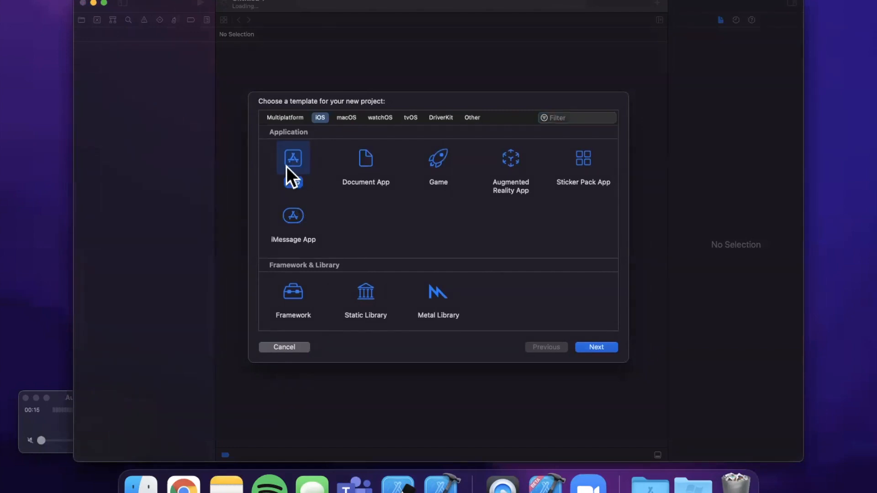
{"action": "left_click", "coordinate": [595, 347]}
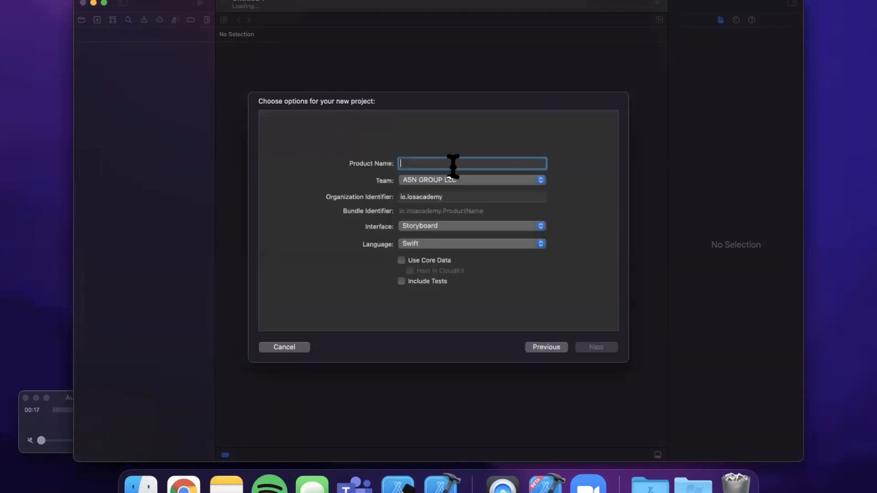
{"action": "mouse_move", "coordinate": [471, 164]}
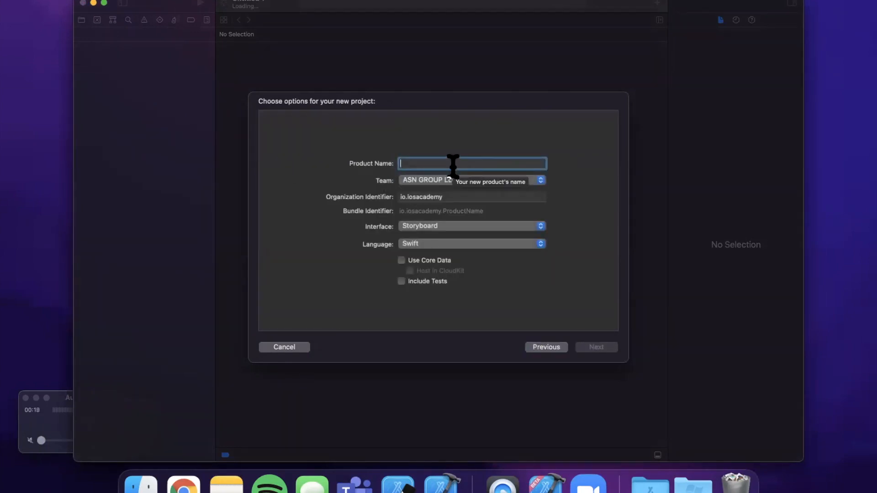
Step: Name the project WhatsNew and create it on the Desktop
{"action": "type", "text": "WhatsNew"}
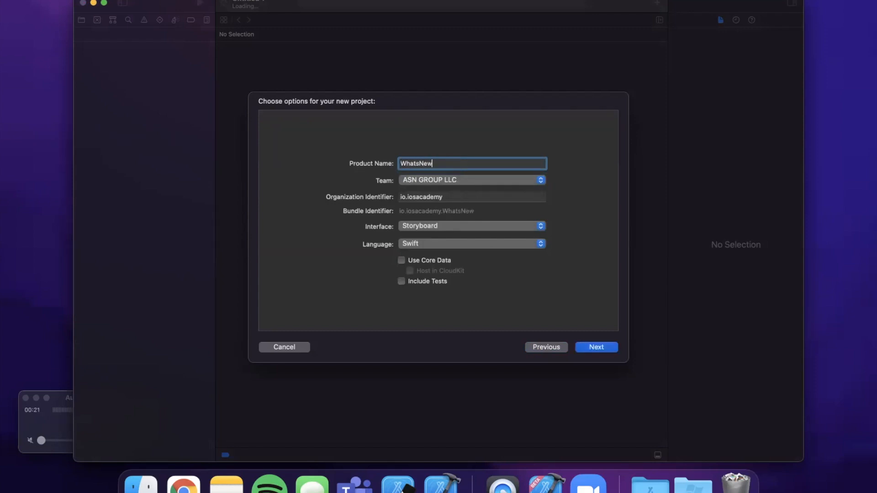
{"action": "mouse_move", "coordinate": [258, 190]}
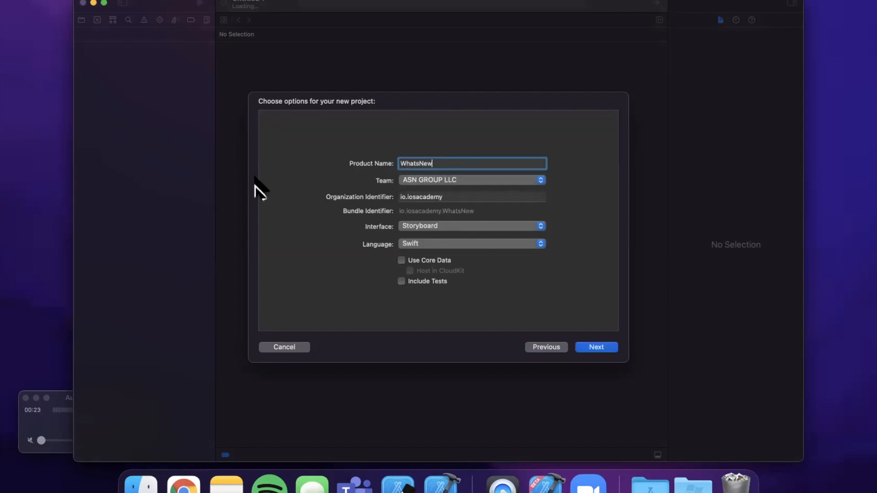
{"action": "left_click", "coordinate": [595, 347]}
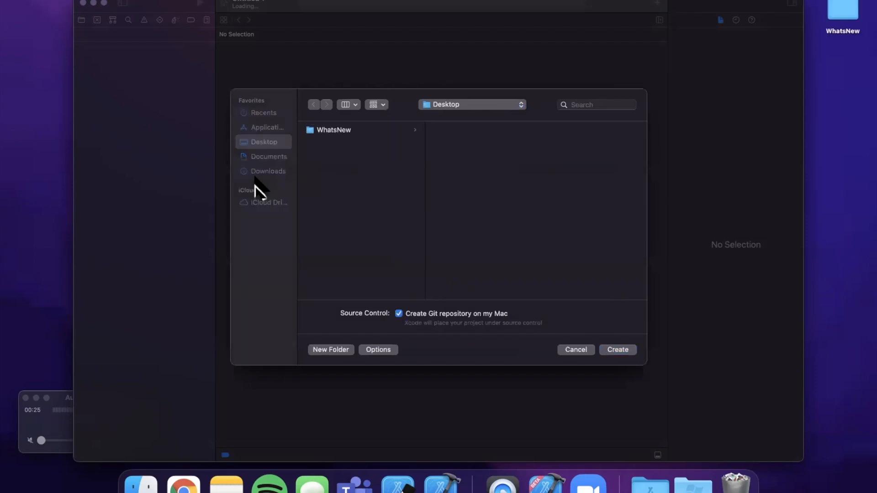
{"action": "left_click", "coordinate": [617, 350]}
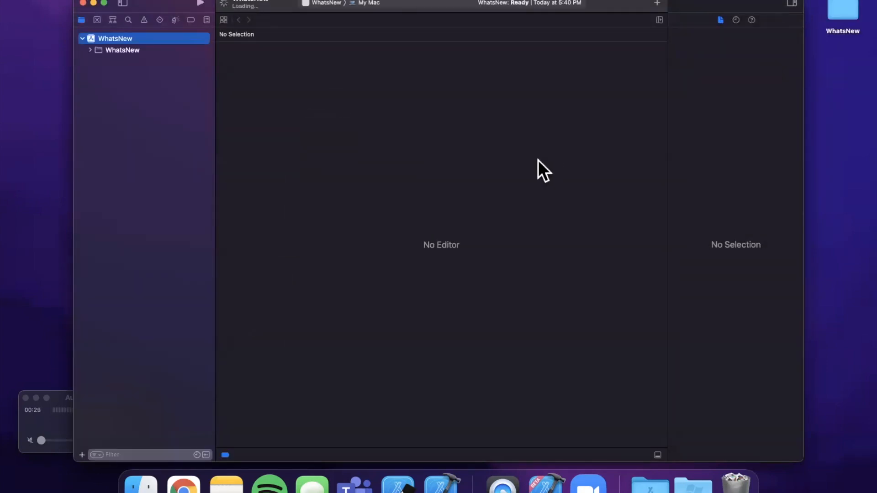
Step: Browse the project settings, AppDelegate and Assets, ending with AppDelegate open
{"action": "left_click", "coordinate": [115, 39]}
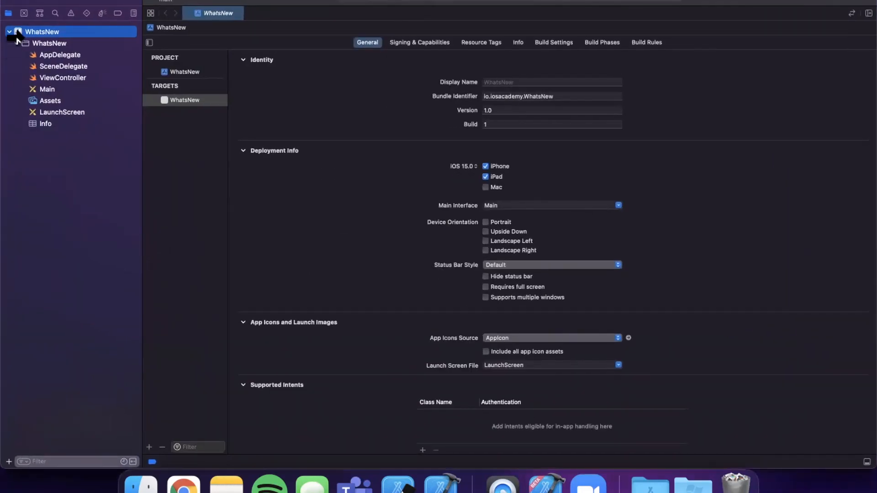
{"action": "left_click", "coordinate": [60, 54]}
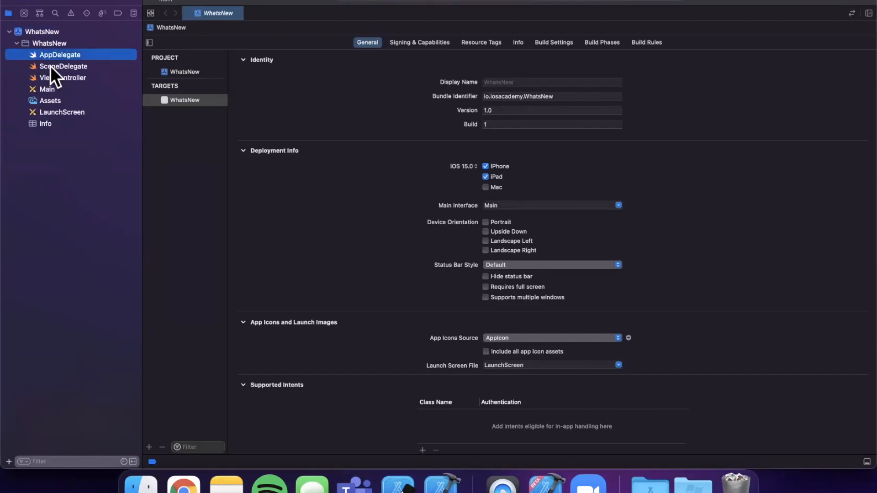
{"action": "left_click", "coordinate": [60, 54]}
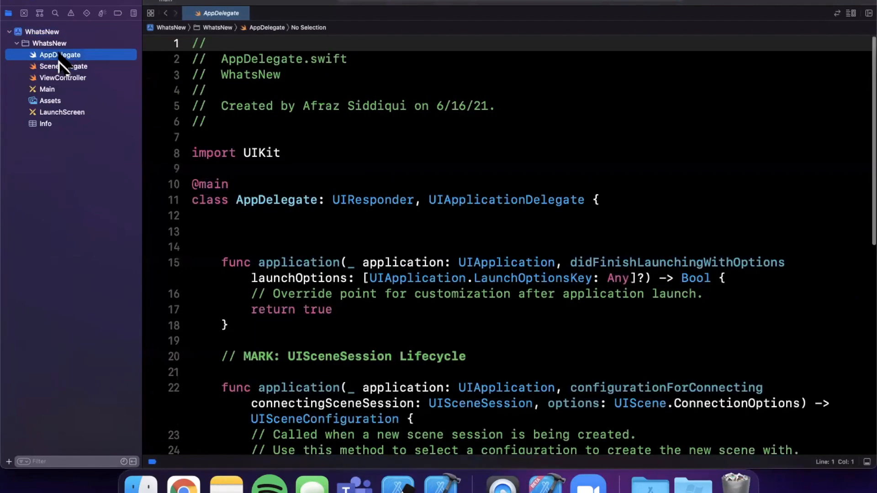
{"action": "mouse_move", "coordinate": [61, 77]}
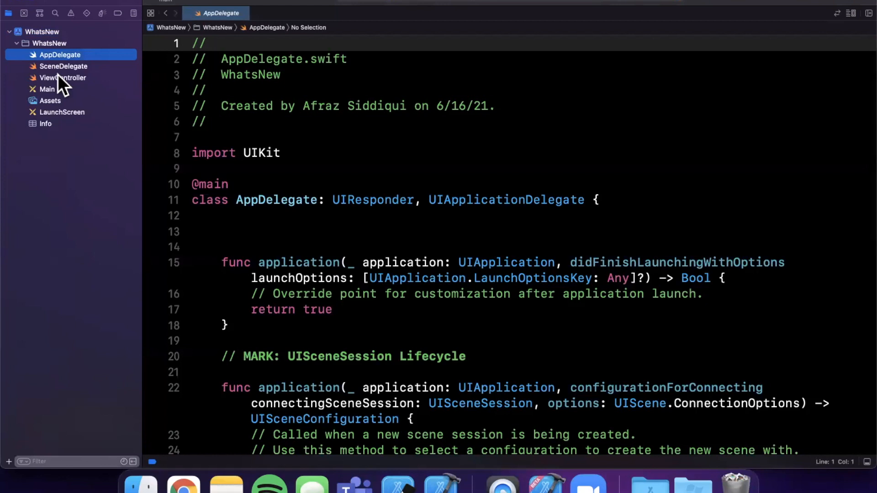
{"action": "mouse_move", "coordinate": [58, 118]}
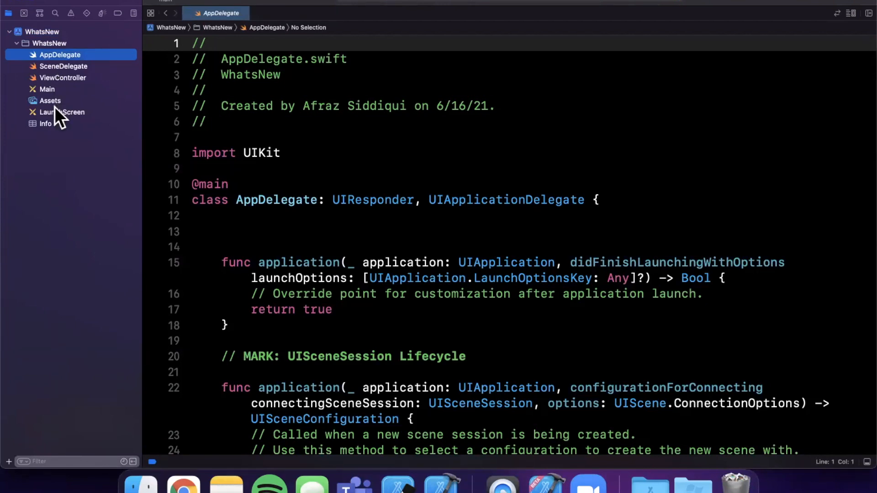
{"action": "mouse_move", "coordinate": [56, 132]}
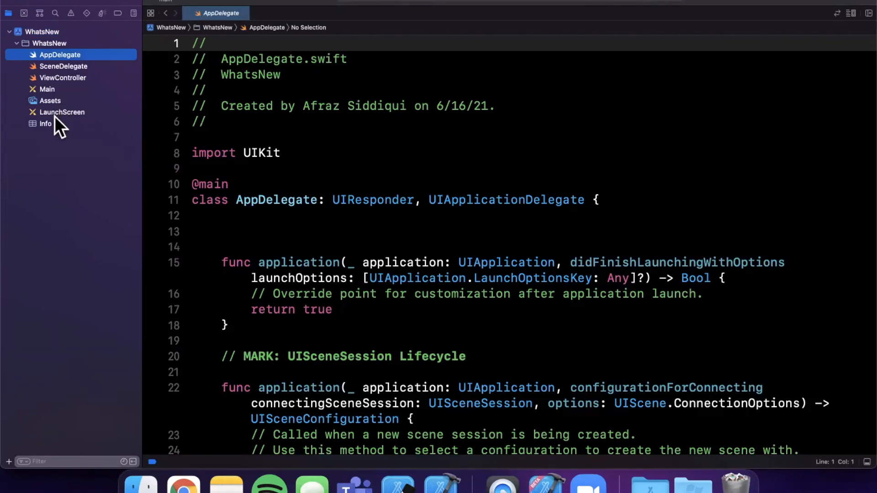
{"action": "left_click", "coordinate": [49, 101]}
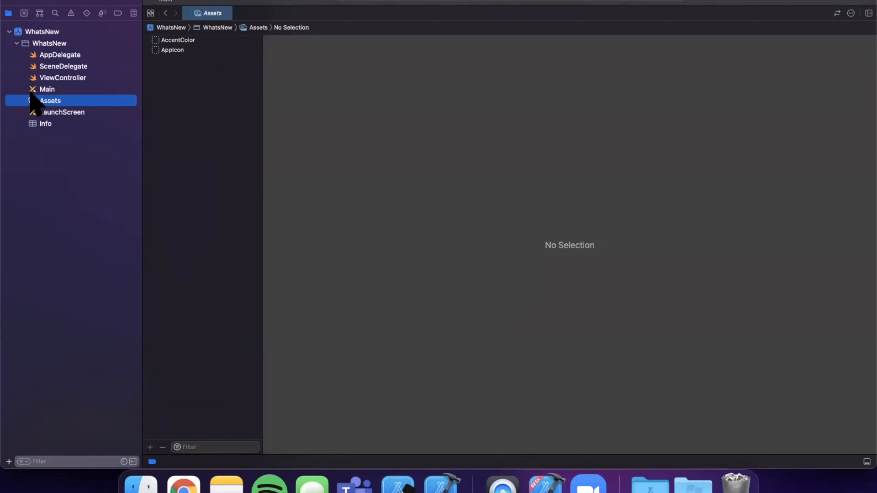
{"action": "mouse_move", "coordinate": [38, 105]}
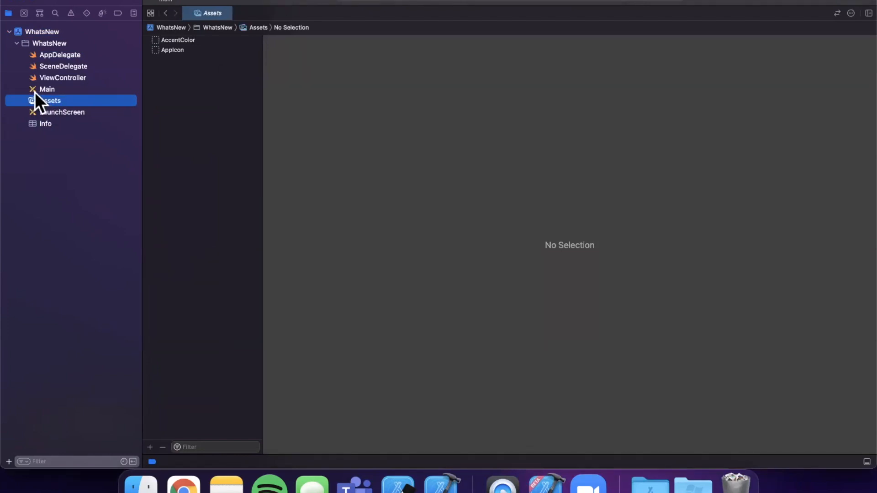
{"action": "mouse_move", "coordinate": [126, 97]}
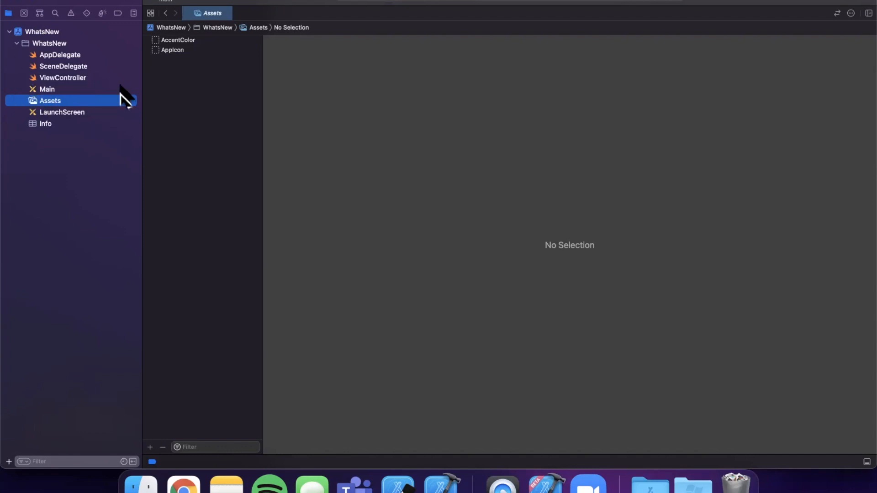
{"action": "mouse_move", "coordinate": [146, 106]}
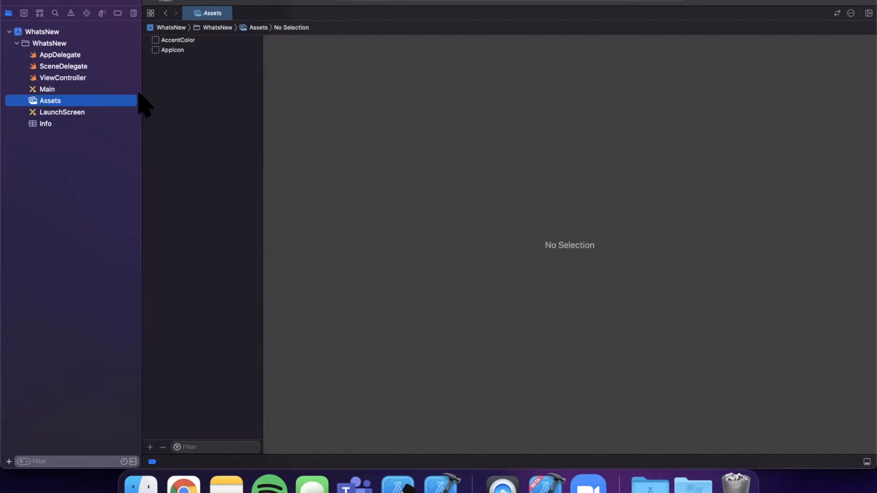
{"action": "left_click", "coordinate": [60, 55]}
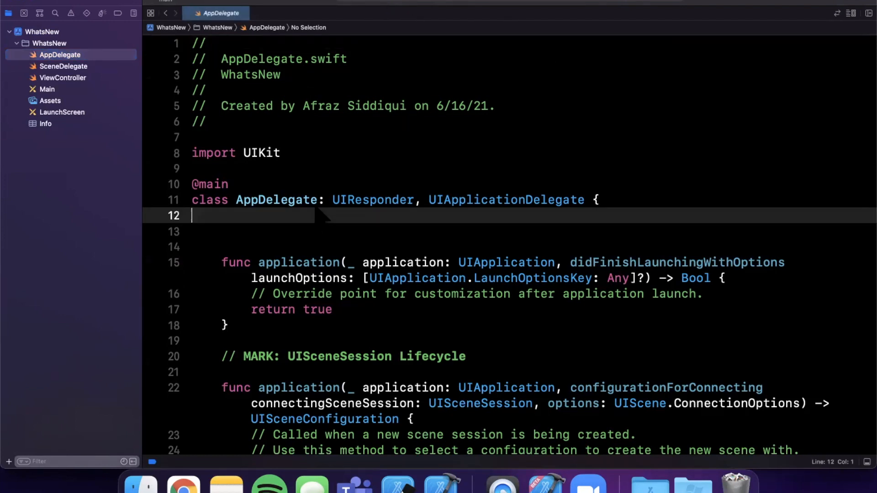
Step: Check the run destinations from AppDelegate, then show ViewController in the editor
{"action": "left_click", "coordinate": [252, 215]}
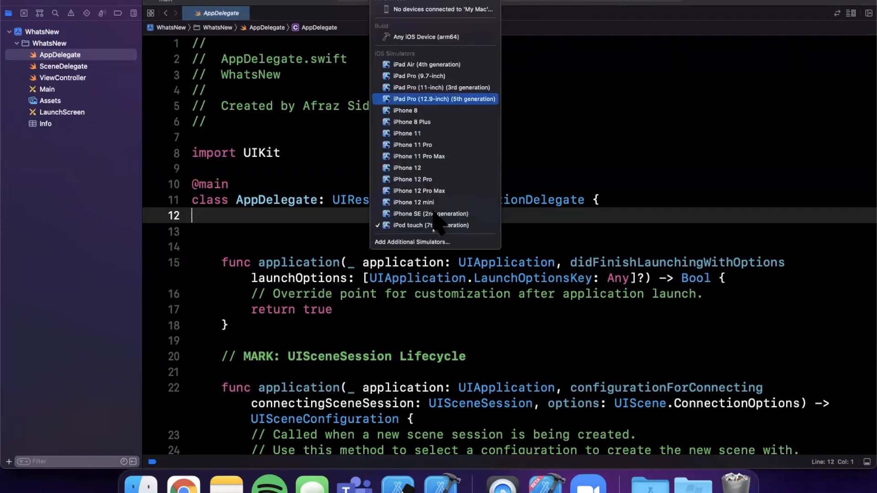
{"action": "mouse_move", "coordinate": [441, 225]}
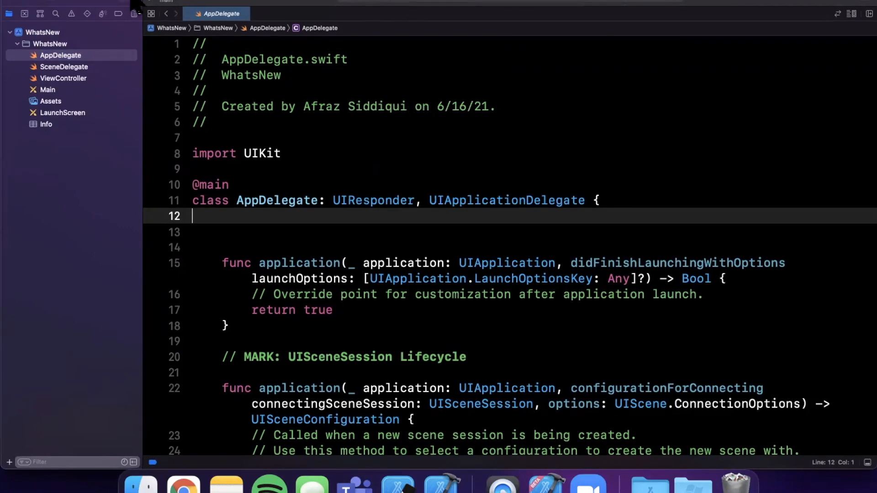
{"action": "mouse_move", "coordinate": [158, 18]}
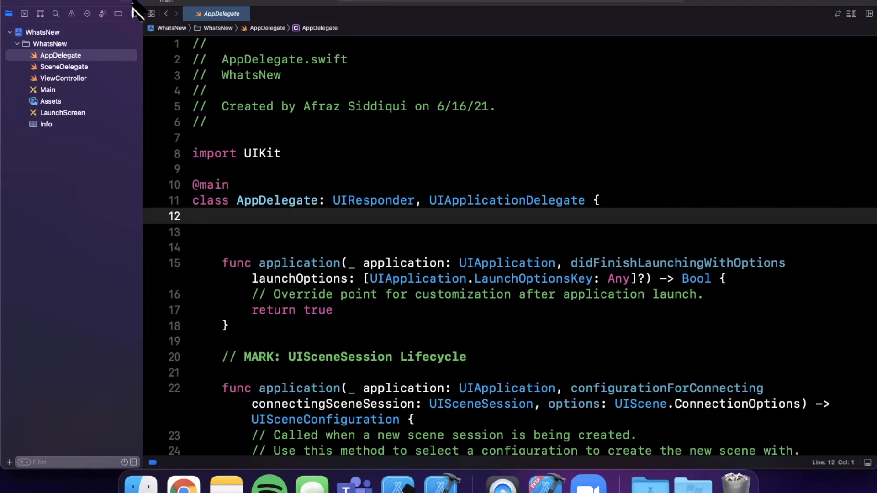
{"action": "mouse_move", "coordinate": [137, 12]}
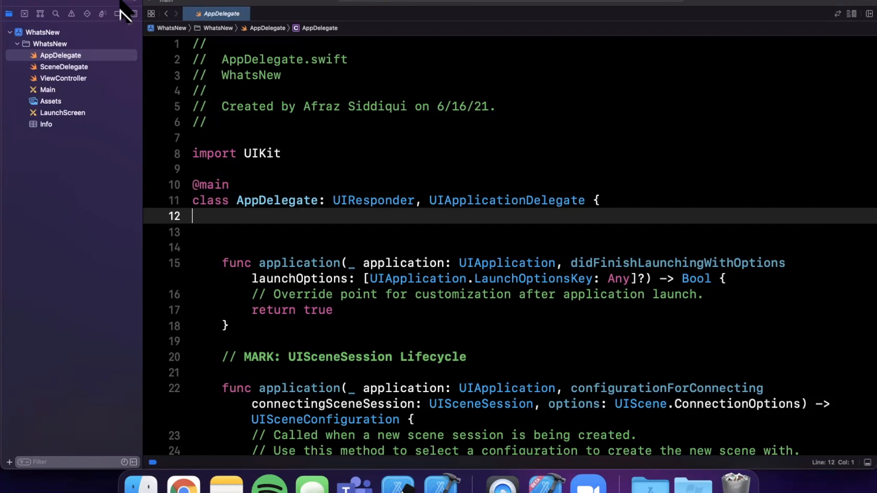
{"action": "mouse_move", "coordinate": [772, 8]}
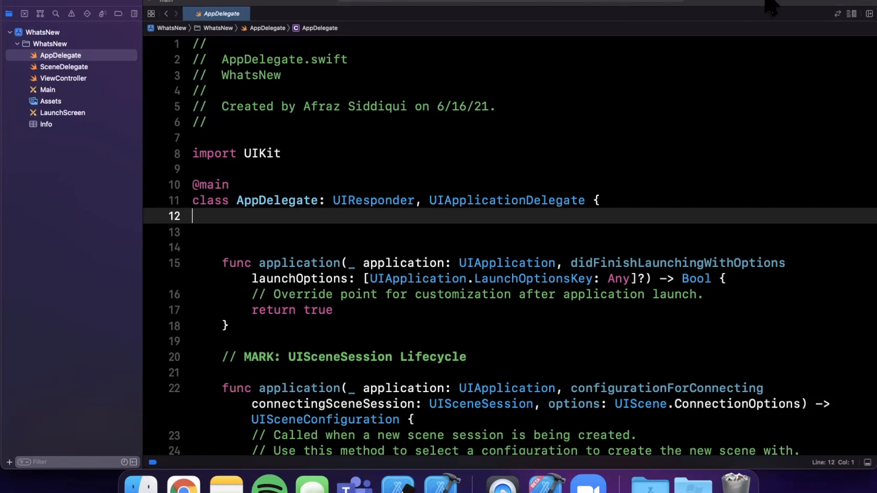
{"action": "mouse_move", "coordinate": [322, 5]}
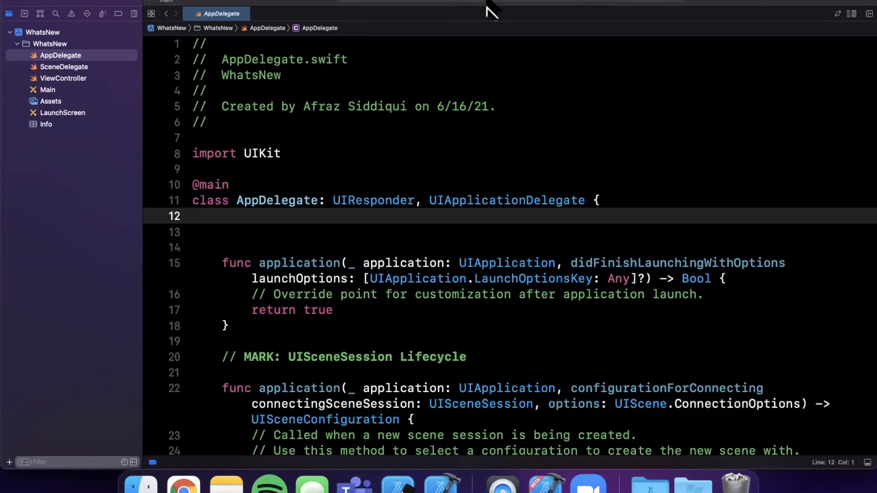
{"action": "mouse_move", "coordinate": [706, 14]}
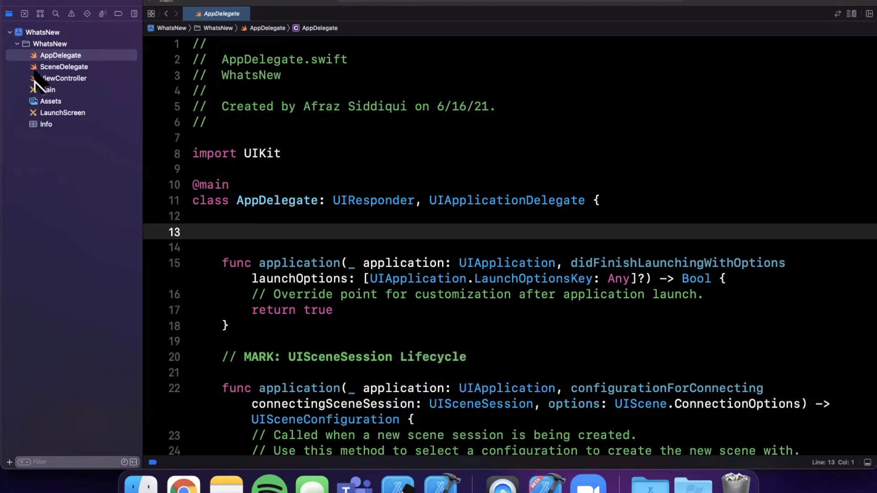
{"action": "left_click", "coordinate": [63, 78]}
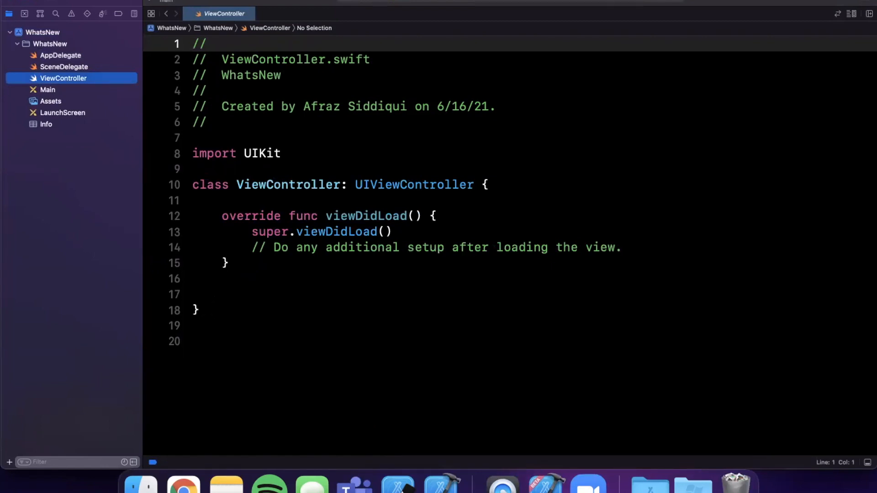
Step: Write func sort(things: [String]) with a for thing in things loop
{"action": "left_click", "coordinate": [240, 295]}
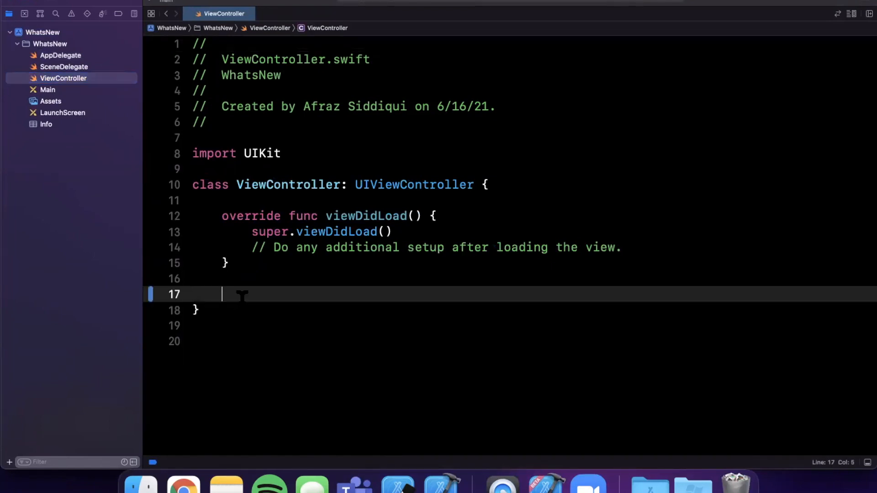
{"action": "type", "text": "func"}
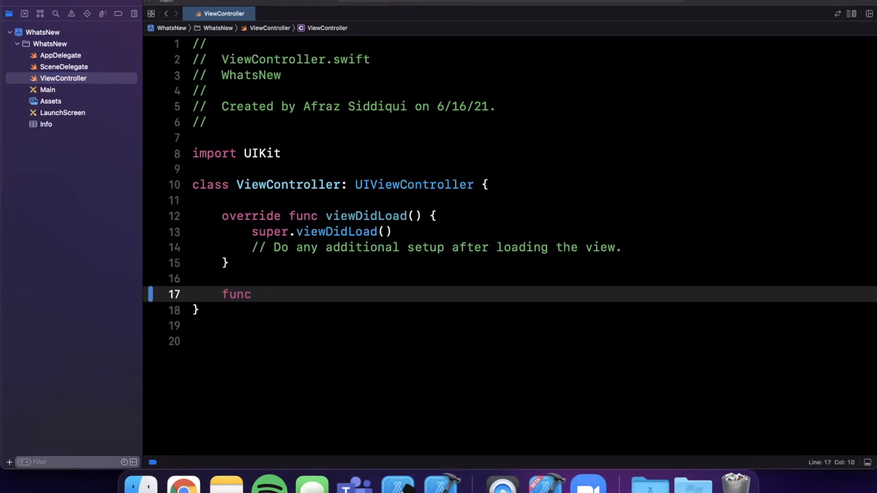
{"action": "type", "text": "sort(things)"}
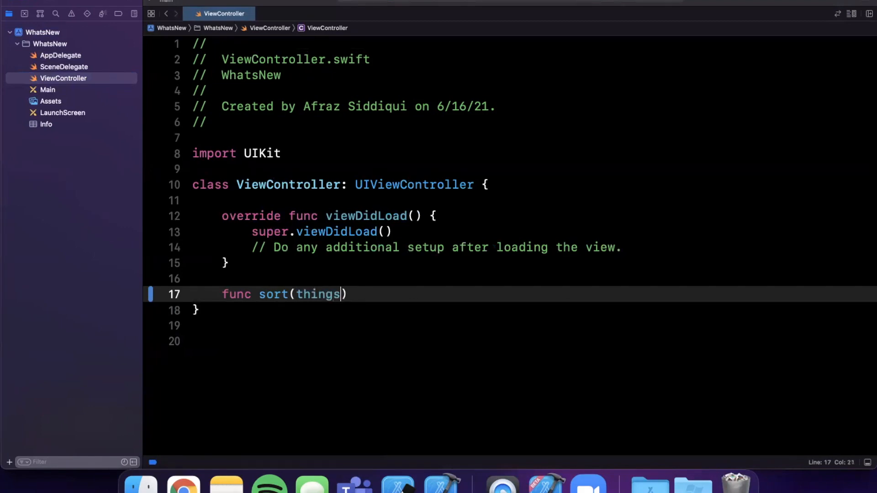
{"action": "type", "text": ": [String"}
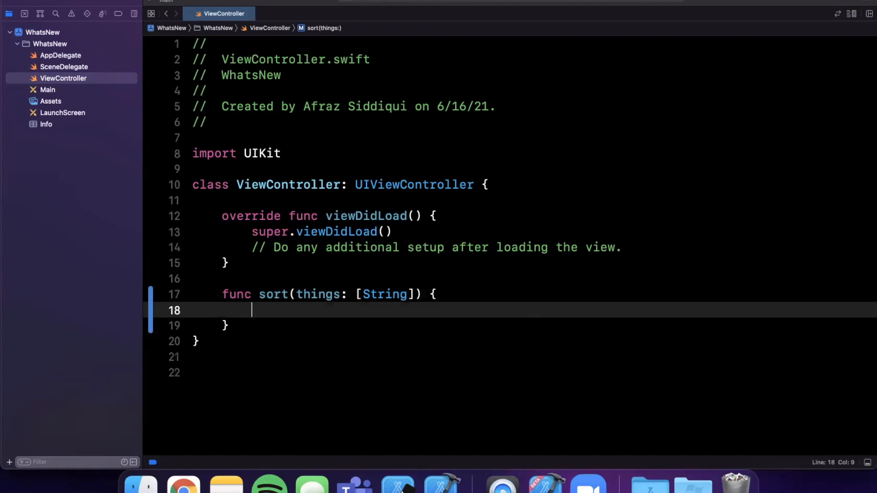
{"action": "type", "text": "for thing"}
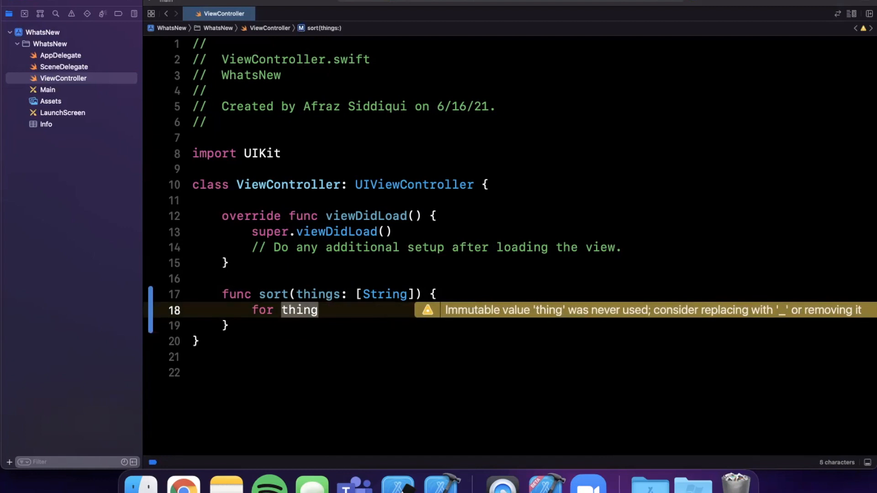
{"action": "double_click", "coordinate": [318, 294]}
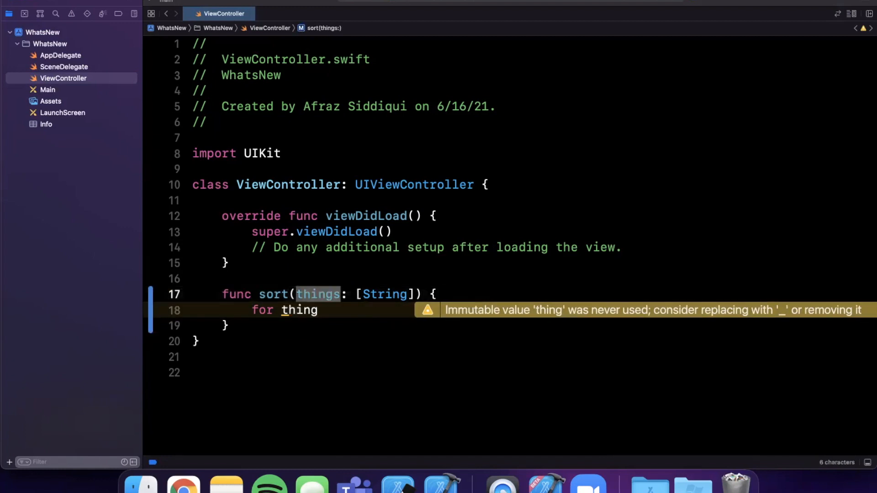
{"action": "type", "text": "gee"}
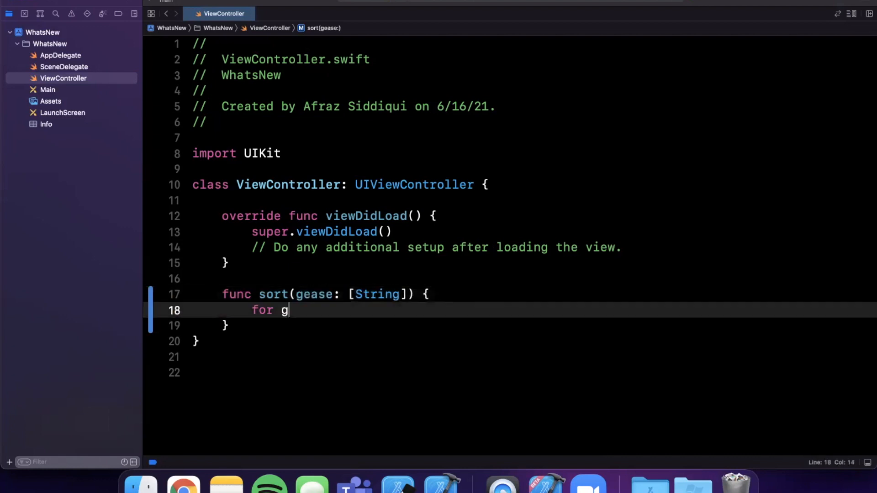
{"action": "key", "text": "Backspace"}
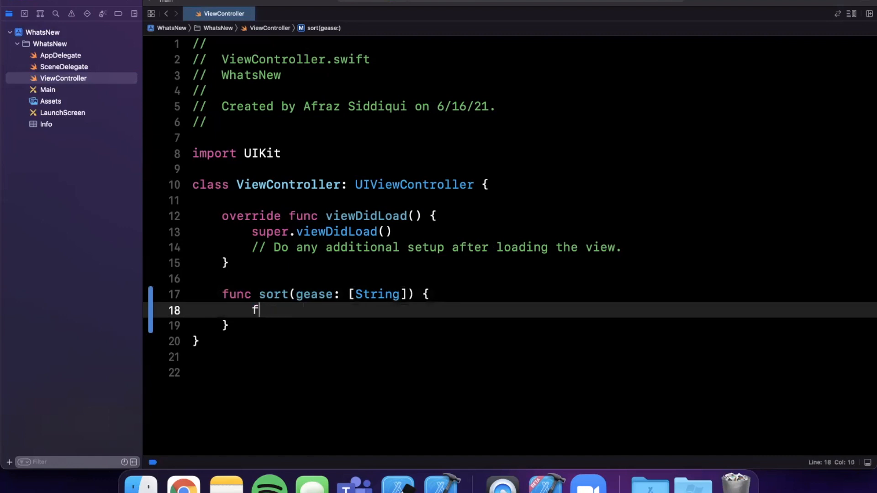
{"action": "type", "text": "or go"}
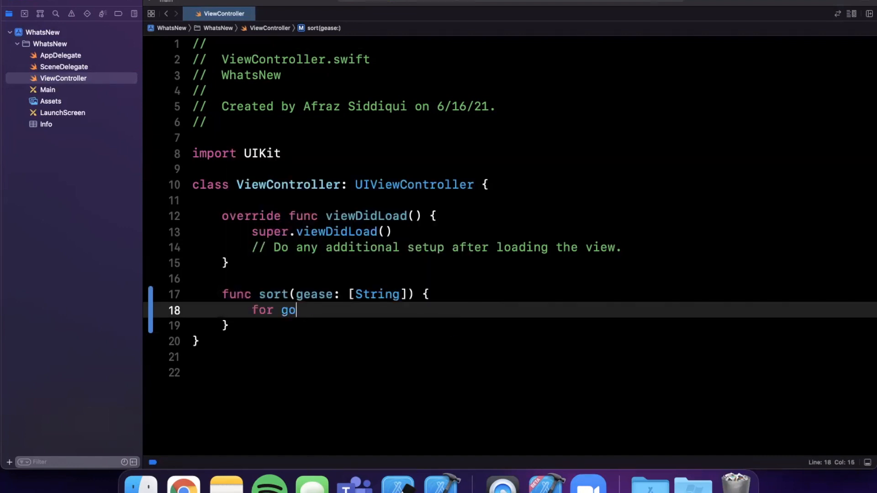
{"action": "key", "text": "backspace"}
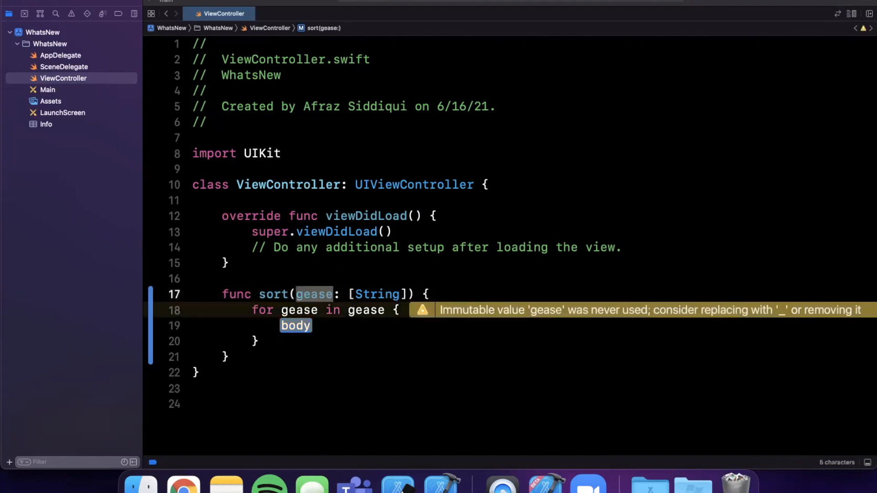
{"action": "type", "text": "geees"}
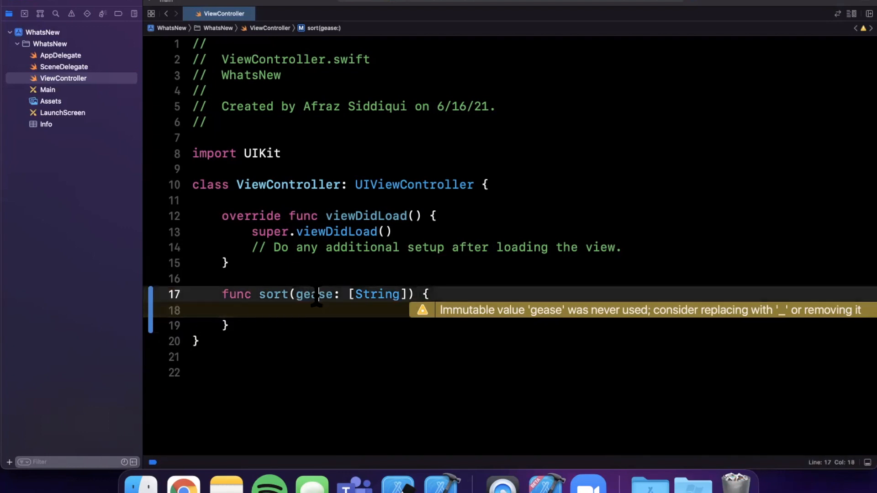
{"action": "type", "text": "things"}
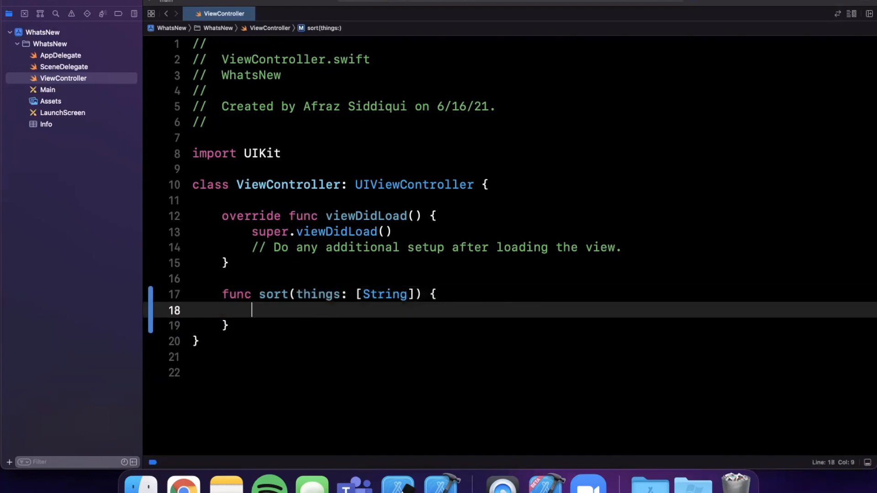
{"action": "type", "text": "for thing in things {"}
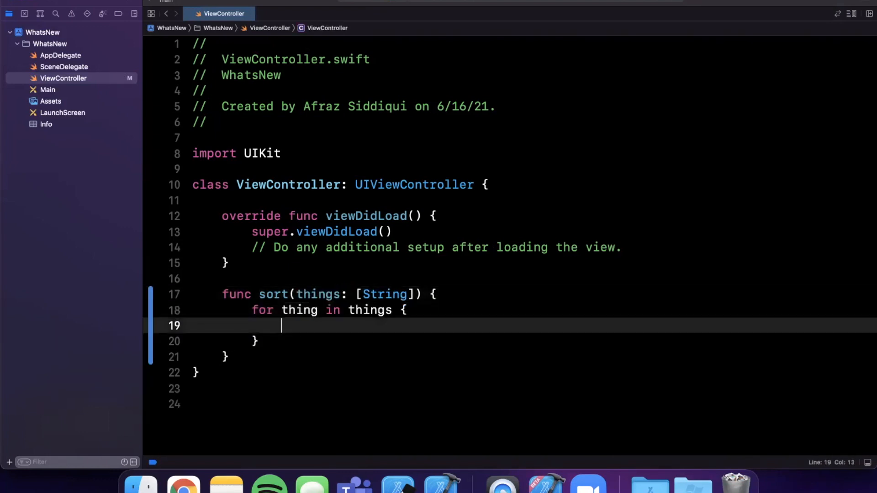
{"action": "mouse_move", "coordinate": [300, 309]}
{"action": "type", "text": ", "}
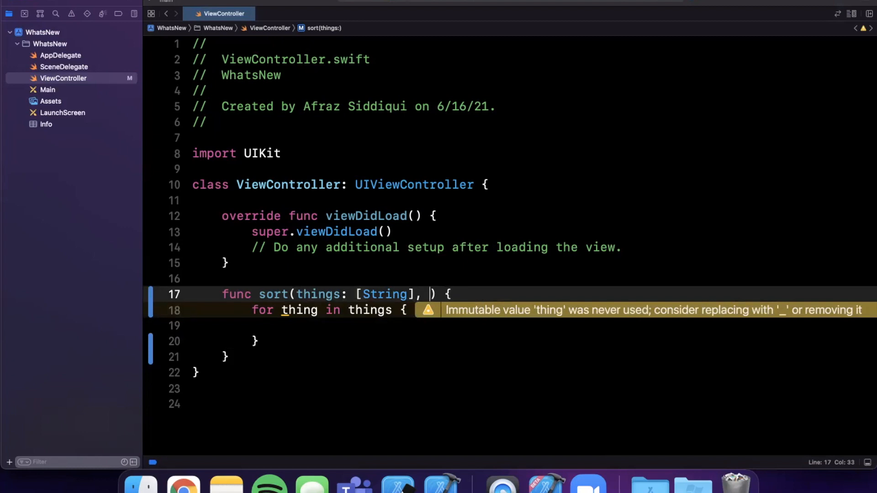
Step: Add a data: Data? parameter and a guard let data = data else { return } check
{"action": "type", "text": "data: Data?"}
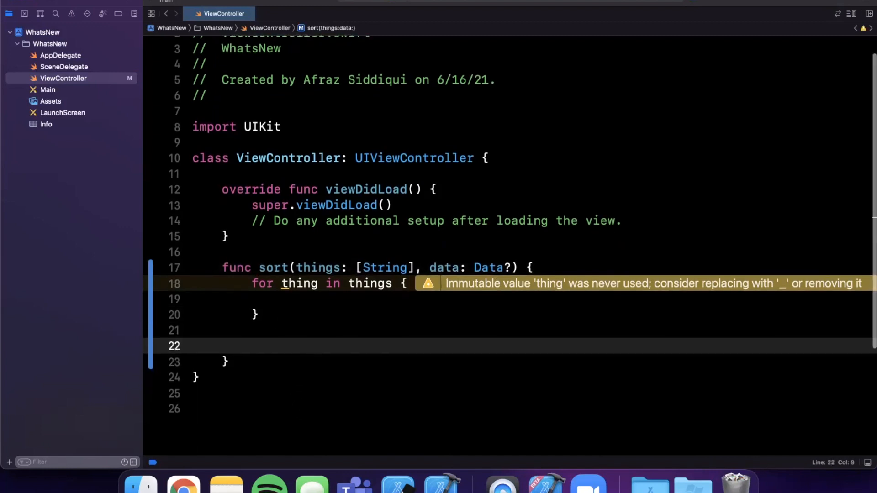
{"action": "scroll", "scroll_direction": "up", "scroll_amount": 3}
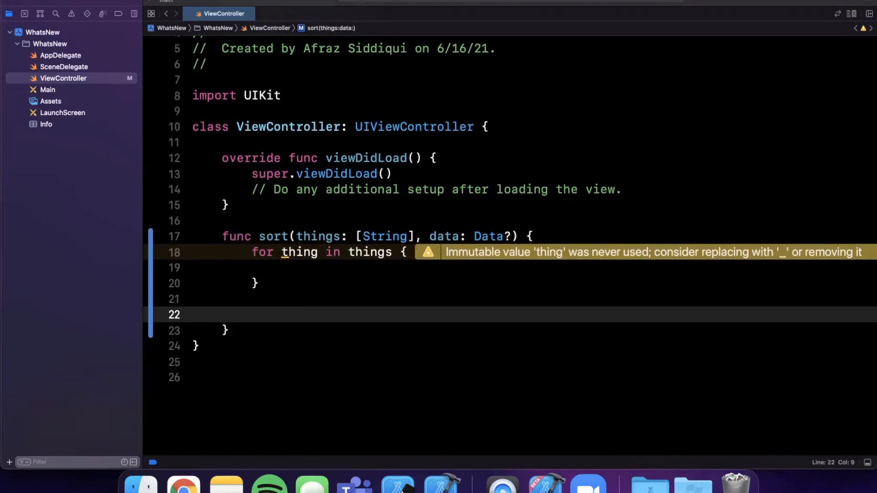
{"action": "type", "text": "guard let data"}
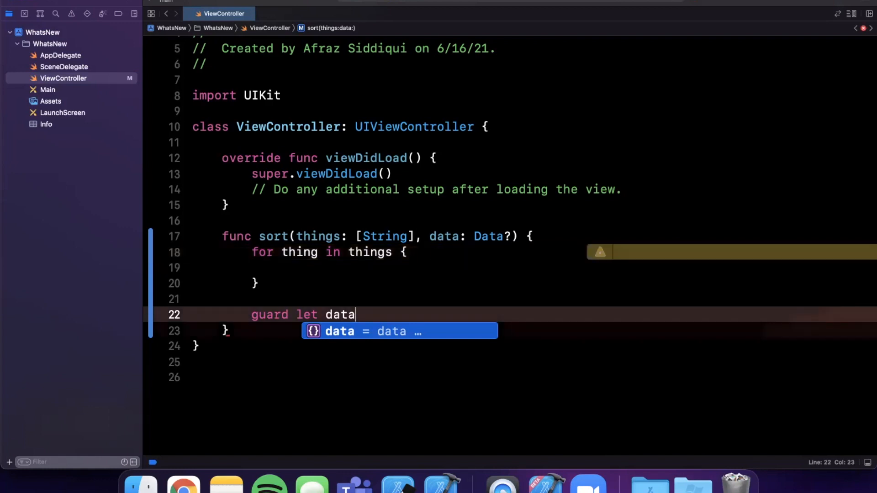
{"action": "key", "text": "Return"}
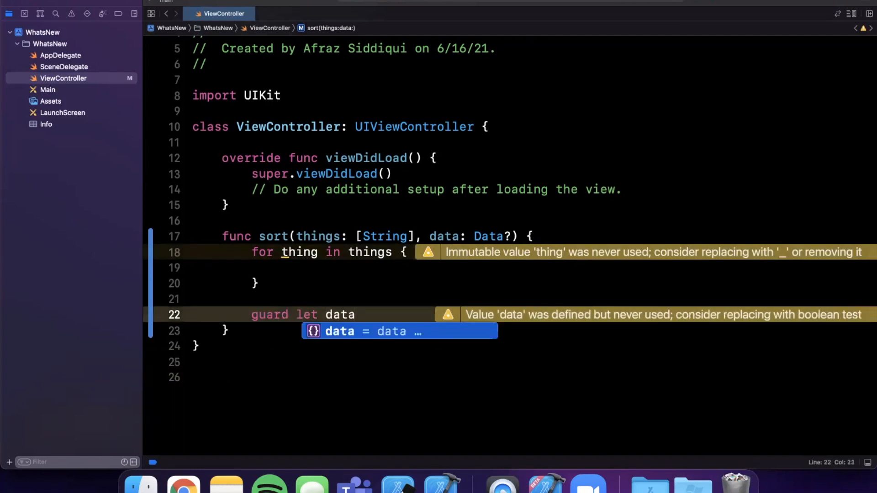
{"action": "key", "text": "Return"}
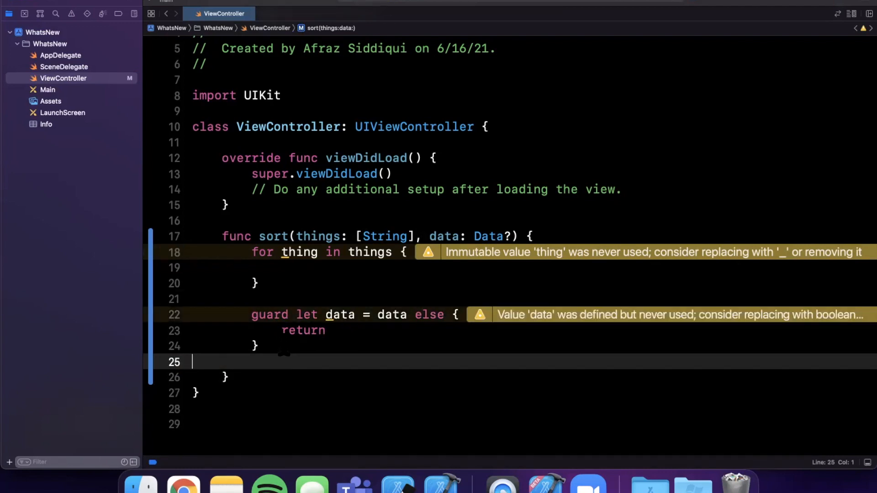
{"action": "scroll", "scroll_direction": "up", "scroll_amount": 3}
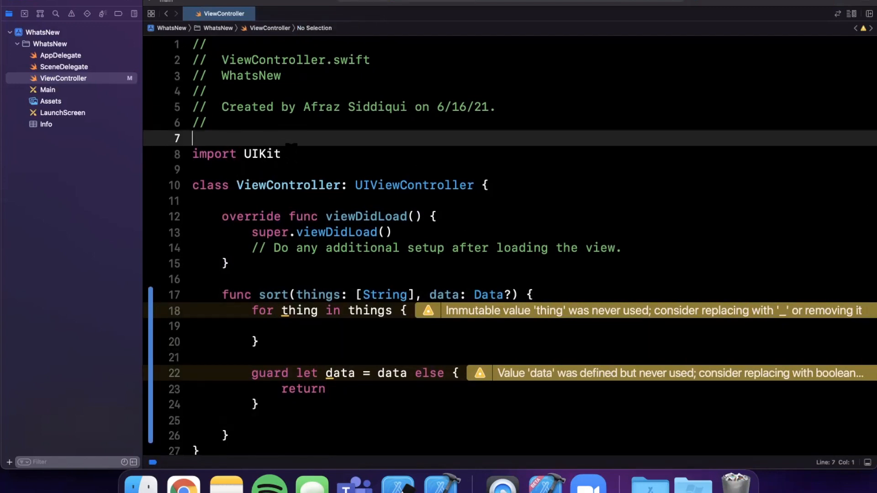
Step: Remove viewDidLoad's setup comment, briefly drafting and erasing a player variable
{"action": "double_click", "coordinate": [214, 154]}
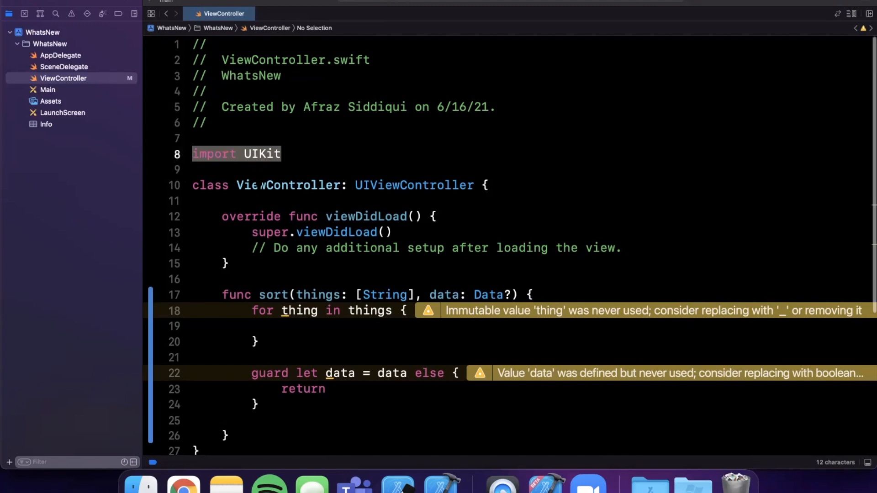
{"action": "scroll", "scroll_direction": "down", "scroll_amount": 3}
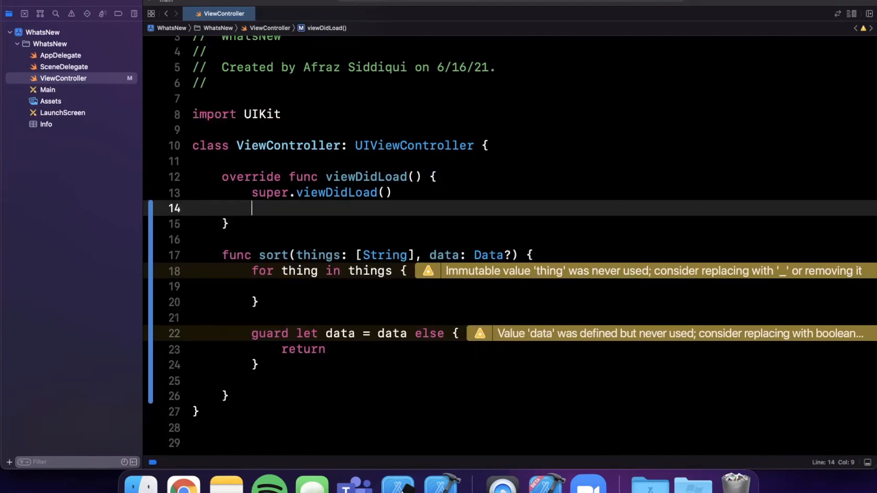
{"action": "type", "text": "let play"}
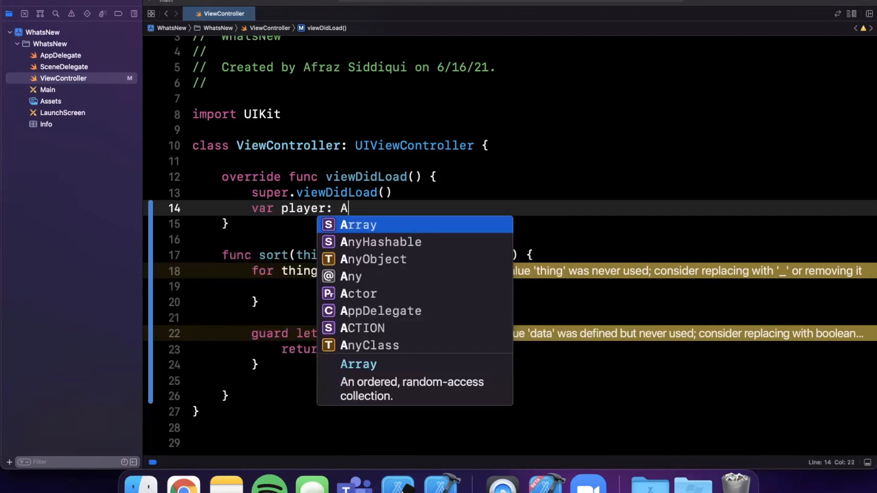
{"action": "type", "text": "vplay"}
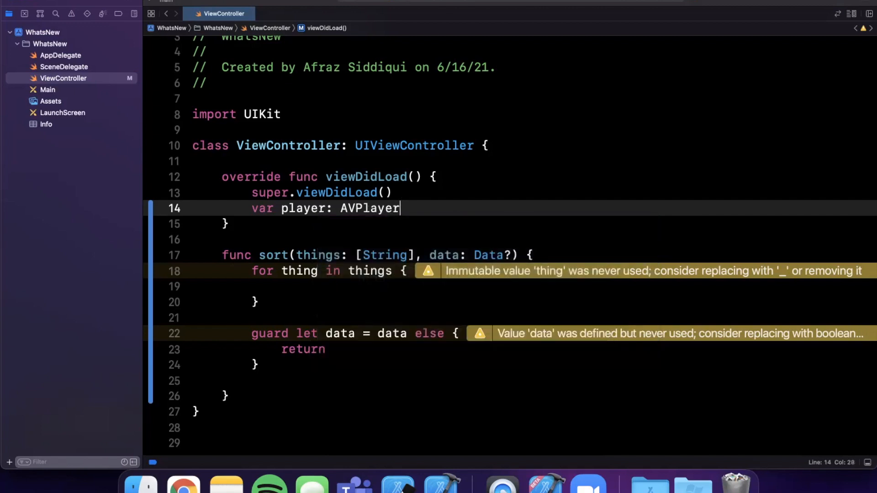
{"action": "key", "text": "Return"}
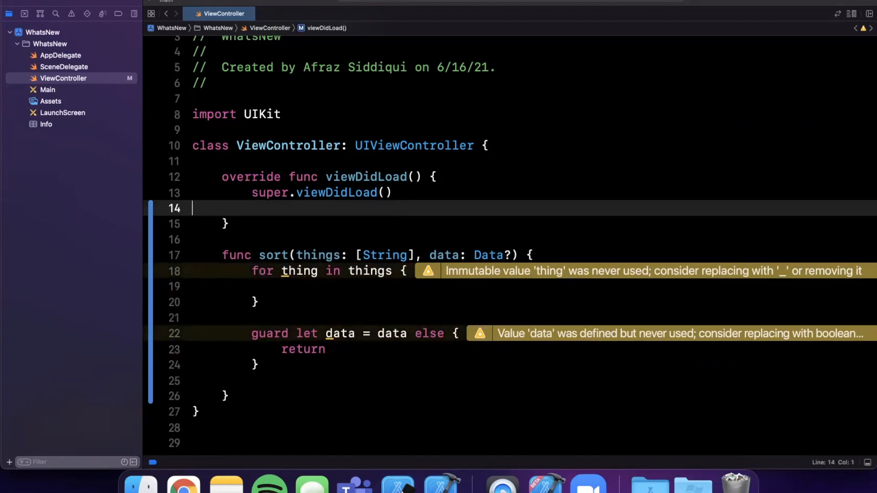
{"action": "mouse_move", "coordinate": [83, 50]}
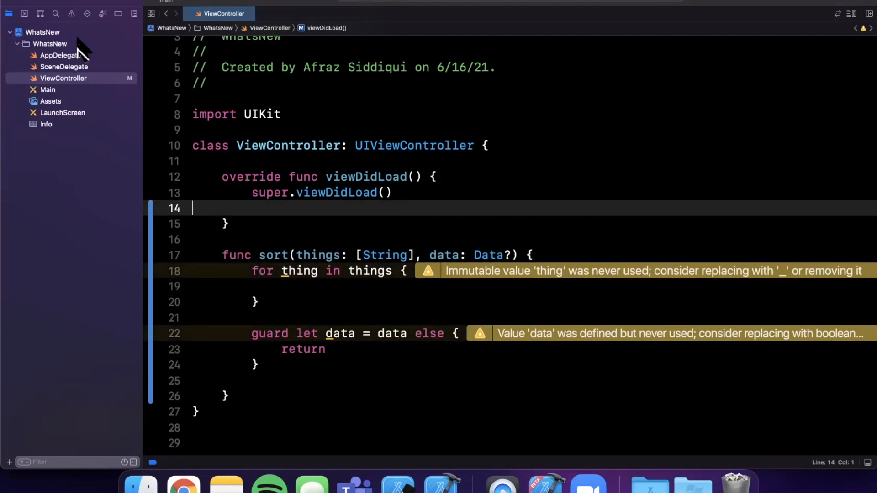
Step: Add a new Swift file named Test to the project
{"action": "left_click", "coordinate": [49, 44]}
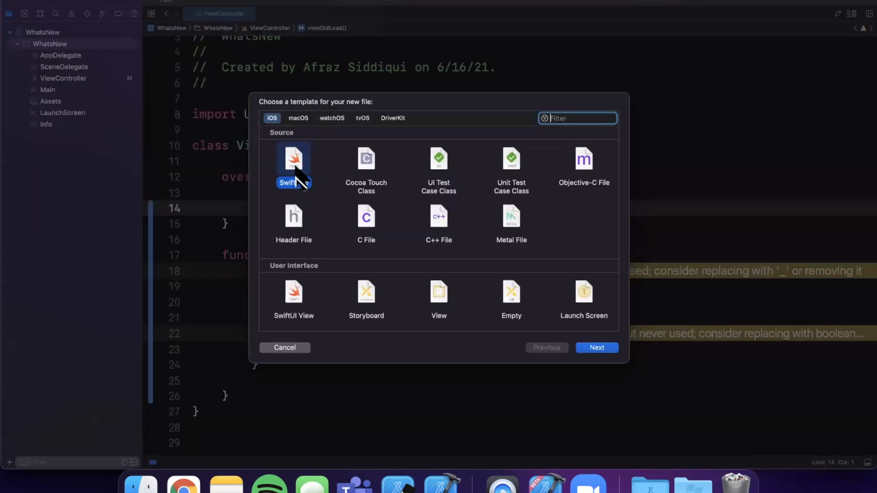
{"action": "mouse_move", "coordinate": [415, 214]}
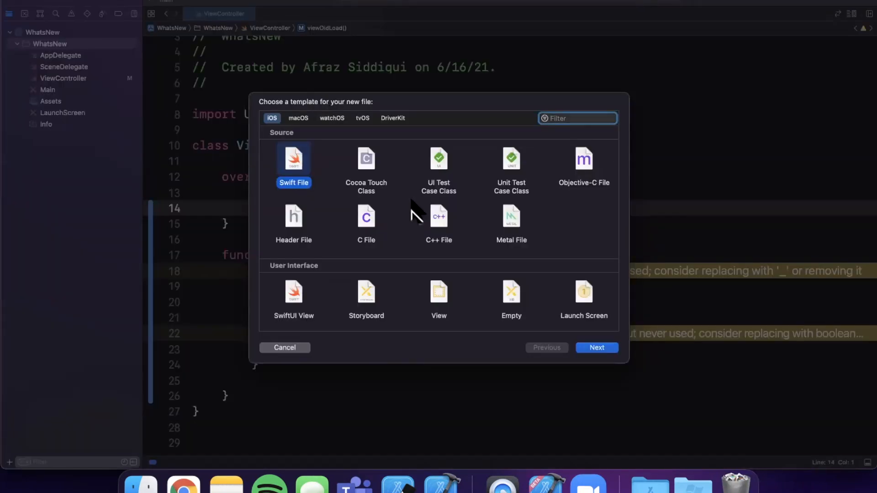
{"action": "left_click", "coordinate": [596, 347]}
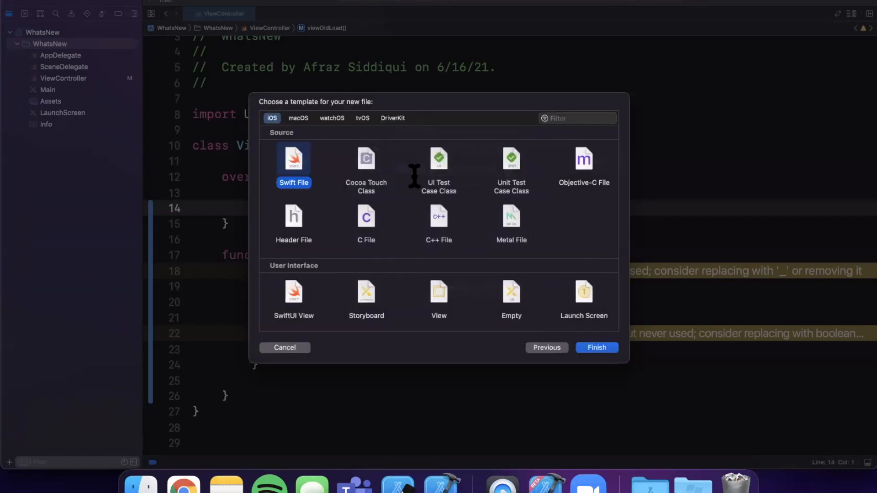
{"action": "left_click", "coordinate": [596, 347]}
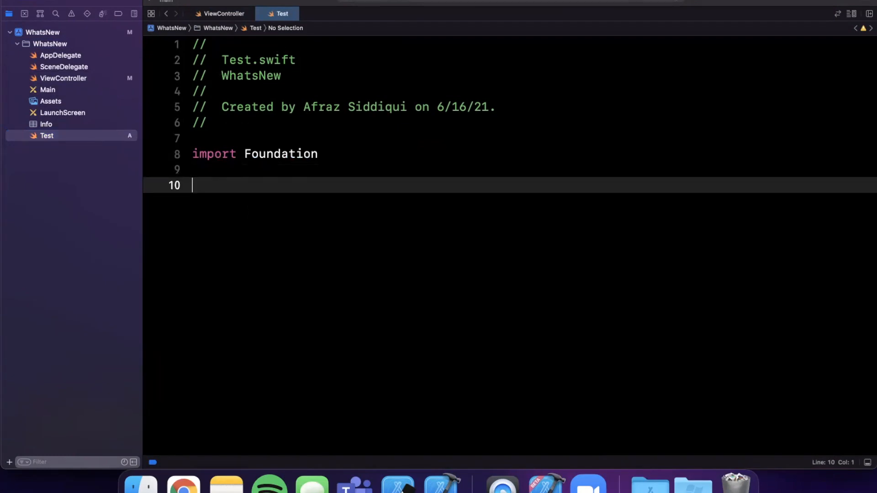
Step: Declare an empty render(color: CIColor) function, pulling in import CoreImage
{"action": "type", "text": "func render(image:"}
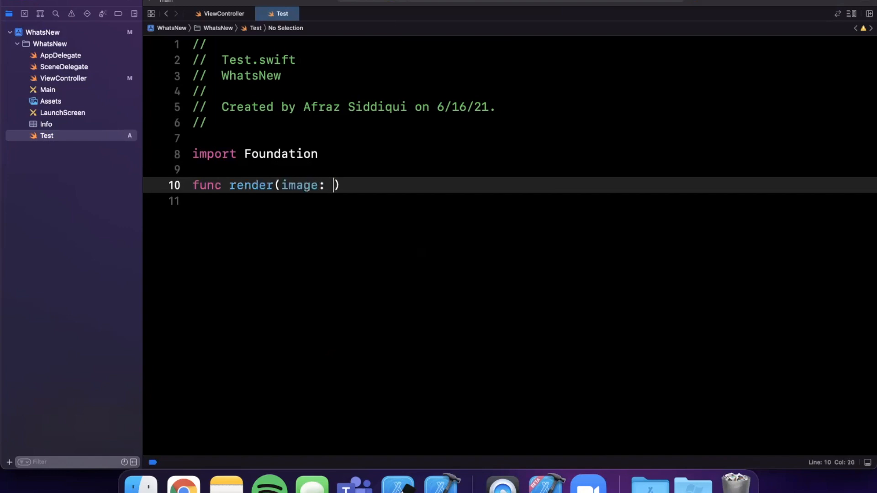
{"action": "type", "text": "UIimage"}
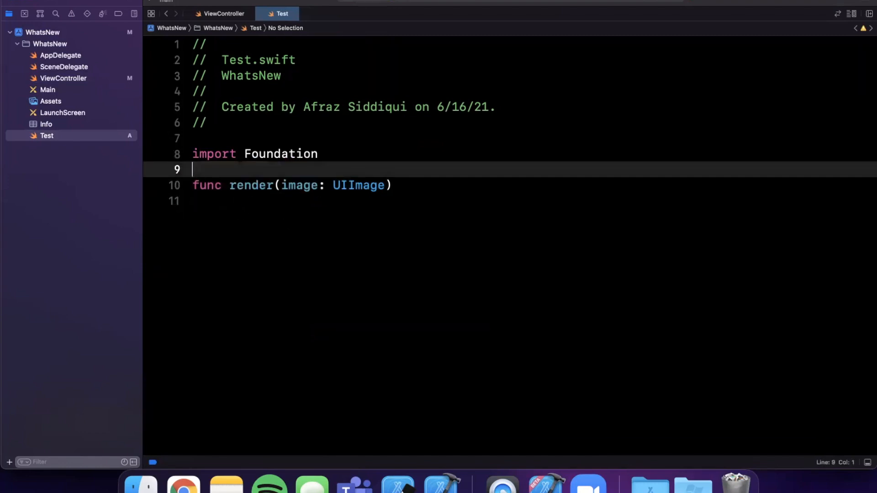
{"action": "double_click", "coordinate": [358, 185]}
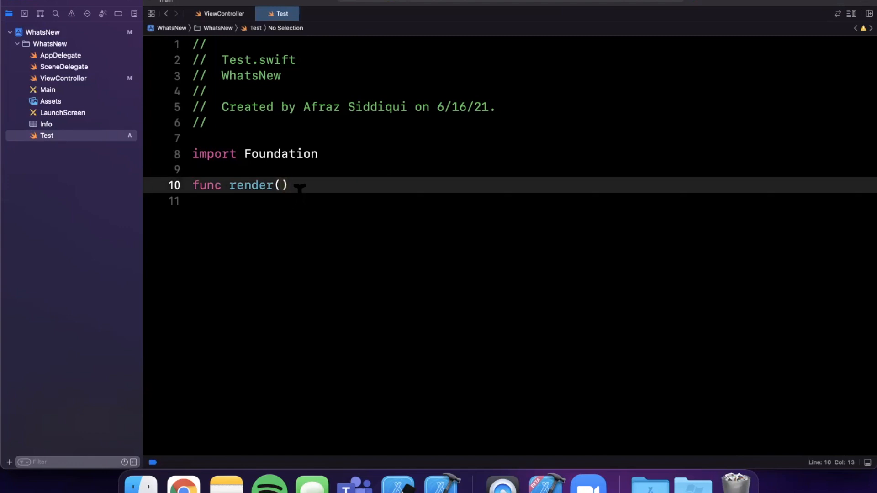
{"action": "type", "text": "color: C"}
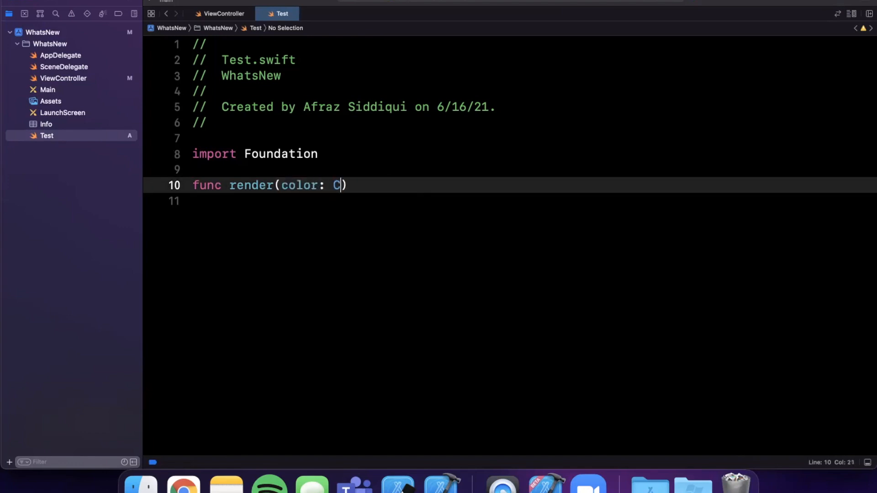
{"action": "type", "text": "ol"}
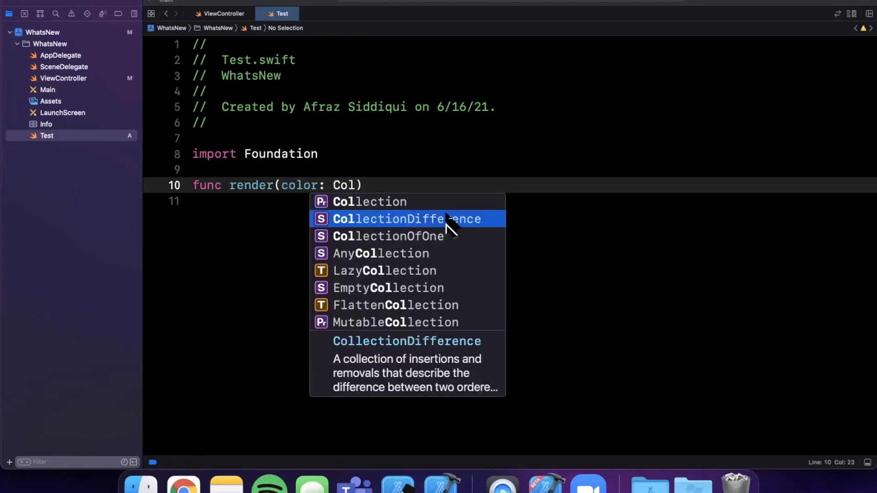
{"action": "type", "text": "or"}
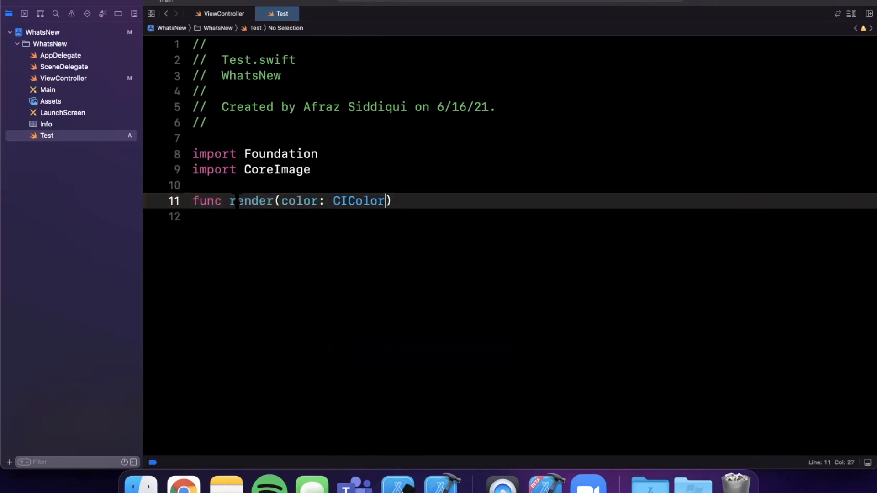
{"action": "double_click", "coordinate": [359, 201]}
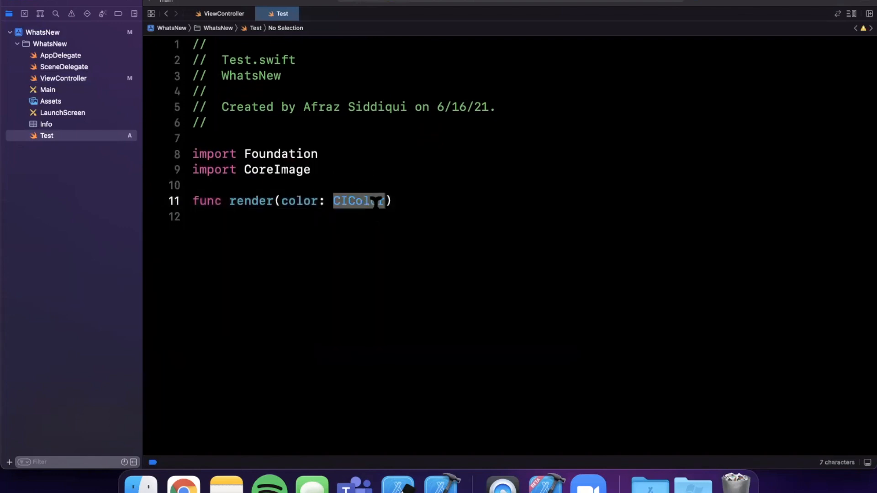
{"action": "type", "text": "Swift"}
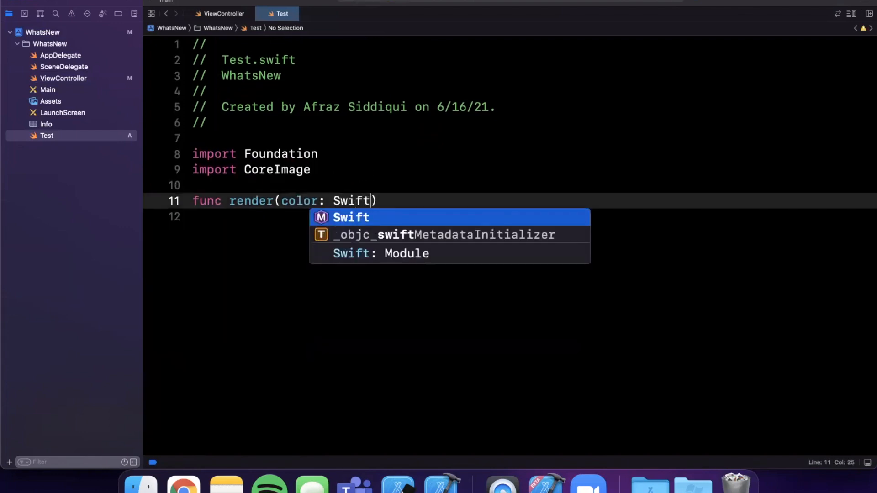
{"action": "type", "text": "CIColor"}
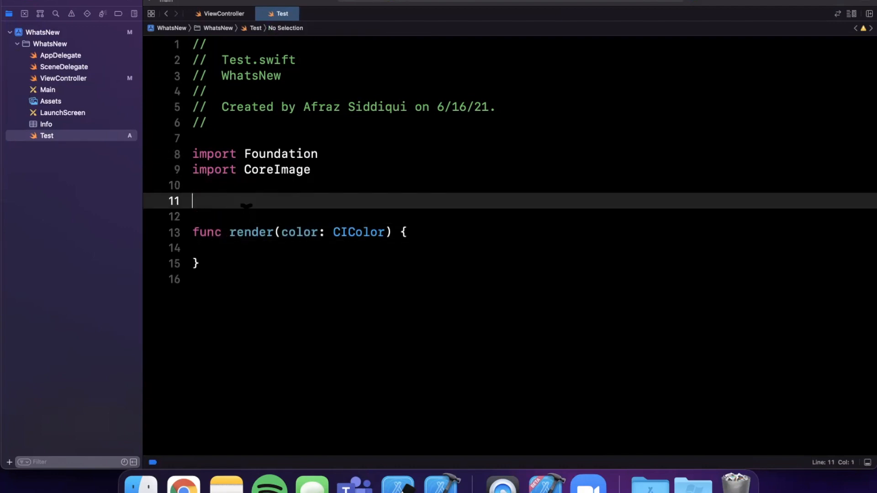
Step: Define enum State with cases first through fourth and make render take state: State
{"action": "type", "text": "enum State {"}
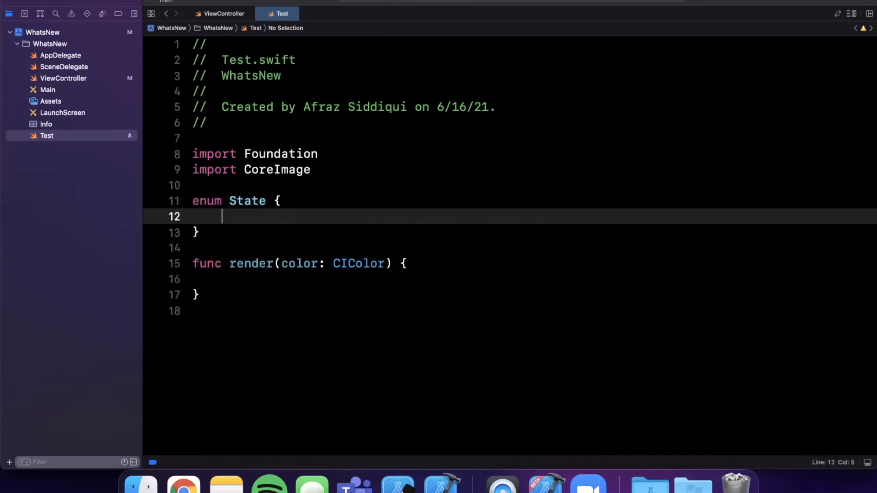
{"action": "type", "text": "case first, second, third,"}
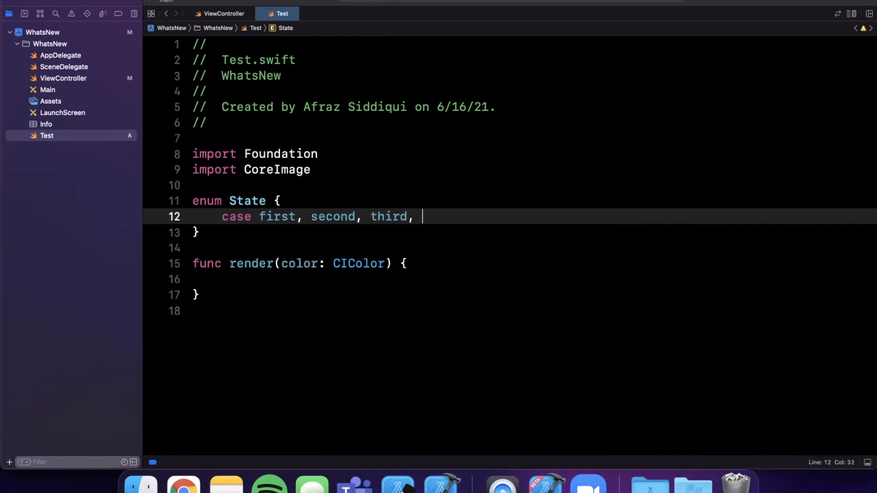
{"action": "type", "text": "fourth"}
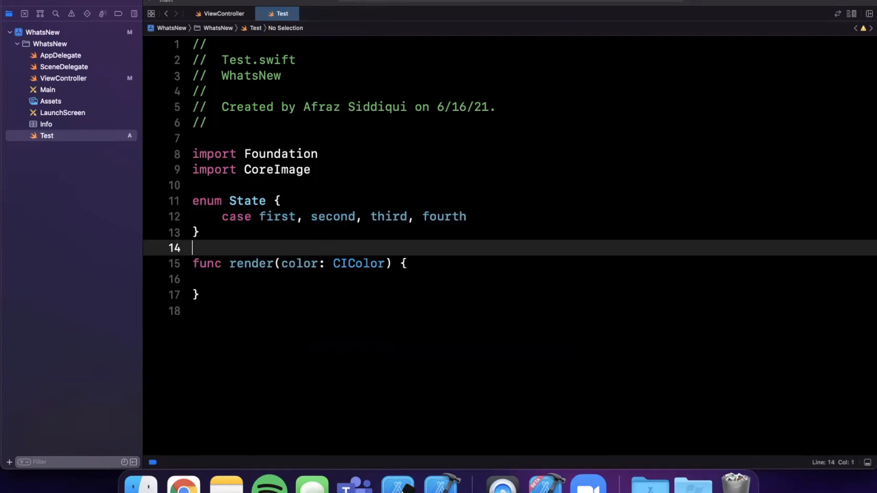
{"action": "double_click", "coordinate": [299, 263]}
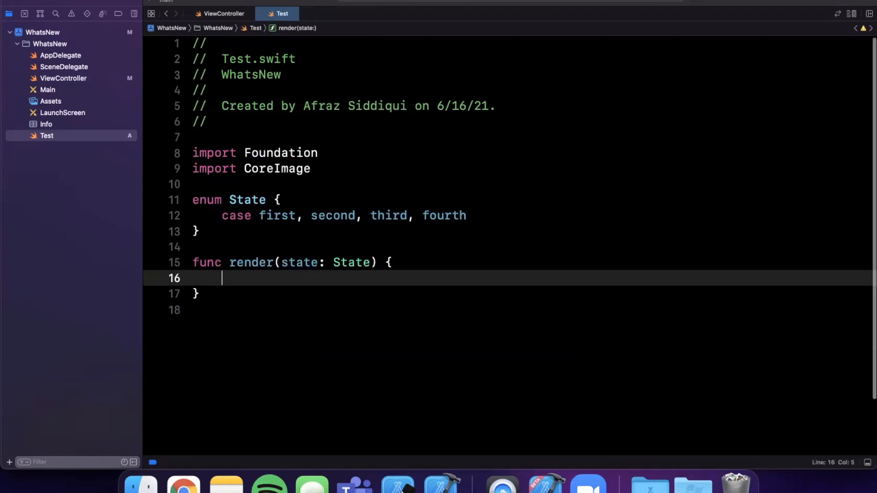
Step: Switch over state, add all missing cases via the Fix-it, and fill each with break
{"action": "type", "text": "switch state"}
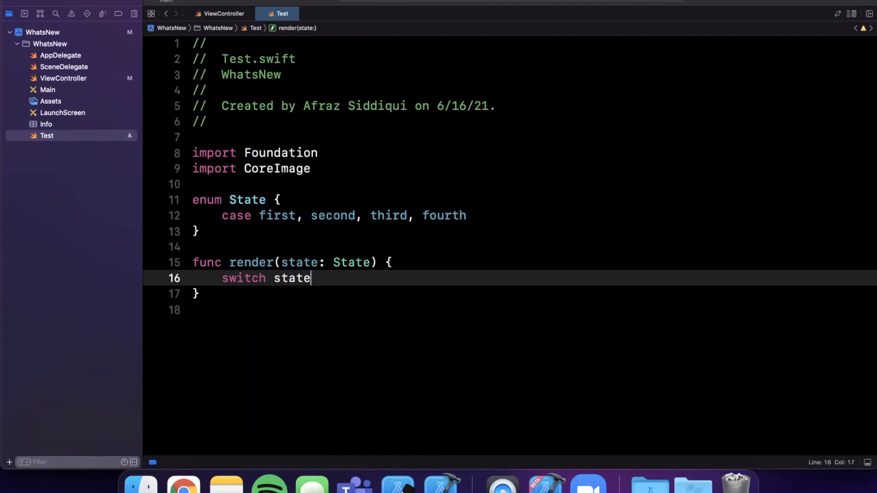
{"action": "key", "text": "cmd+delete"}
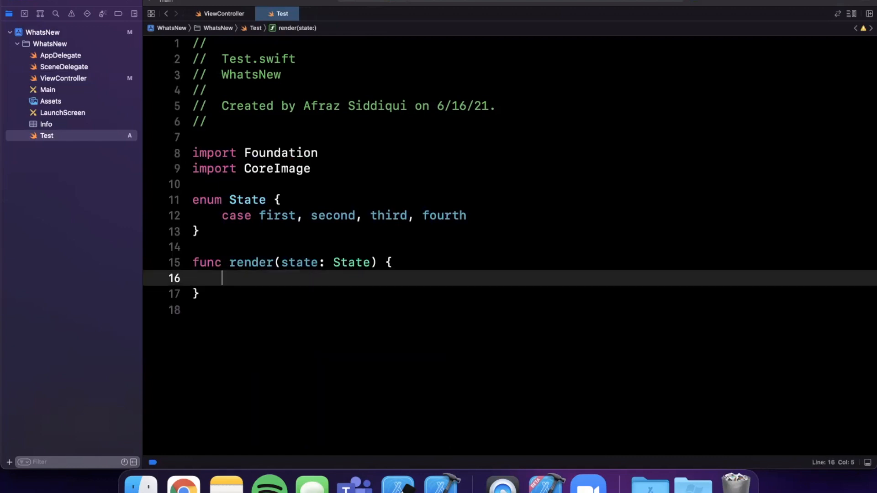
{"action": "type", "text": "switch state"}
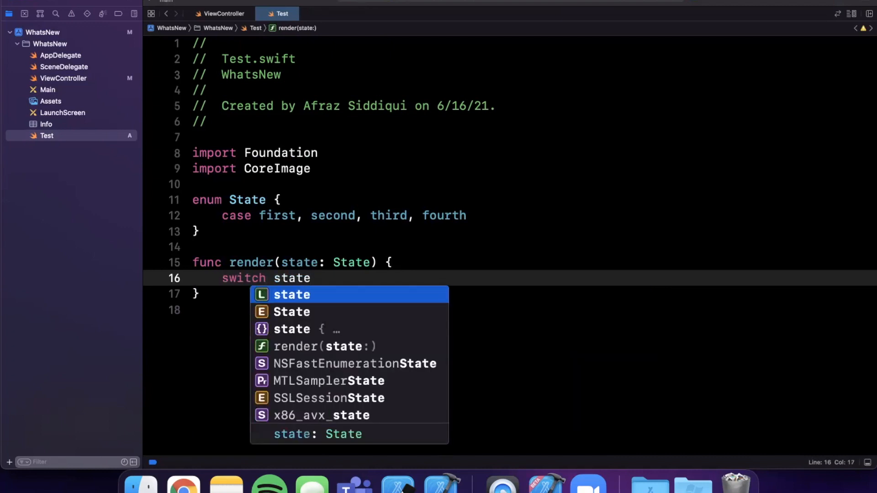
{"action": "mouse_move", "coordinate": [368, 313]}
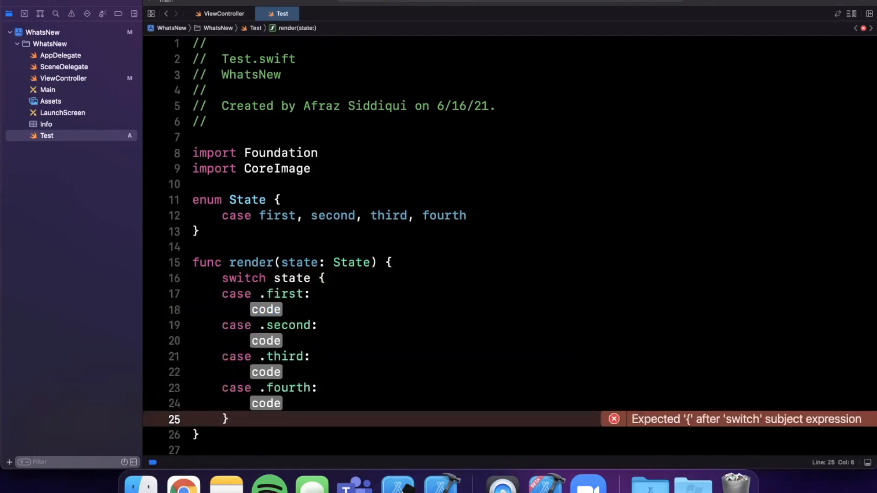
{"action": "type", "text": "sta"}
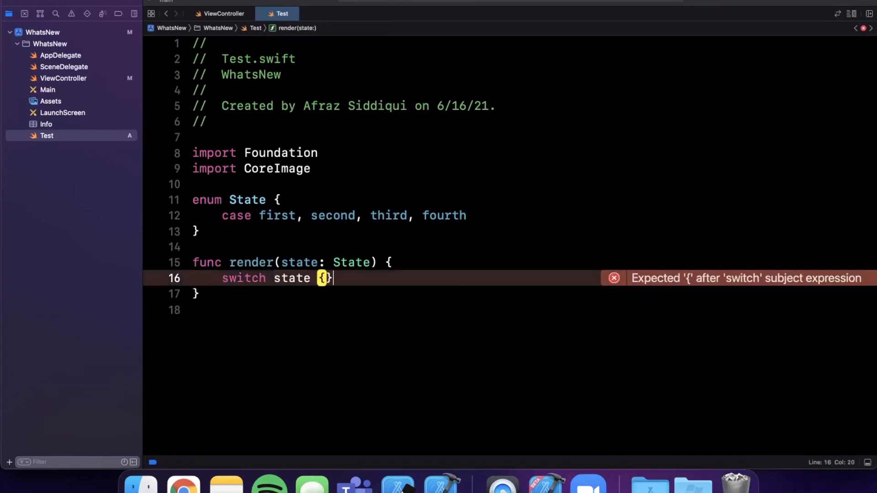
{"action": "key", "text": "Return"}
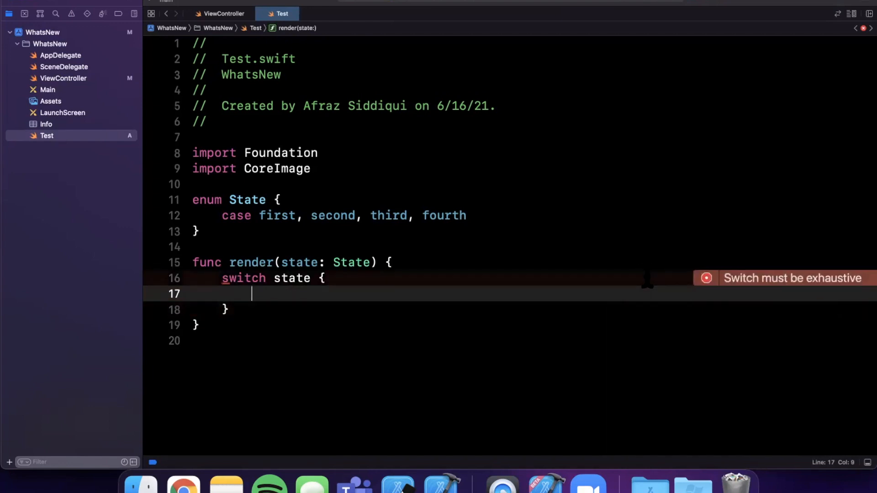
{"action": "left_click", "coordinate": [783, 277]}
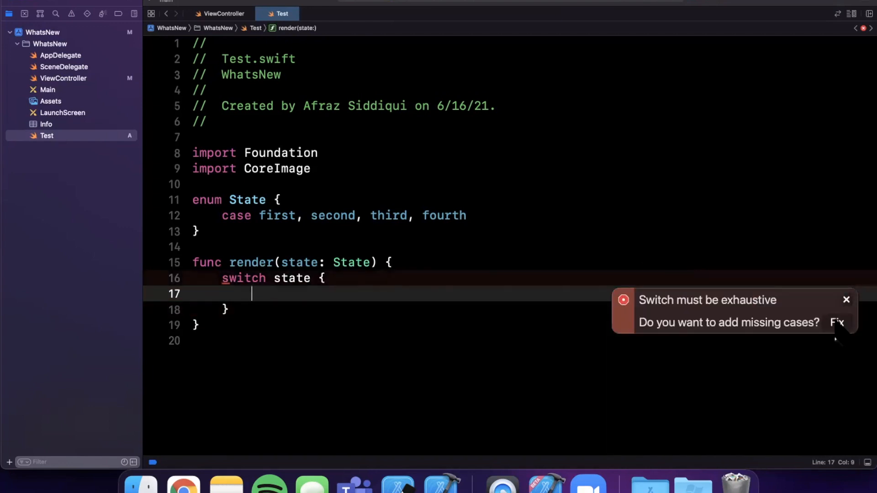
{"action": "left_click", "coordinate": [838, 322]}
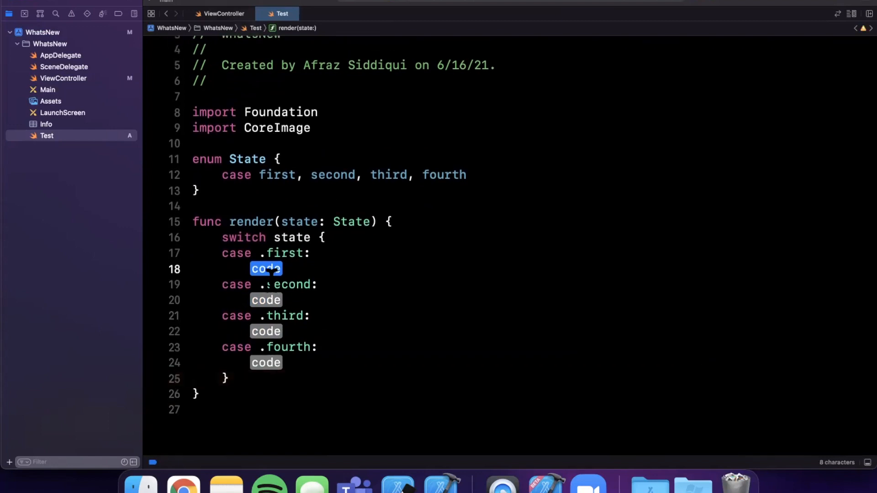
{"action": "type", "text": "break"}
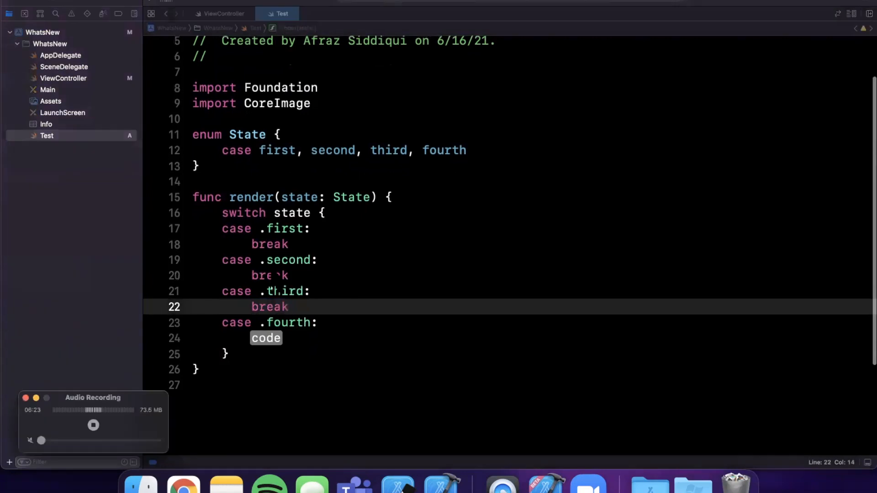
{"action": "type", "text": "break"}
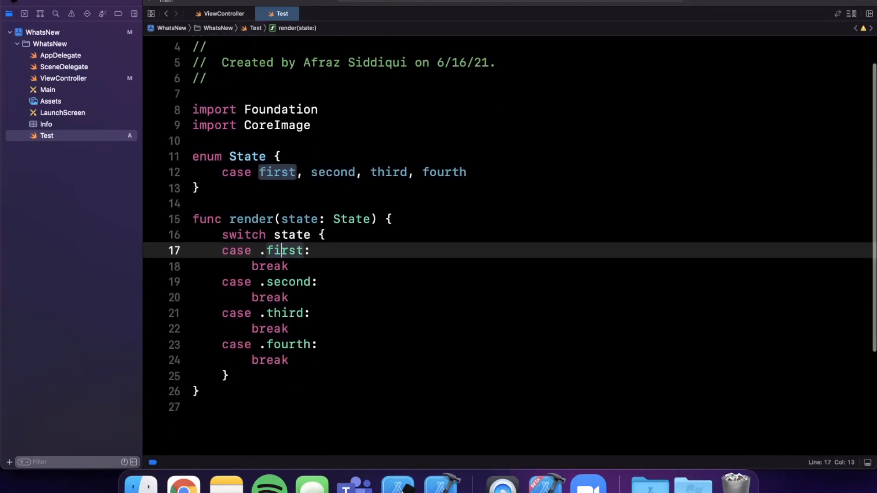
Step: Return to ViewController and its sort function with the unused-value warnings
{"action": "left_click", "coordinate": [63, 77]}
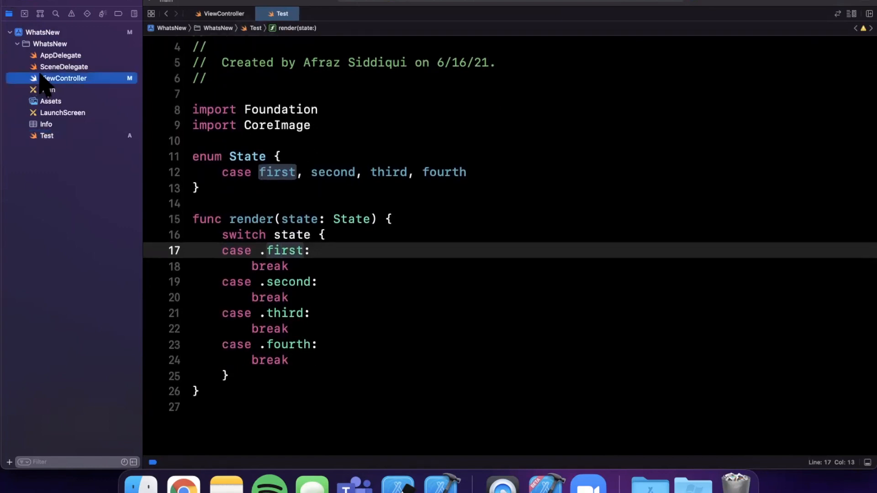
{"action": "left_click", "coordinate": [223, 14]}
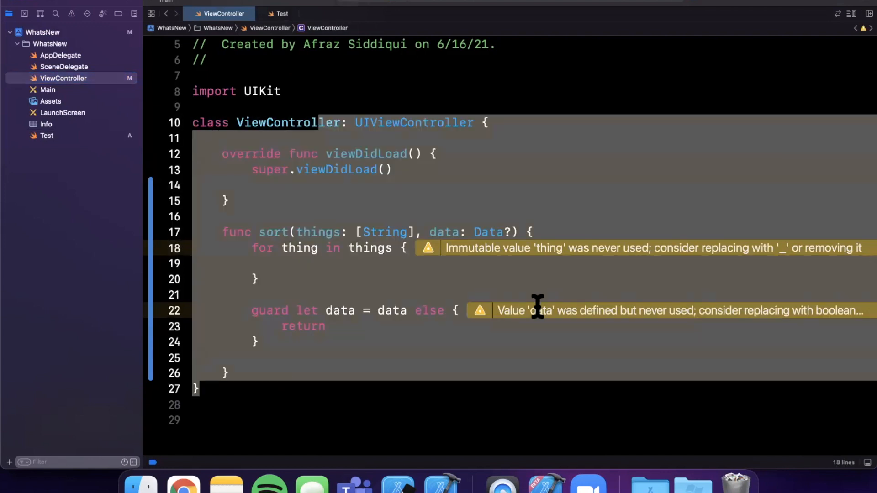
{"action": "left_click", "coordinate": [258, 280]}
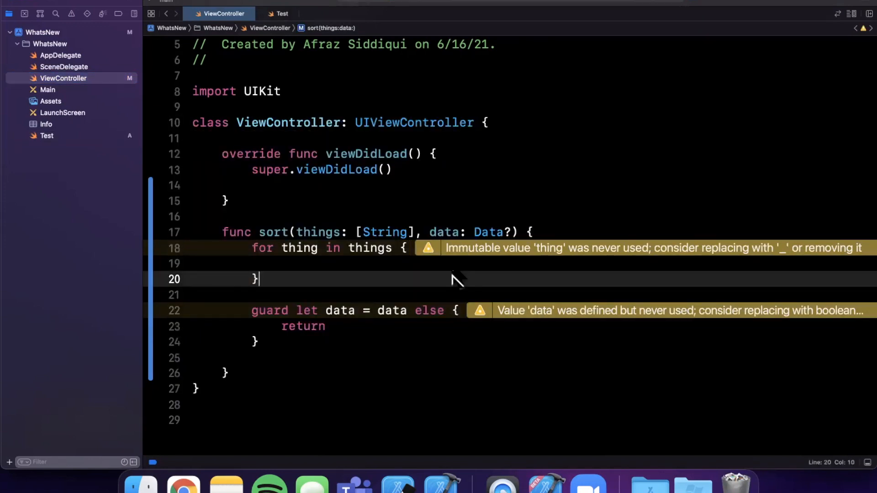
{"action": "mouse_move", "coordinate": [481, 272]}
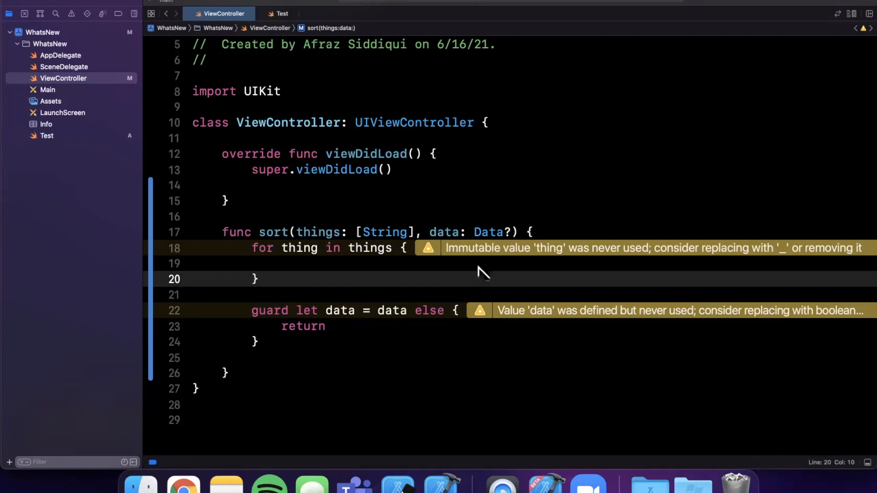
{"action": "mouse_move", "coordinate": [481, 250]}
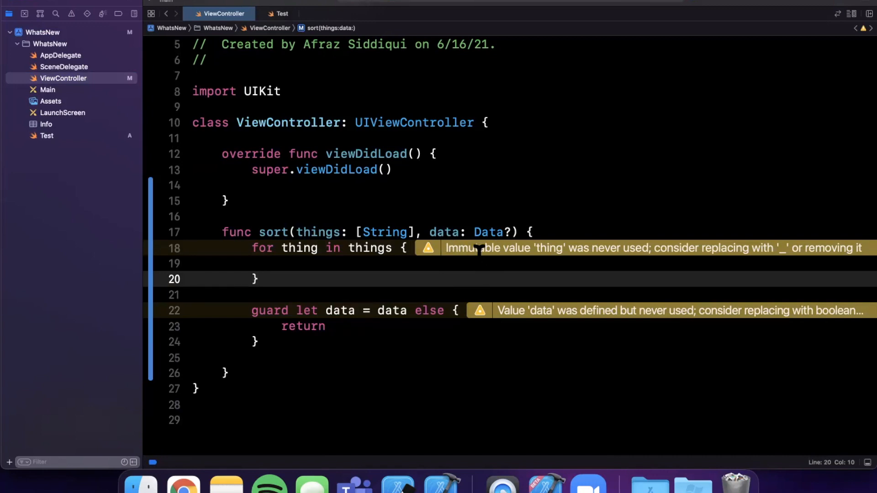
{"action": "mouse_move", "coordinate": [601, 248]}
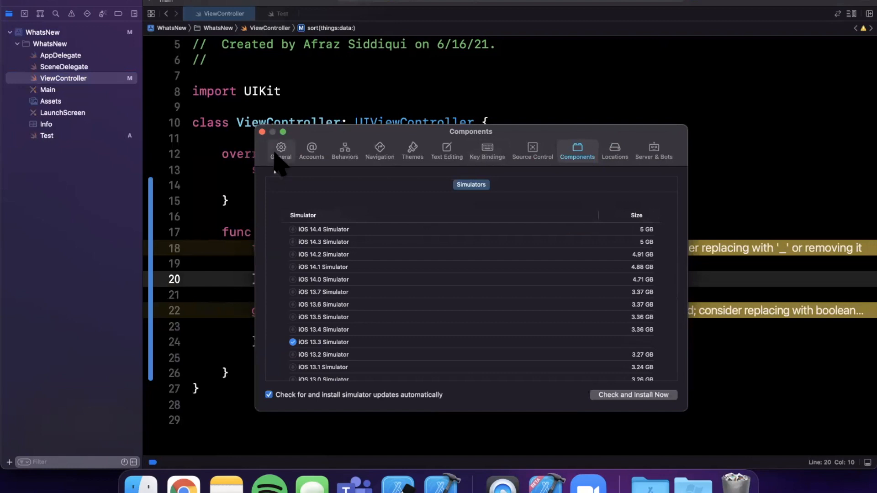
Step: In General preferences, set Issues to Show Minimized
{"action": "left_click", "coordinate": [280, 148]}
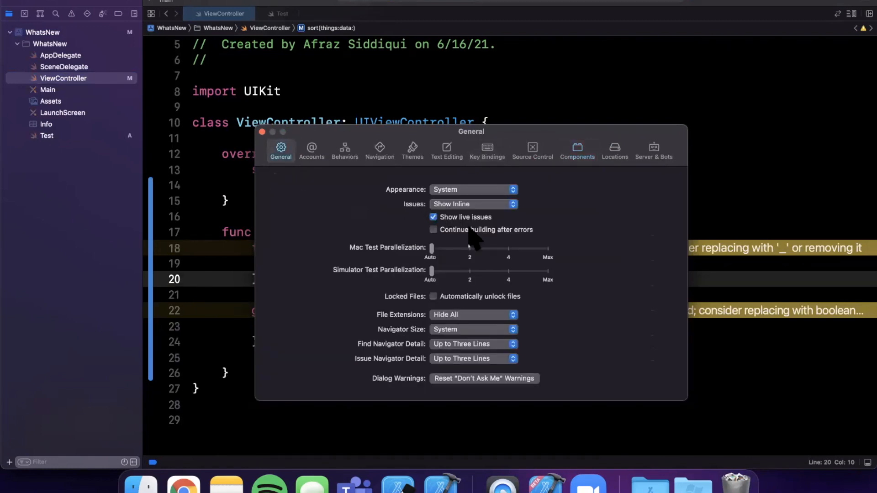
{"action": "mouse_move", "coordinate": [484, 243]}
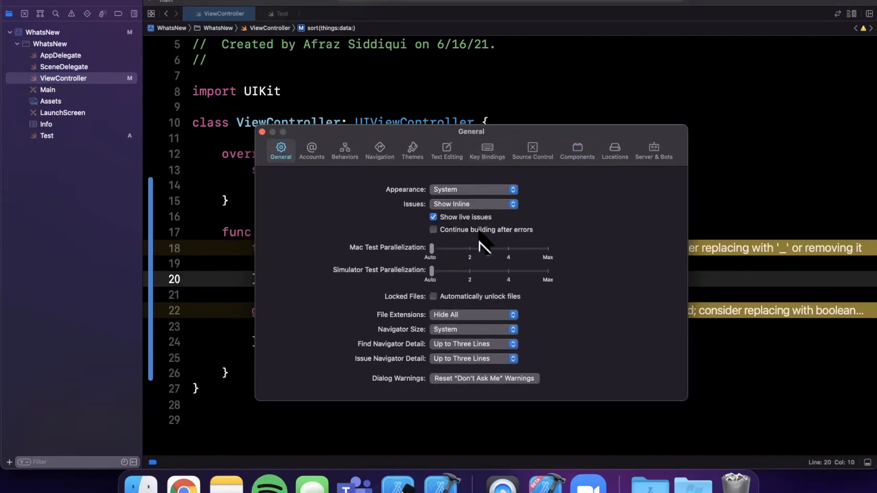
{"action": "left_click", "coordinate": [473, 204]}
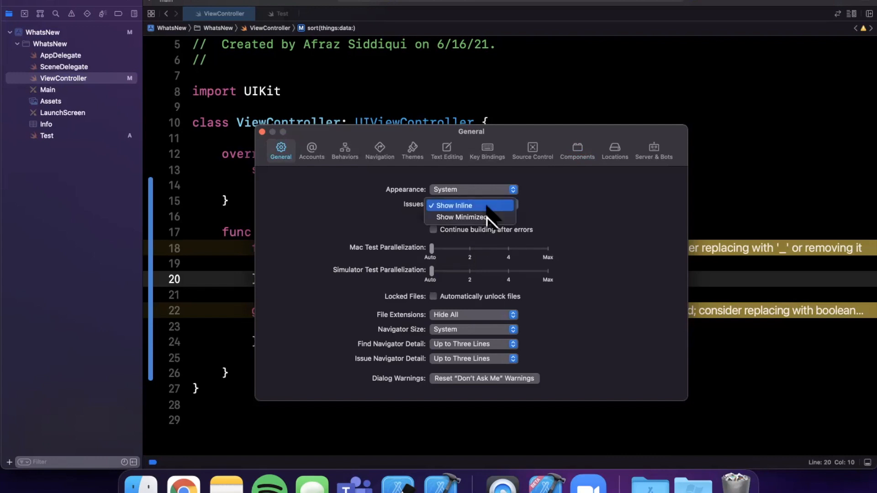
{"action": "mouse_move", "coordinate": [469, 217]}
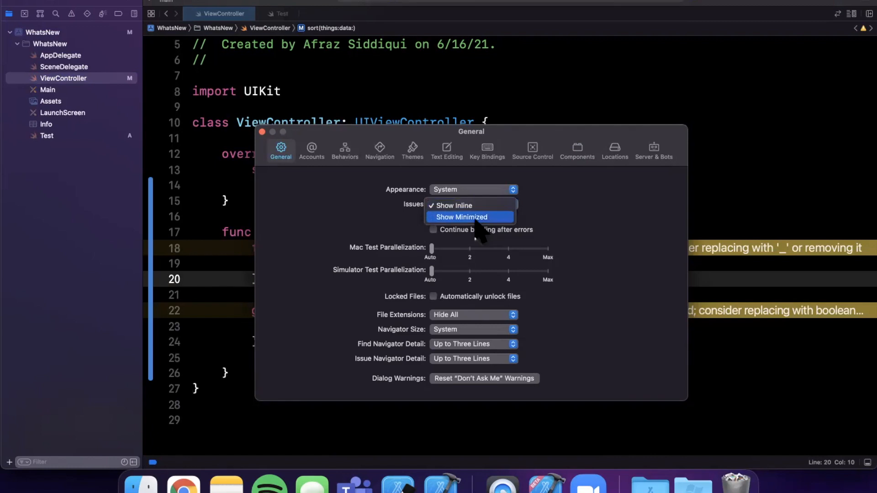
{"action": "left_click", "coordinate": [461, 218]}
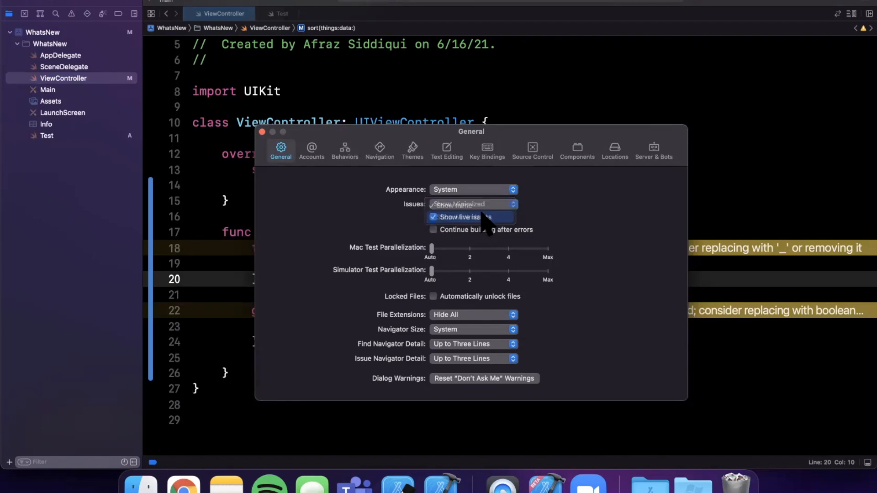
{"action": "left_click", "coordinate": [261, 132]}
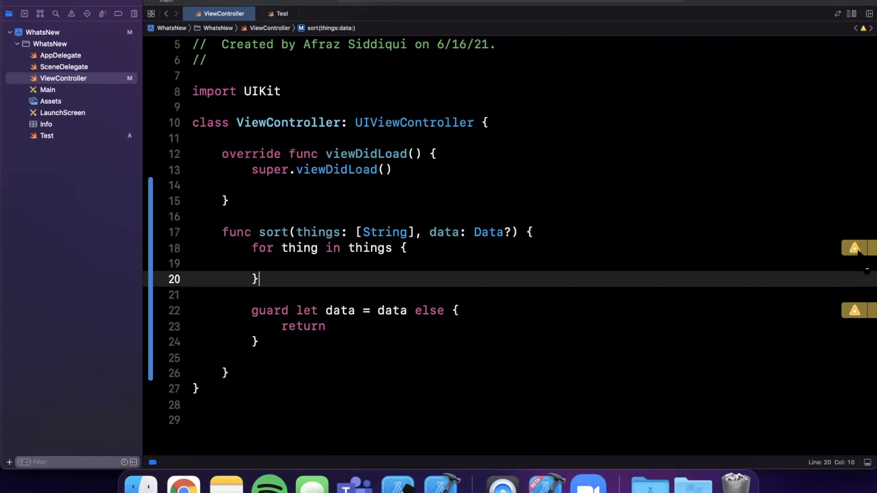
{"action": "mouse_move", "coordinate": [53, 10]}
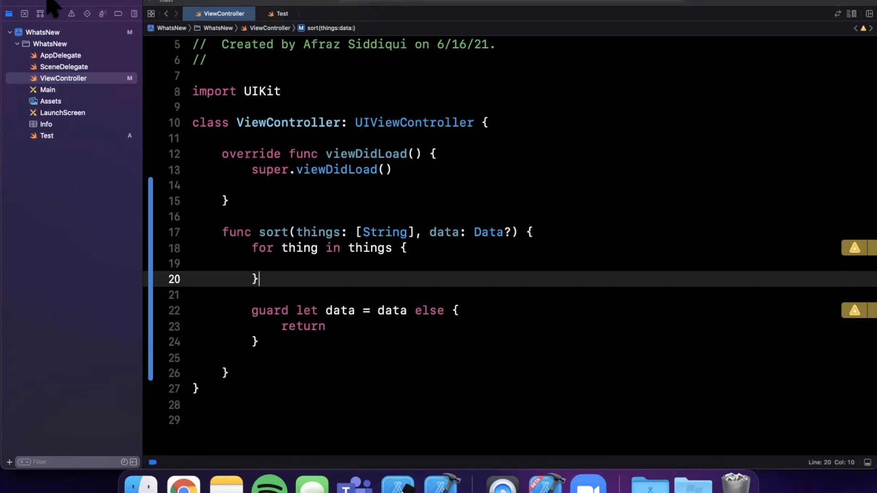
Step: Reopen preferences and set Issues back to Show Inline
{"action": "left_click", "coordinate": [50, 11]}
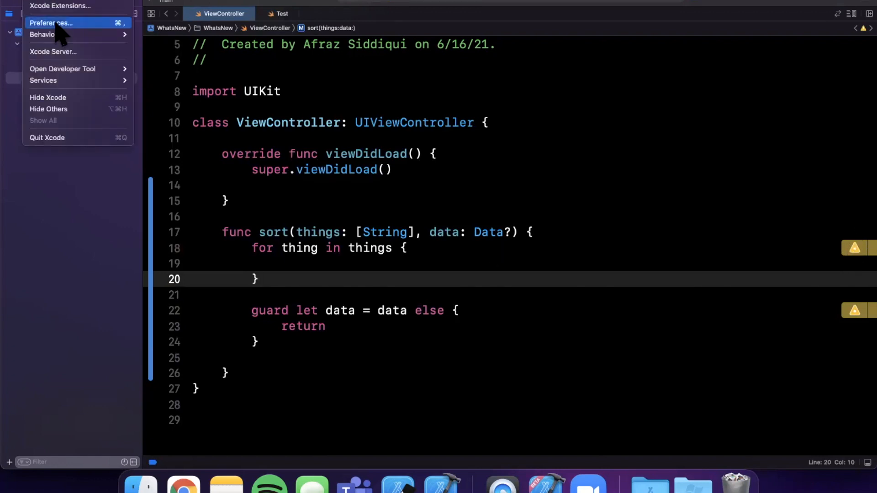
{"action": "left_click", "coordinate": [51, 23]}
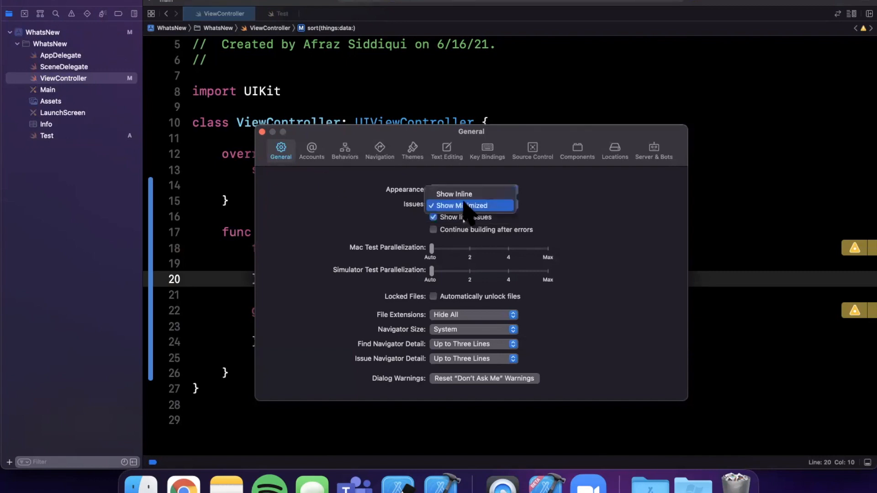
{"action": "left_click", "coordinate": [454, 194]}
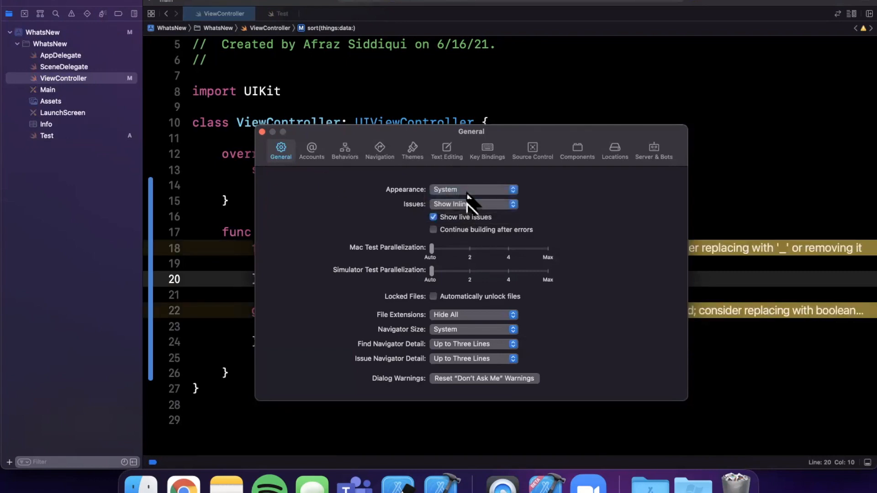
{"action": "mouse_move", "coordinate": [279, 134]}
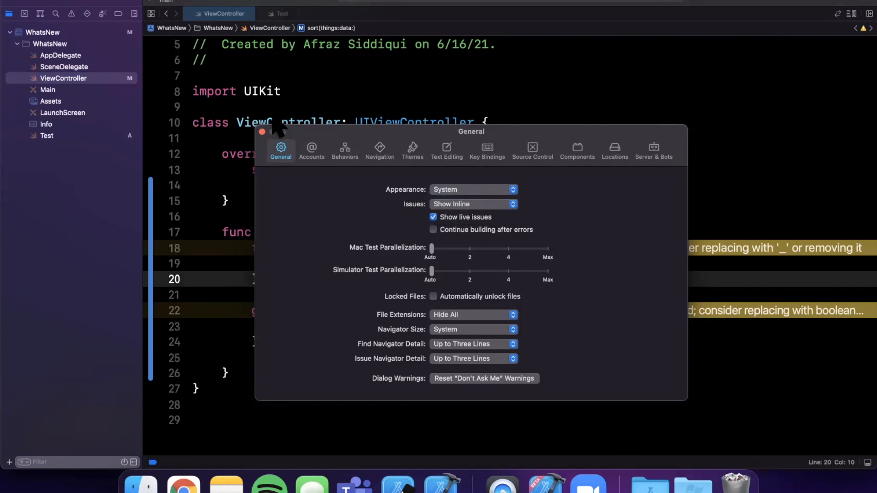
{"action": "mouse_move", "coordinate": [300, 142]}
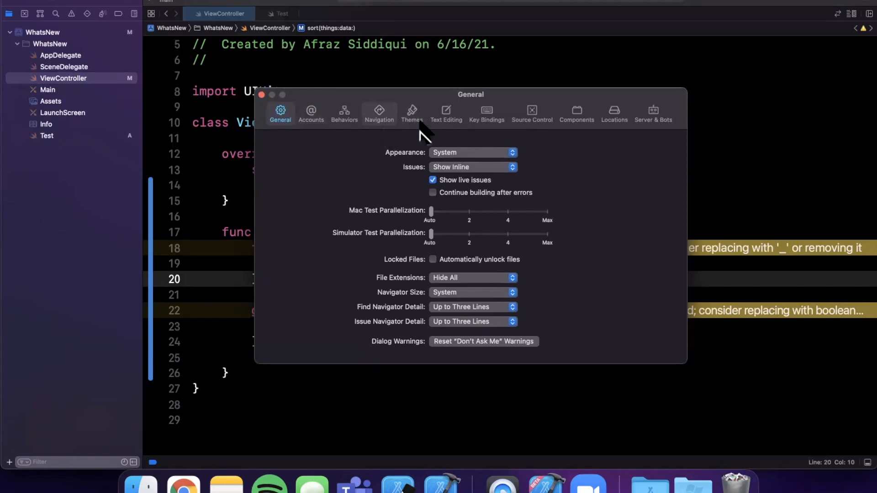
{"action": "mouse_move", "coordinate": [506, 126]}
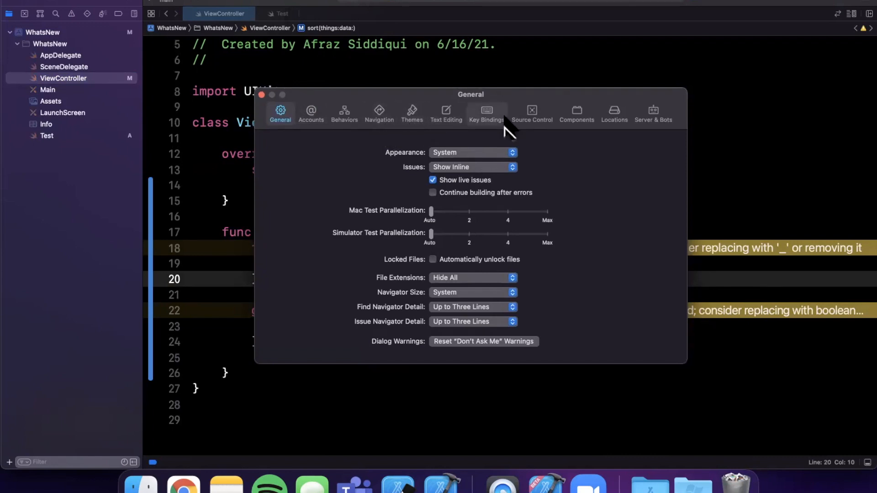
{"action": "mouse_move", "coordinate": [400, 137]}
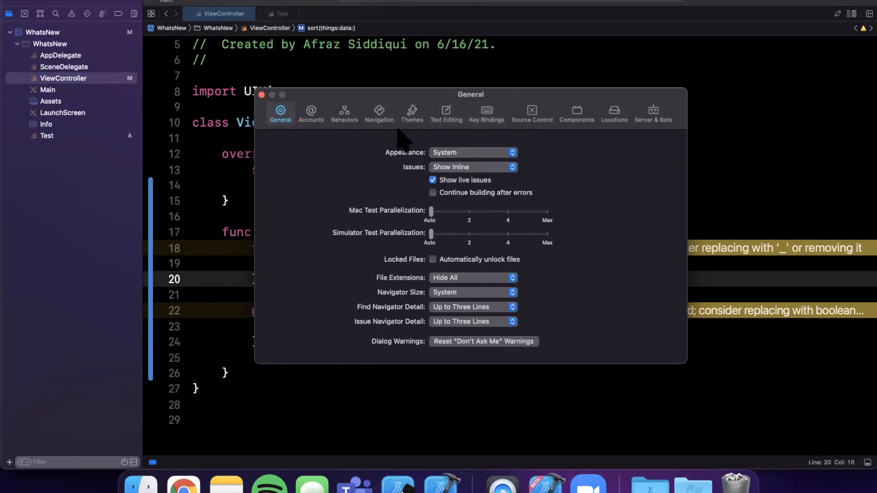
Step: In Text Editing > Editing preferences, toggle Enable Vim key bindings on and then off again
{"action": "left_click", "coordinate": [446, 111]}
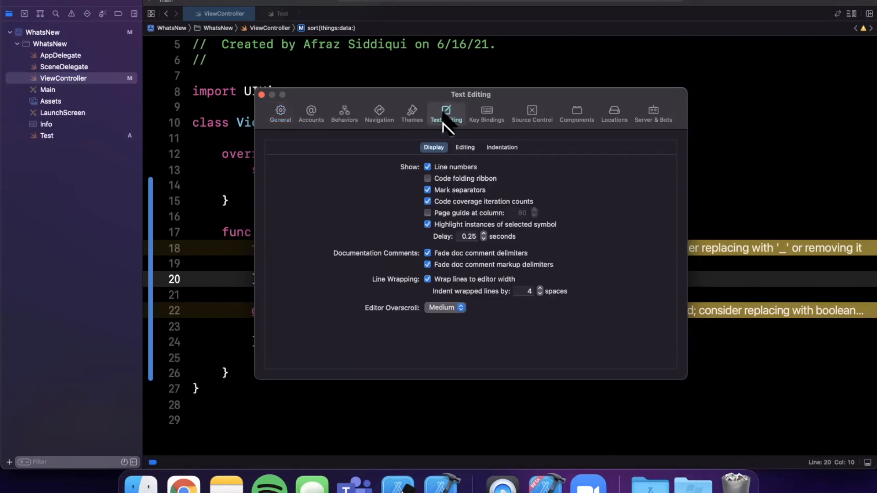
{"action": "mouse_move", "coordinate": [472, 168]}
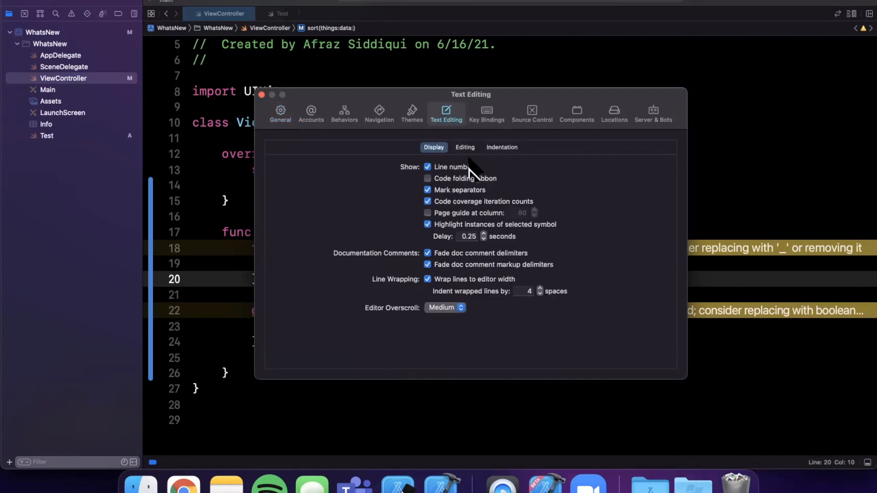
{"action": "left_click", "coordinate": [465, 147]}
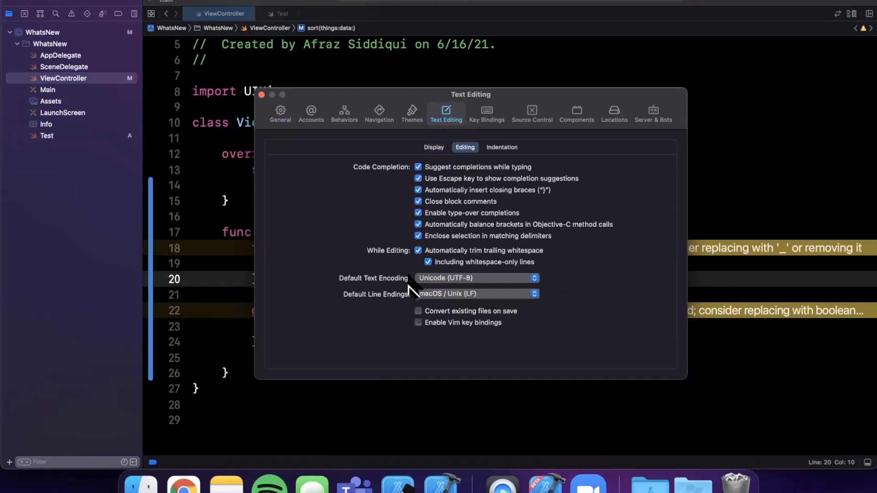
{"action": "mouse_move", "coordinate": [461, 332]}
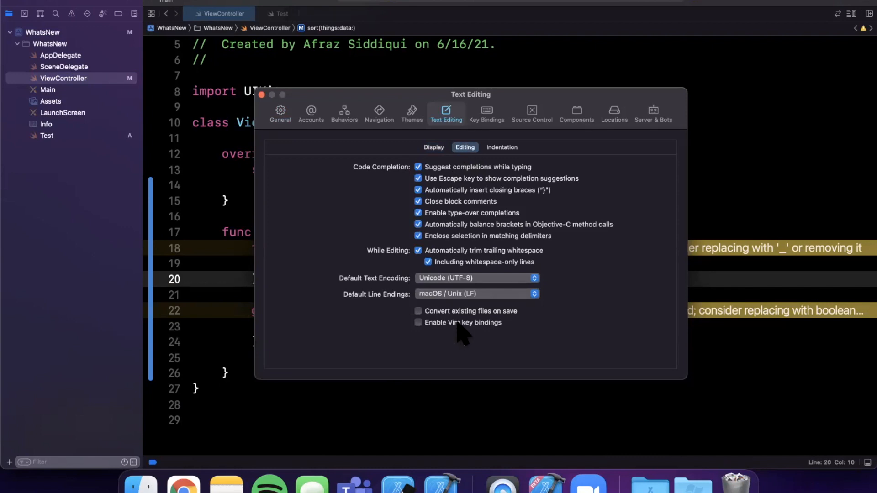
{"action": "mouse_move", "coordinate": [494, 340]}
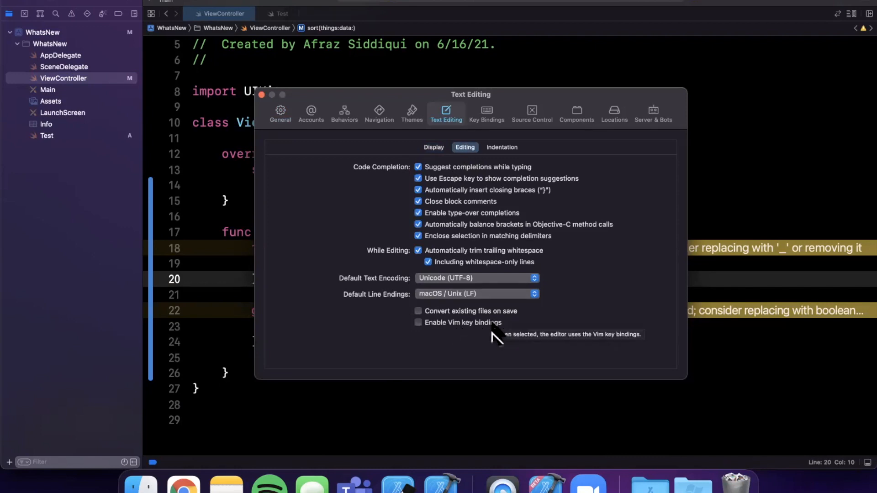
{"action": "left_click", "coordinate": [418, 322]}
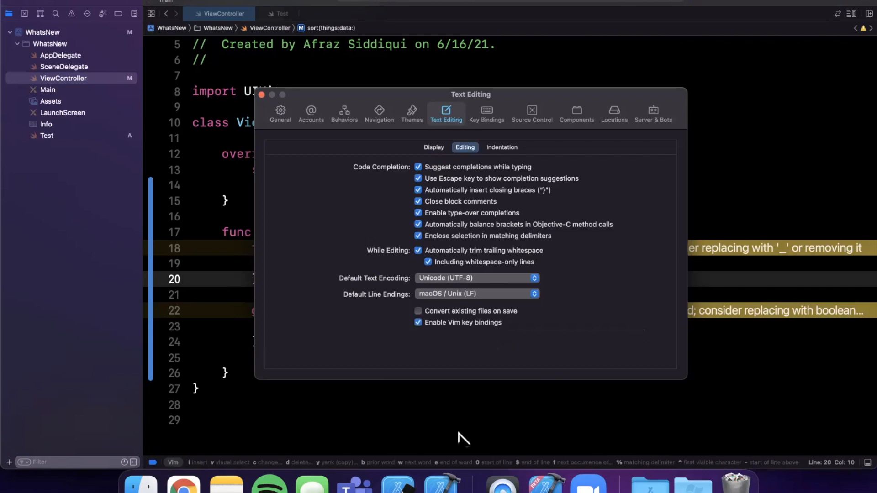
{"action": "mouse_move", "coordinate": [475, 416]}
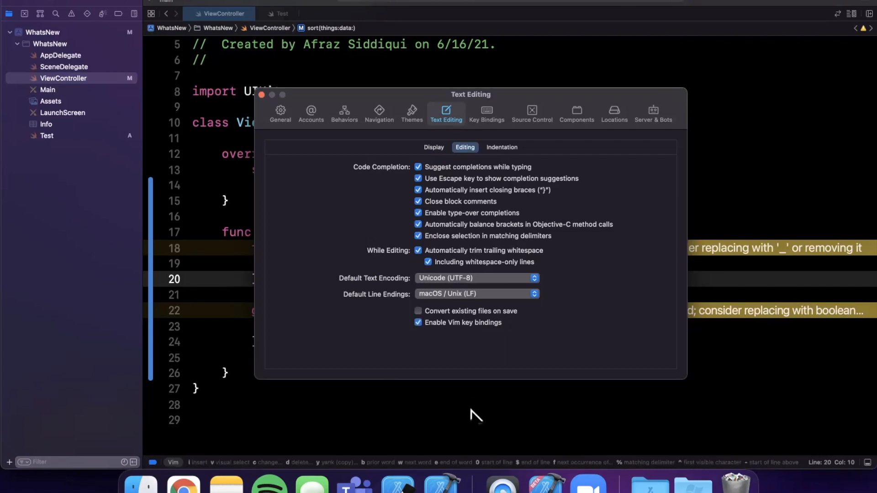
{"action": "mouse_move", "coordinate": [537, 341]}
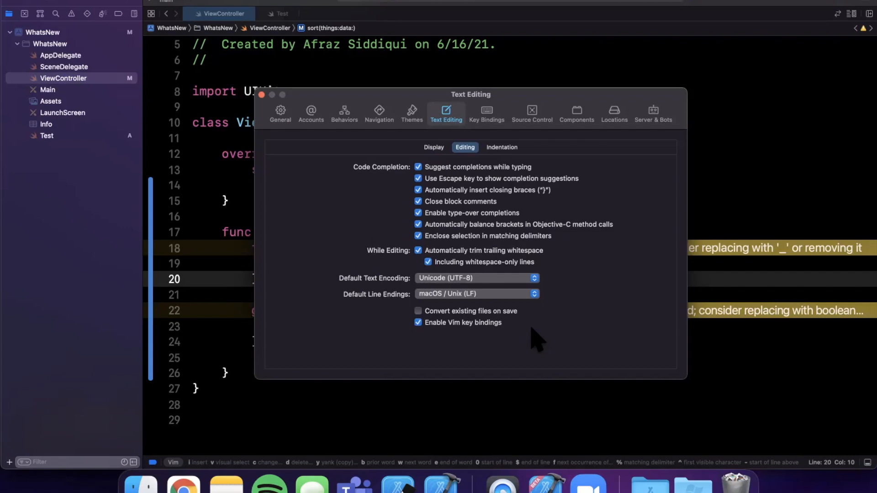
{"action": "mouse_move", "coordinate": [485, 363]}
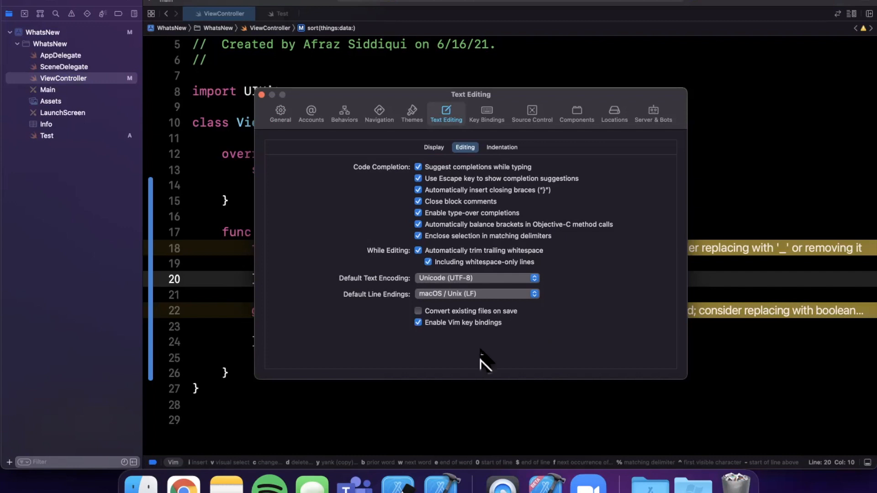
{"action": "mouse_move", "coordinate": [462, 369]}
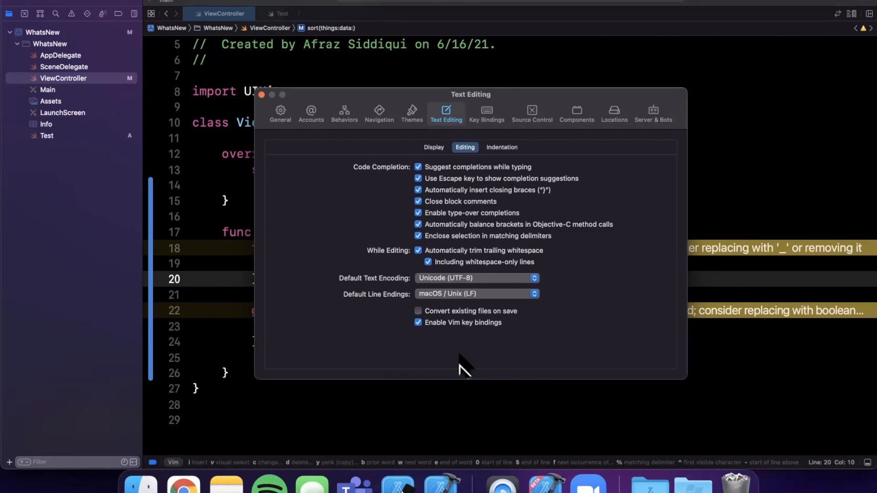
{"action": "mouse_move", "coordinate": [467, 347]}
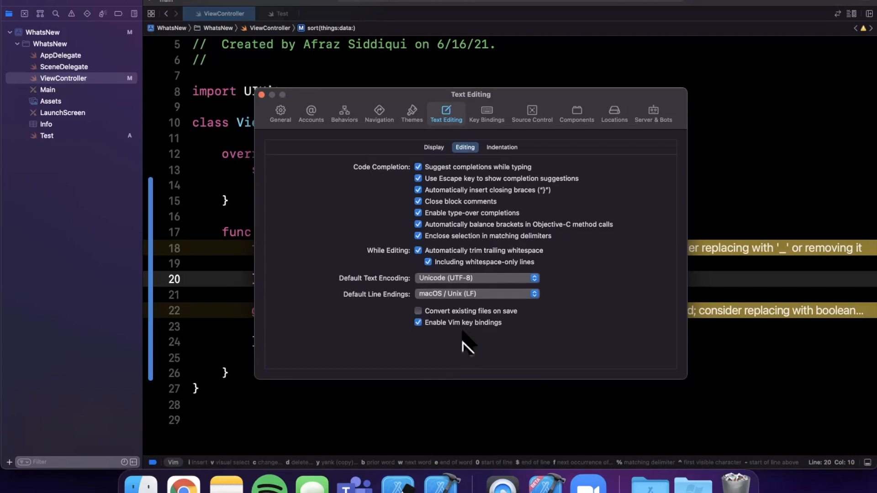
{"action": "mouse_move", "coordinate": [457, 338]}
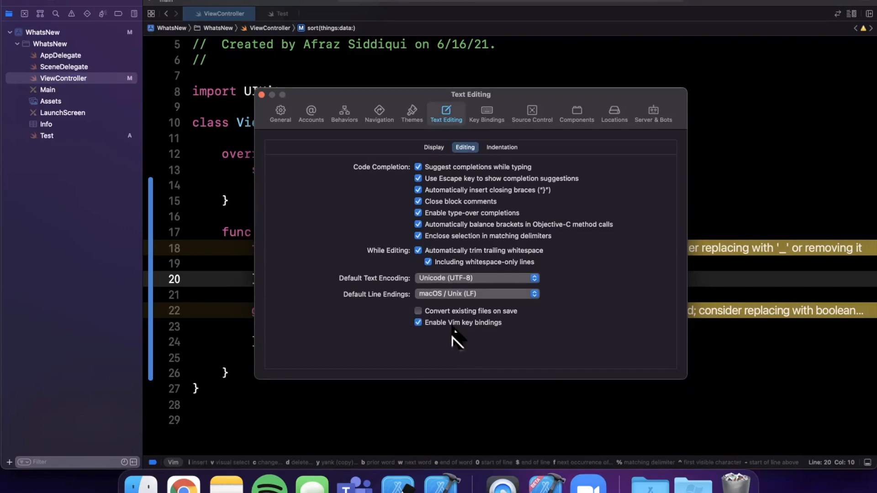
{"action": "mouse_move", "coordinate": [430, 335]}
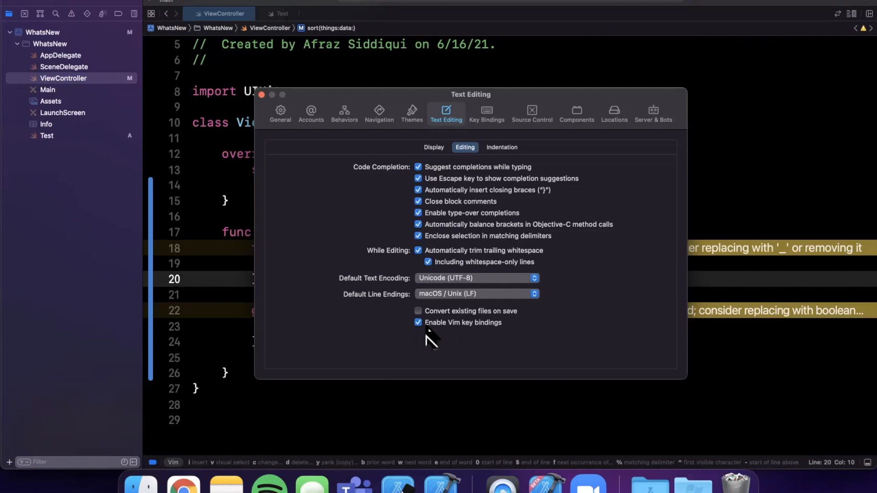
{"action": "left_click", "coordinate": [417, 322]}
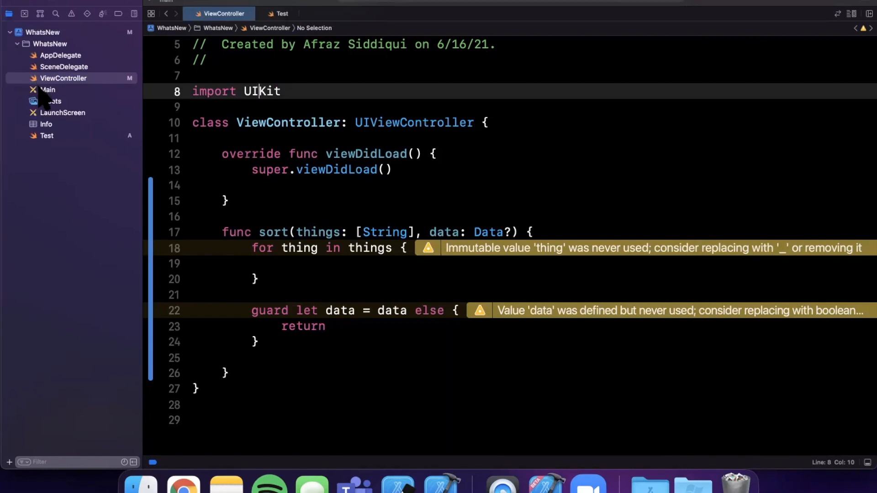
Step: In Main.storyboard, find Button in the object library and drop it onto the view
{"action": "left_click", "coordinate": [47, 89]}
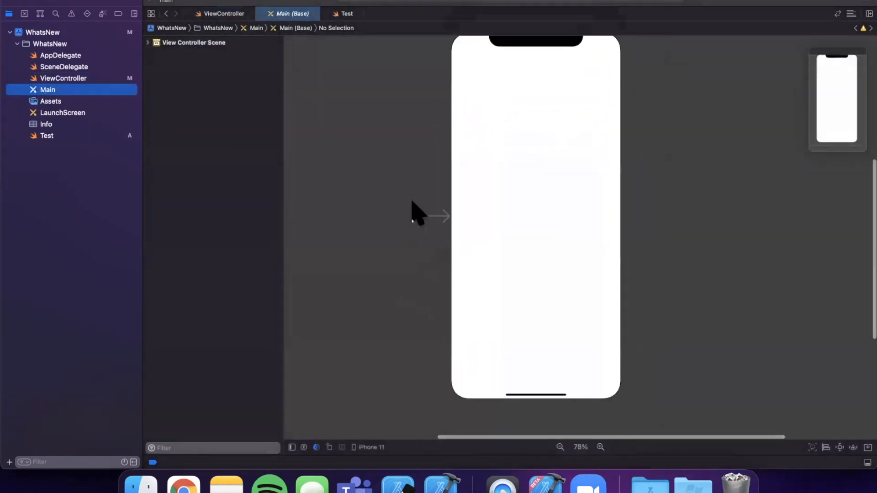
{"action": "left_click", "coordinate": [513, 173]}
{"action": "type", "text": "bu"}
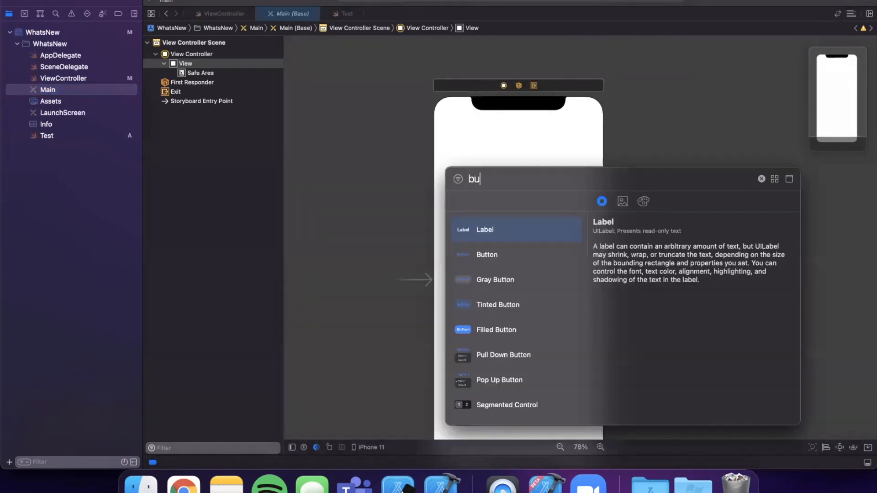
{"action": "type", "text": "tton"}
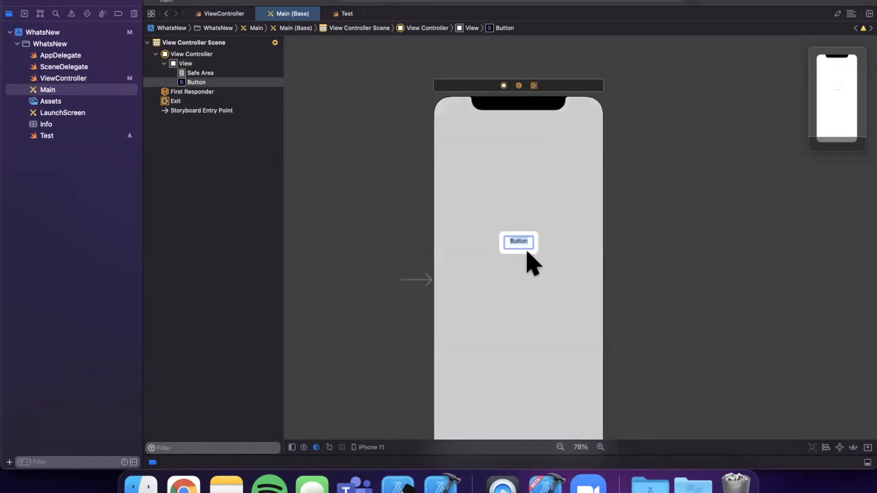
{"action": "left_click", "coordinate": [517, 241]}
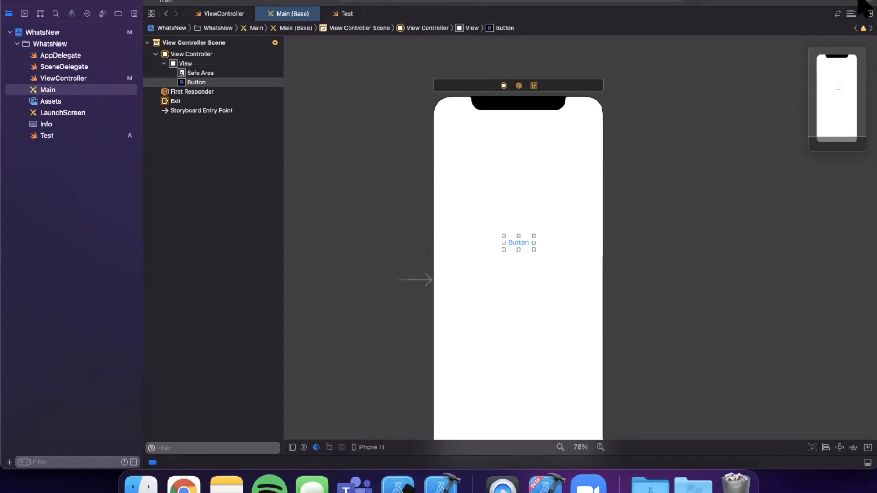
Step: Show the button's attributes and review its style, reselecting it on the canvas
{"action": "left_click", "coordinate": [824, 14]}
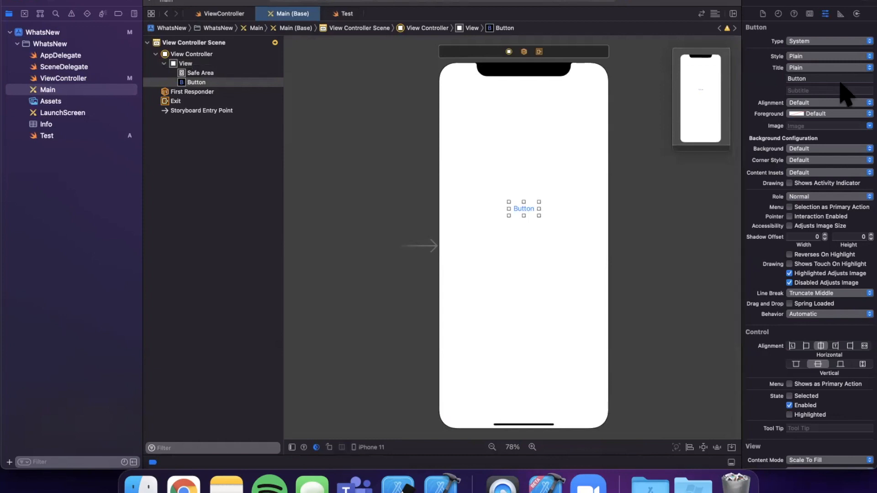
{"action": "mouse_move", "coordinate": [803, 122]}
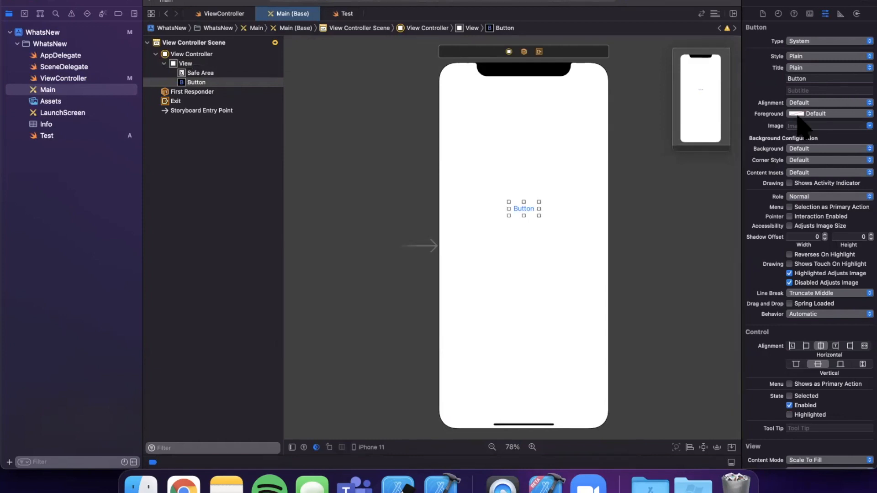
{"action": "mouse_move", "coordinate": [817, 67]}
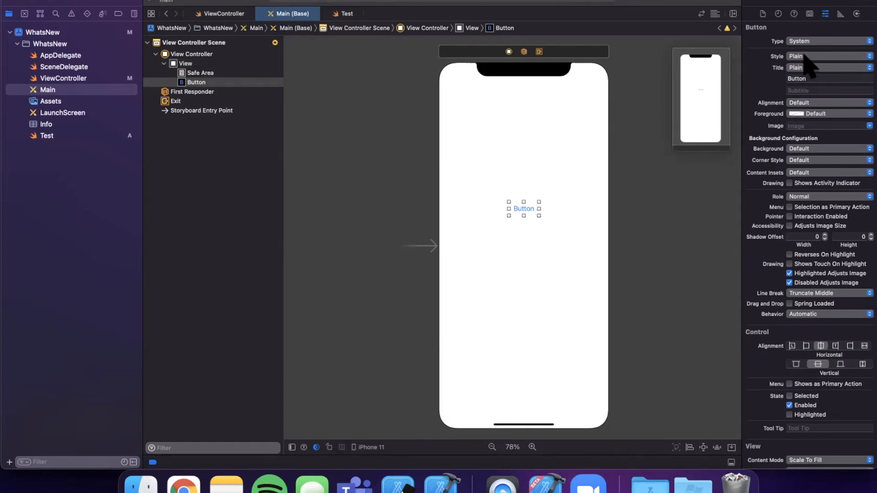
{"action": "left_click", "coordinate": [827, 55]}
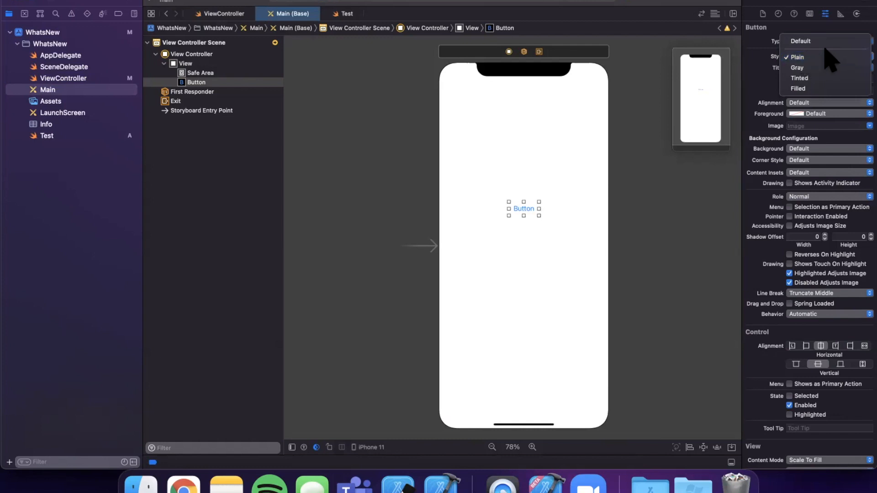
{"action": "mouse_move", "coordinate": [796, 67]}
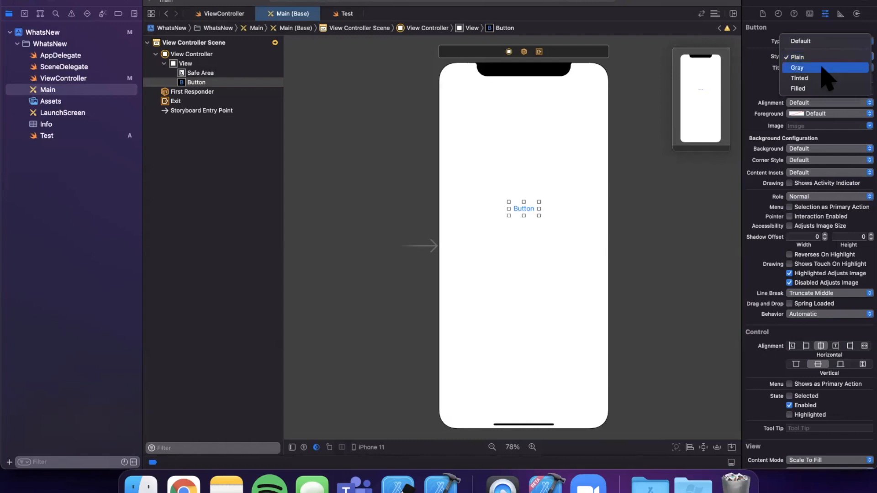
{"action": "mouse_move", "coordinate": [823, 89]}
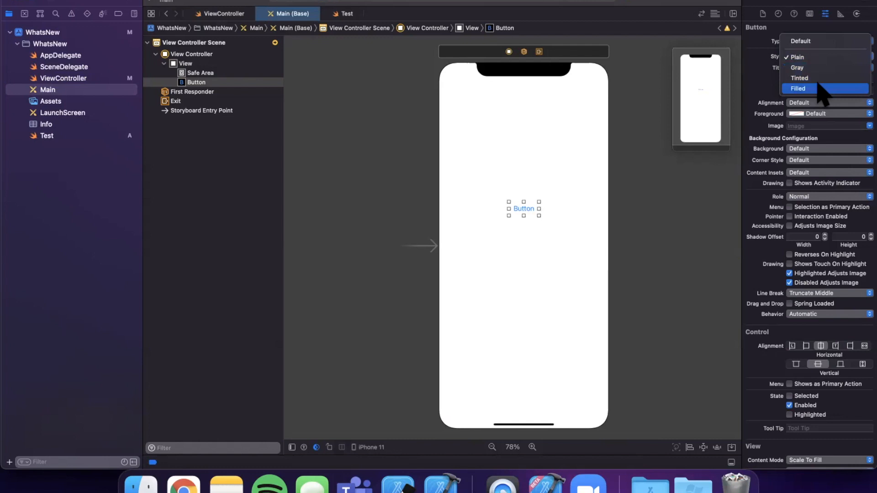
{"action": "left_click", "coordinate": [798, 89]}
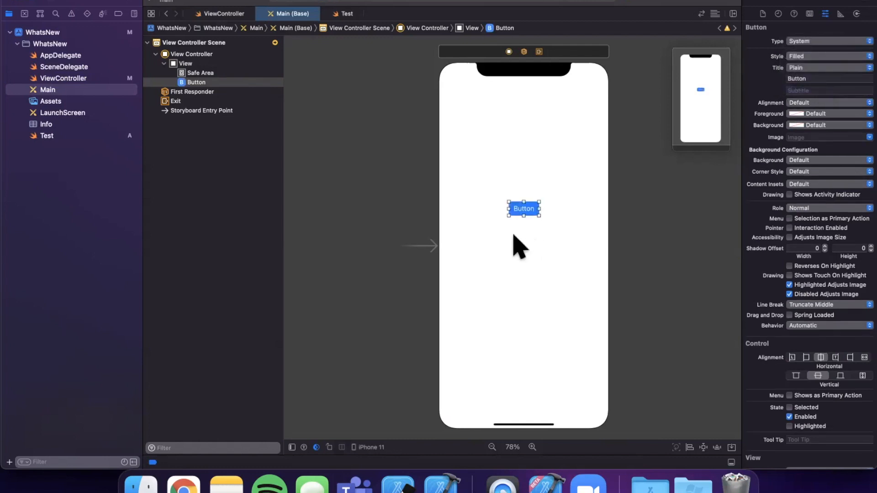
{"action": "mouse_move", "coordinate": [568, 210]}
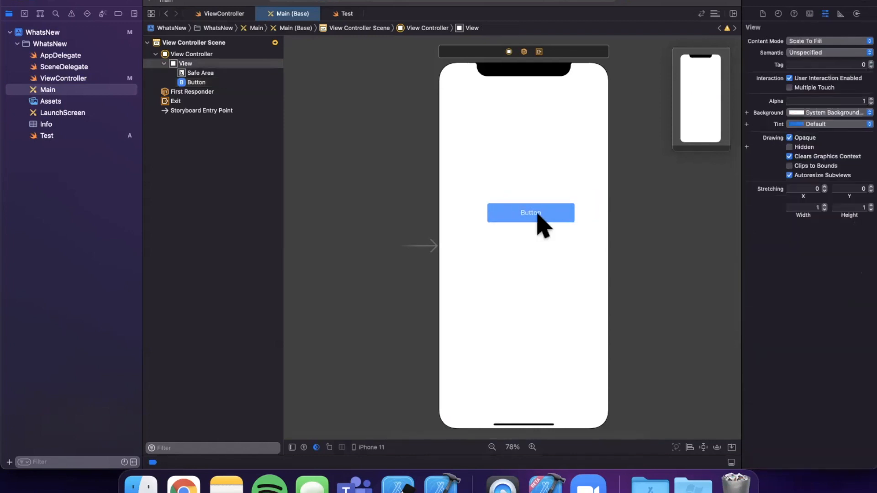
{"action": "left_click", "coordinate": [529, 213]}
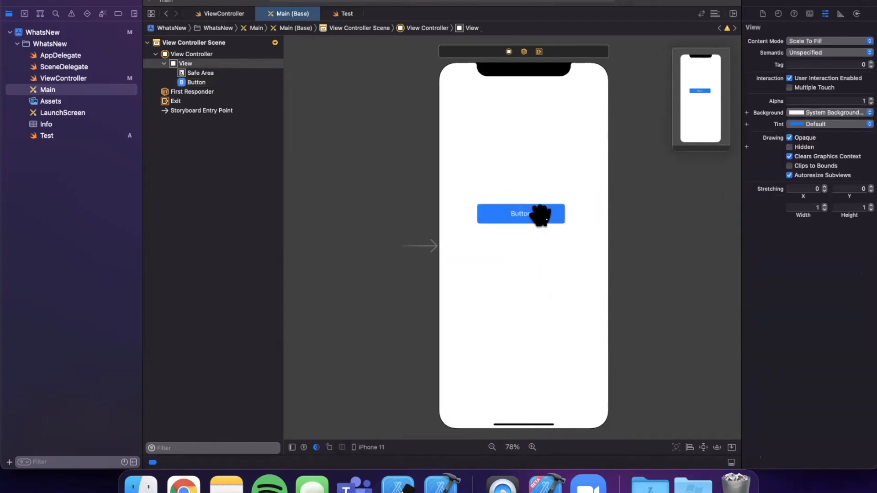
{"action": "left_click", "coordinate": [520, 214]}
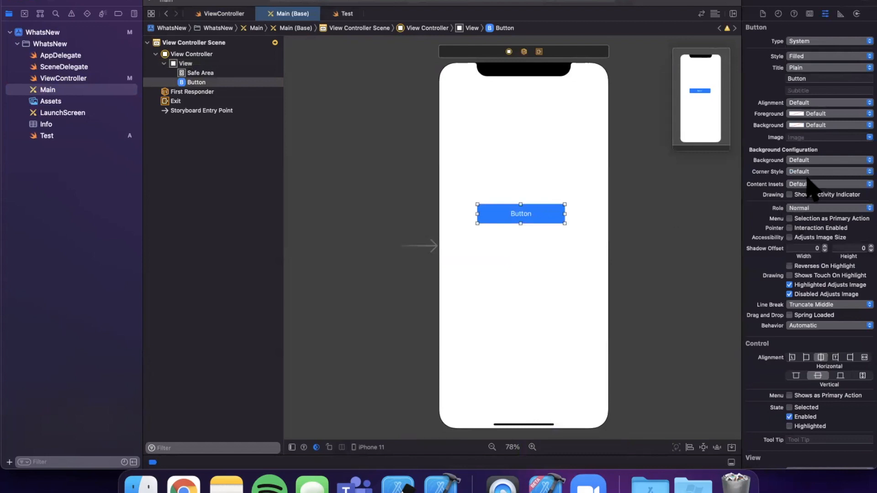
Step: Set the button's Corner Style to Medium, reset zoom, and pick a new button colour
{"action": "left_click", "coordinate": [827, 172]}
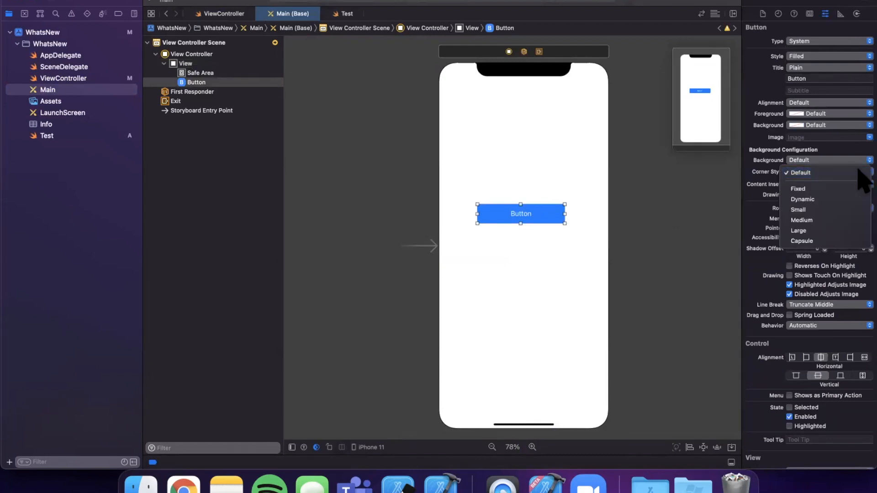
{"action": "mouse_move", "coordinate": [803, 200]}
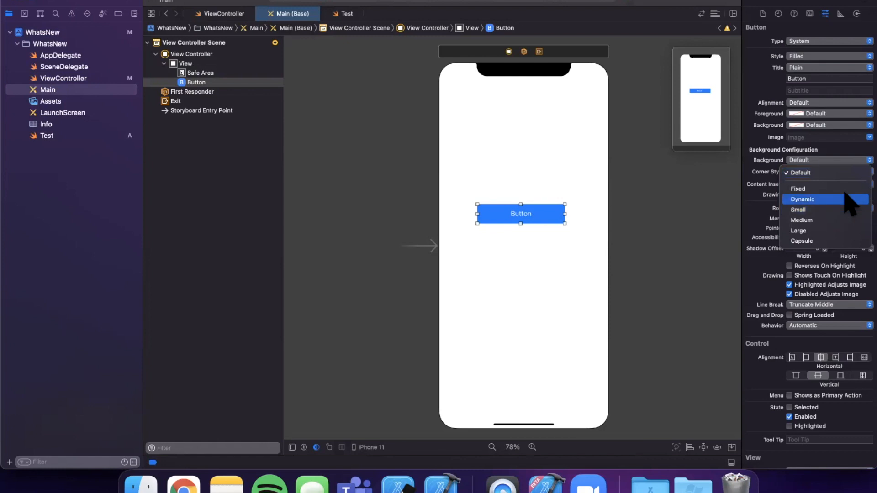
{"action": "mouse_move", "coordinate": [825, 220]}
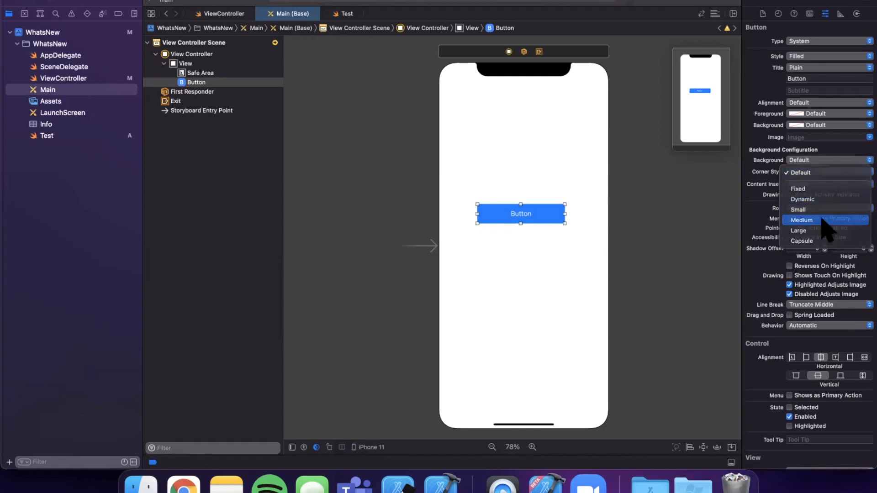
{"action": "left_click", "coordinate": [801, 220]}
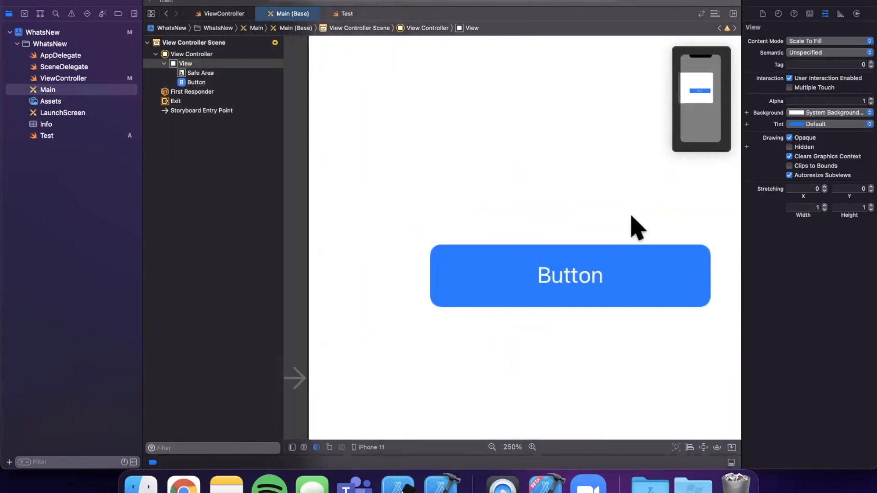
{"action": "left_click", "coordinate": [491, 446]}
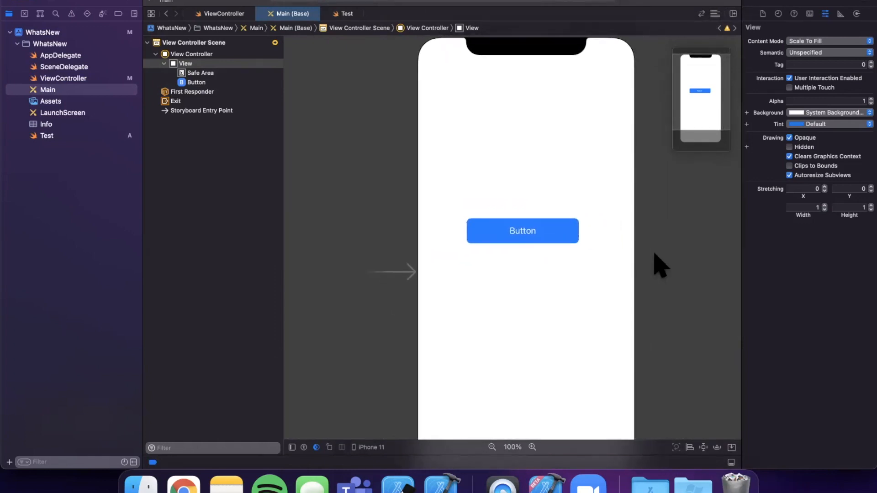
{"action": "mouse_move", "coordinate": [674, 257]}
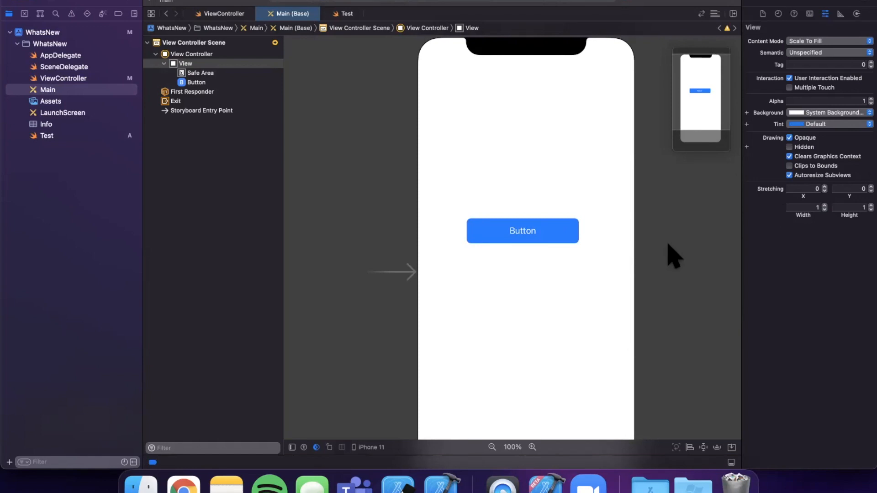
{"action": "left_click", "coordinate": [522, 231]}
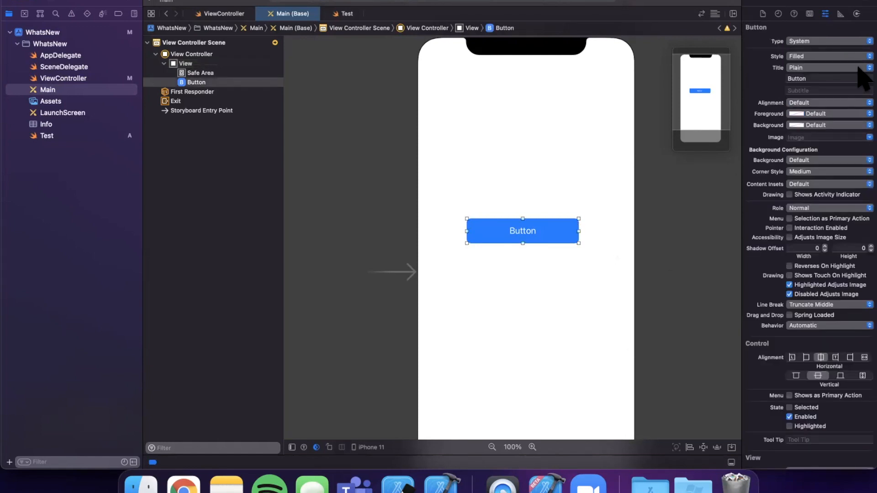
{"action": "mouse_move", "coordinate": [820, 112]}
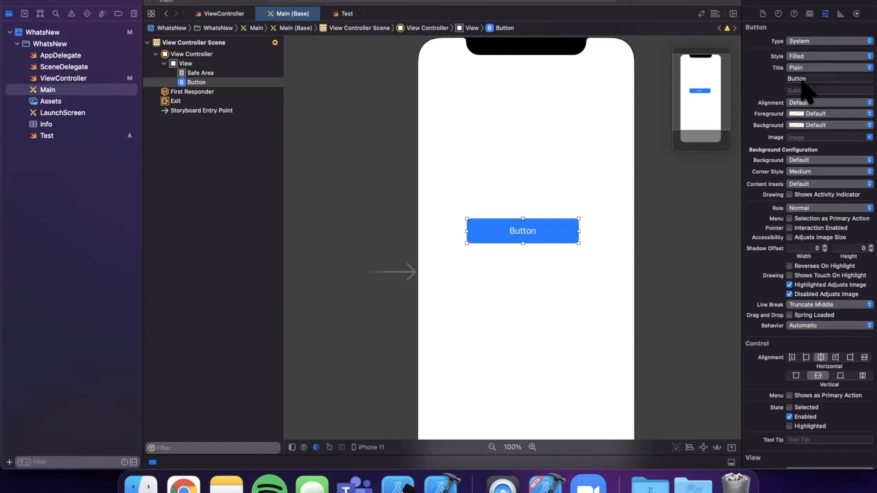
{"action": "mouse_move", "coordinate": [819, 123]}
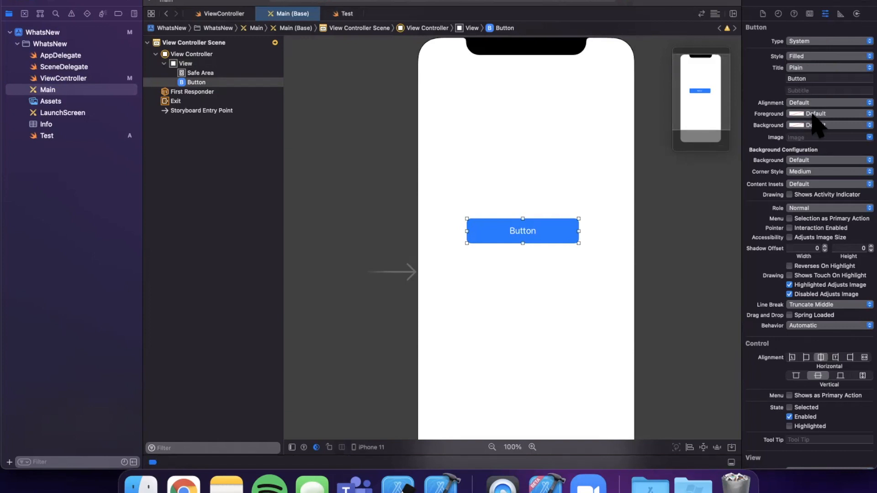
{"action": "left_click", "coordinate": [826, 113]}
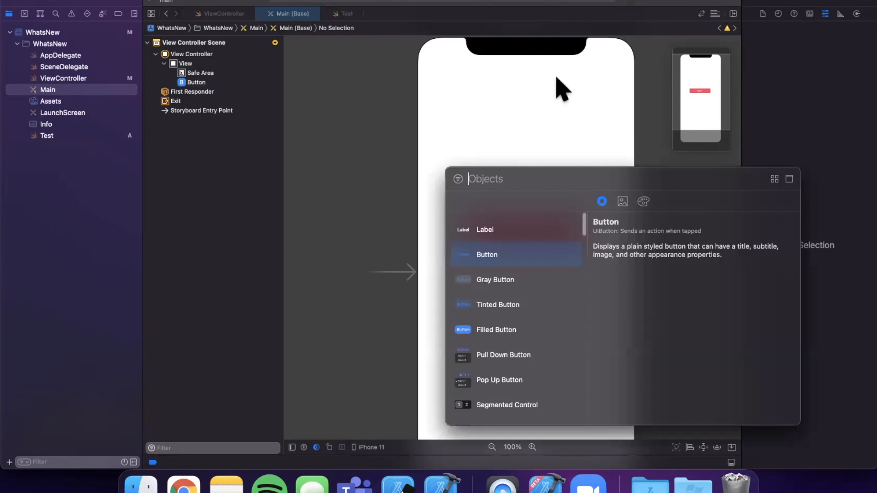
Step: Add a Label above the button from the library and retitle it Hello World
{"action": "type", "text": "label"}
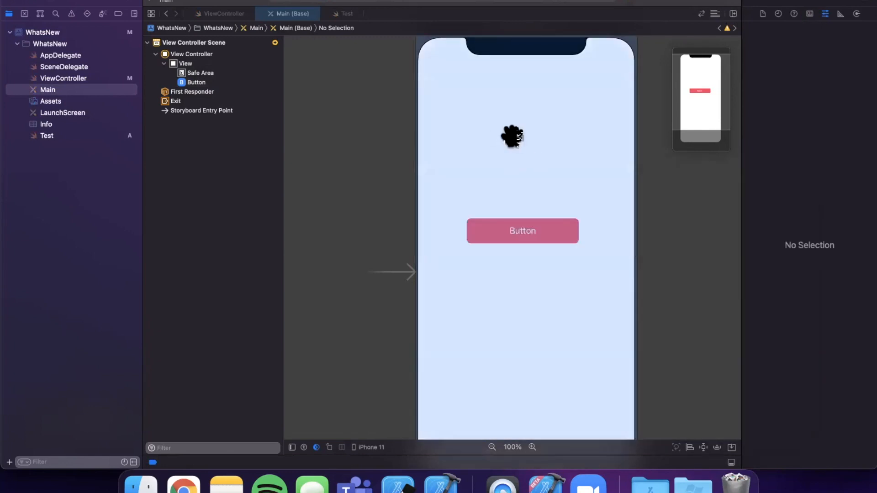
{"action": "left_click", "coordinate": [512, 138]}
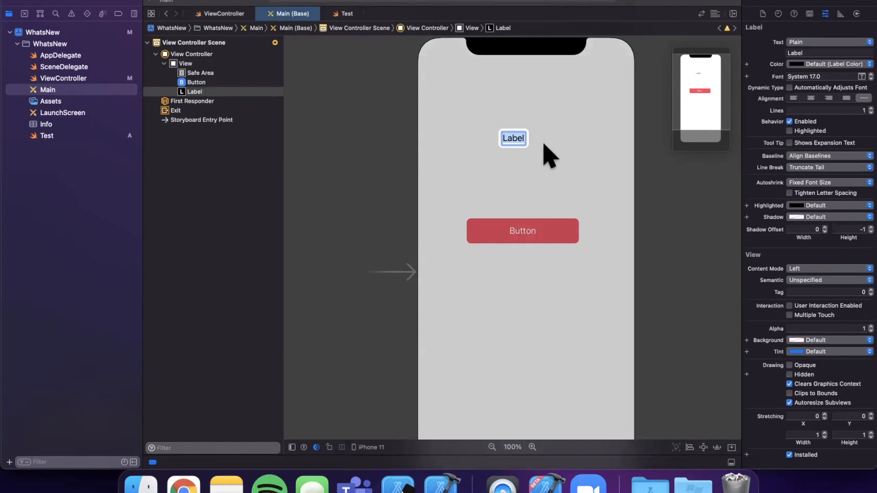
{"action": "type", "text": "Hello World"}
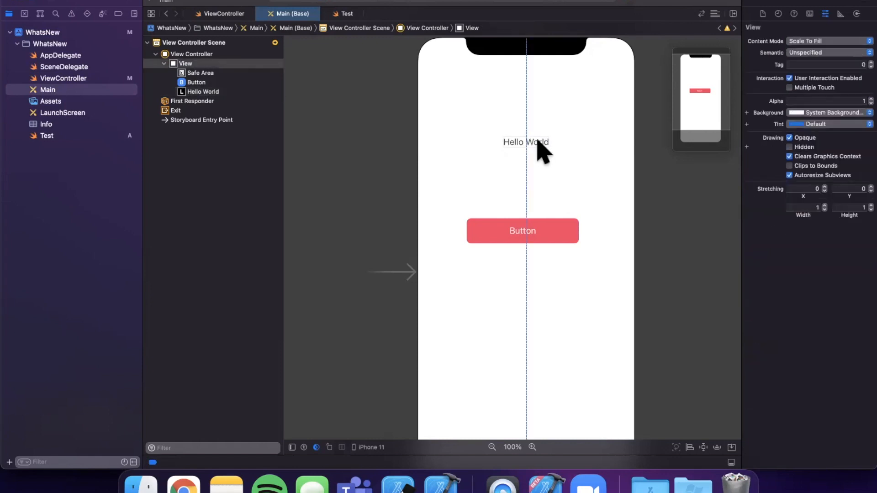
{"action": "left_click", "coordinate": [525, 143]}
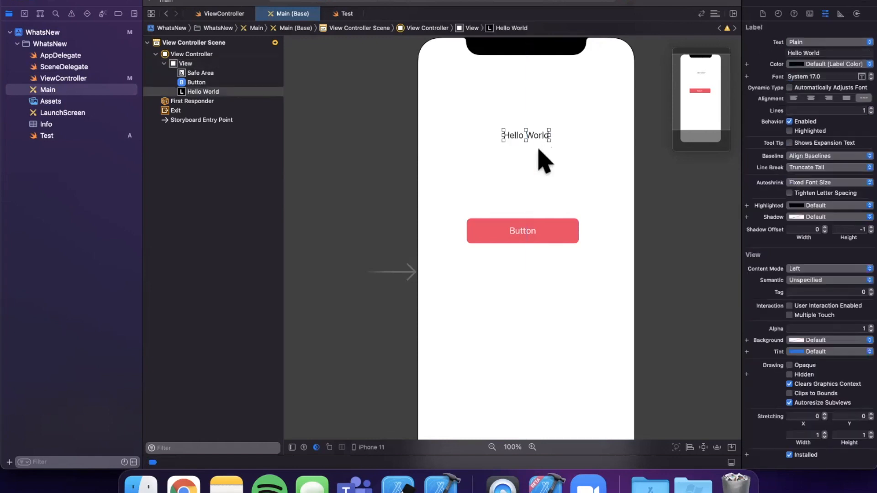
{"action": "mouse_move", "coordinate": [155, 415]}
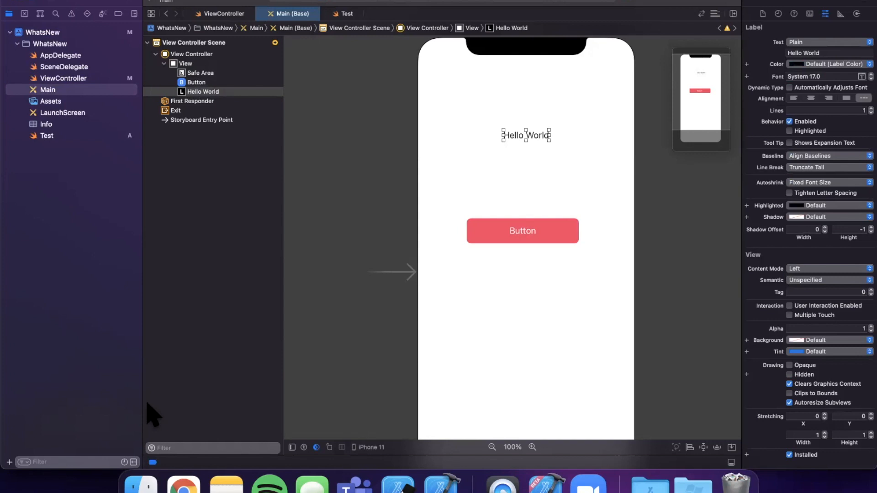
{"action": "mouse_move", "coordinate": [286, 439]}
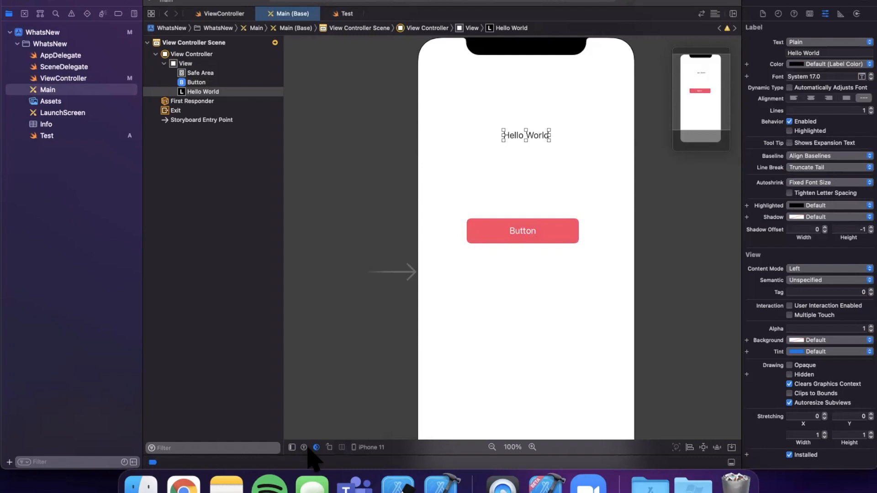
{"action": "mouse_move", "coordinate": [307, 453]}
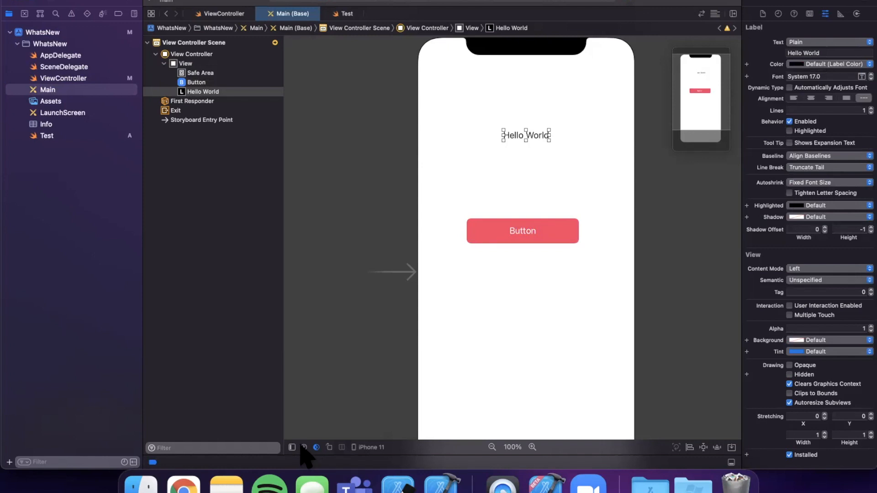
Step: Enable the canvas Accessibility overrides to preview larger Dynamic Type, then dismiss the panel
{"action": "left_click", "coordinate": [315, 447]}
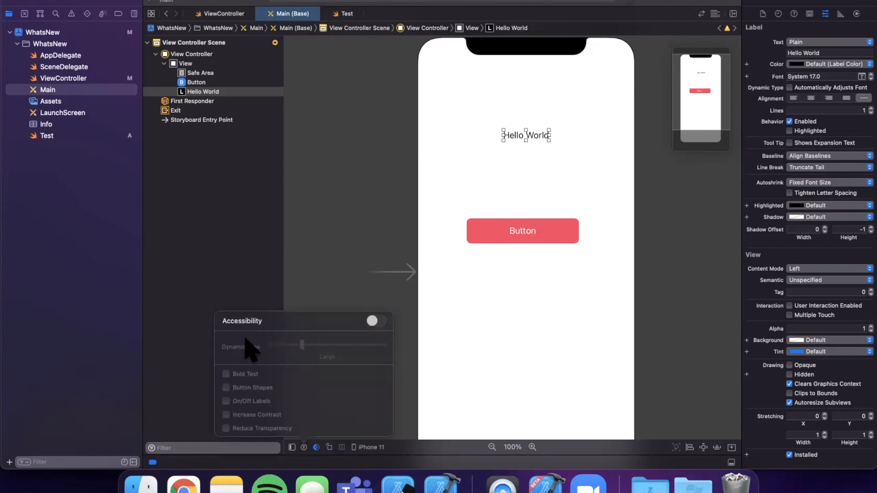
{"action": "mouse_move", "coordinate": [377, 327]}
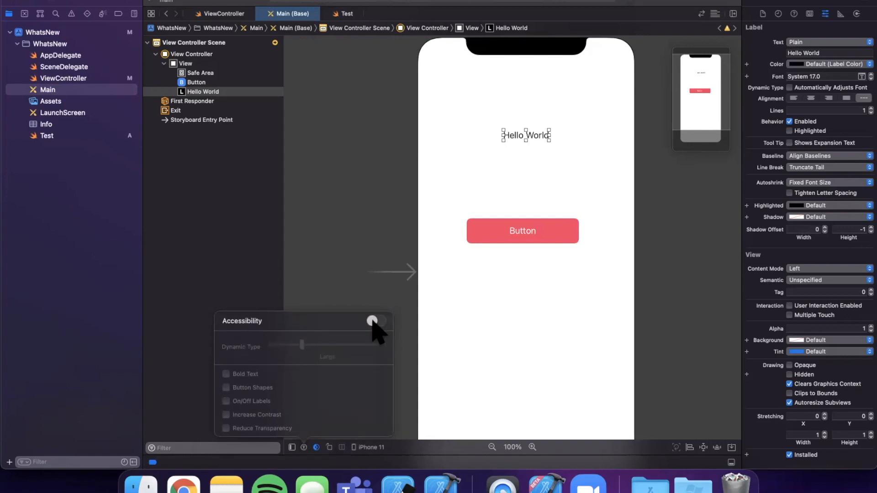
{"action": "left_click", "coordinate": [374, 321]}
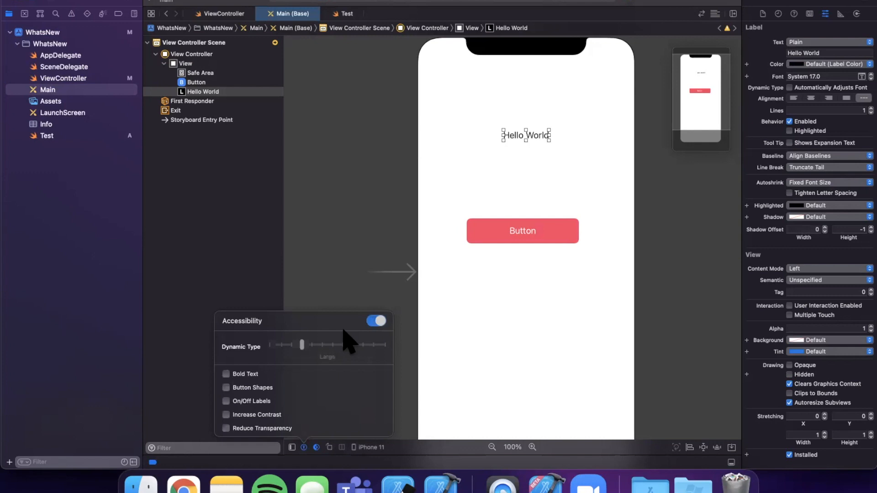
{"action": "mouse_move", "coordinate": [345, 358]}
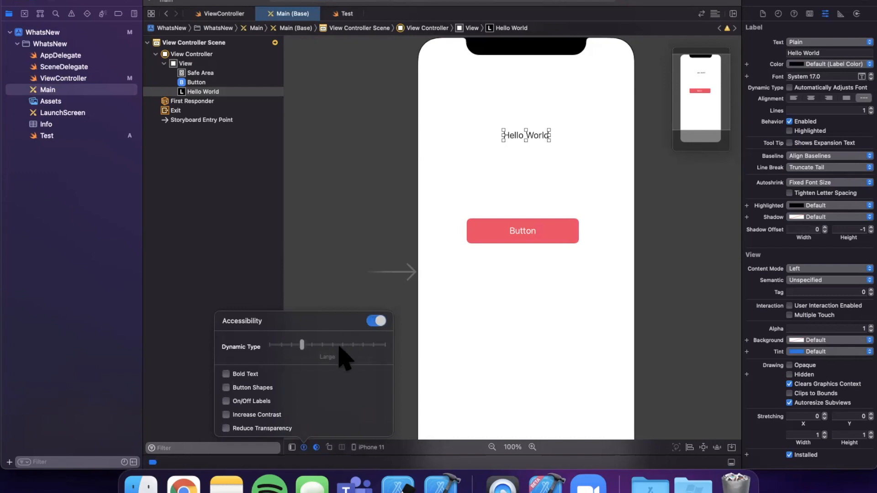
{"action": "mouse_move", "coordinate": [246, 383]}
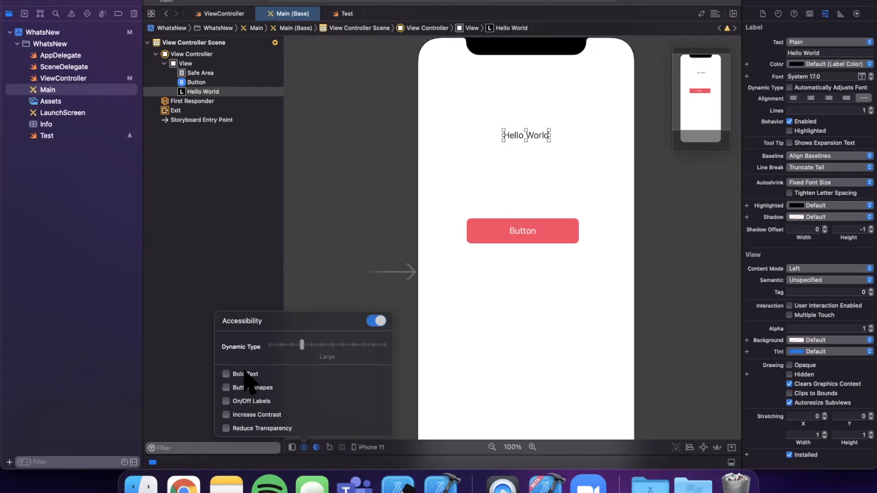
{"action": "mouse_move", "coordinate": [313, 358]}
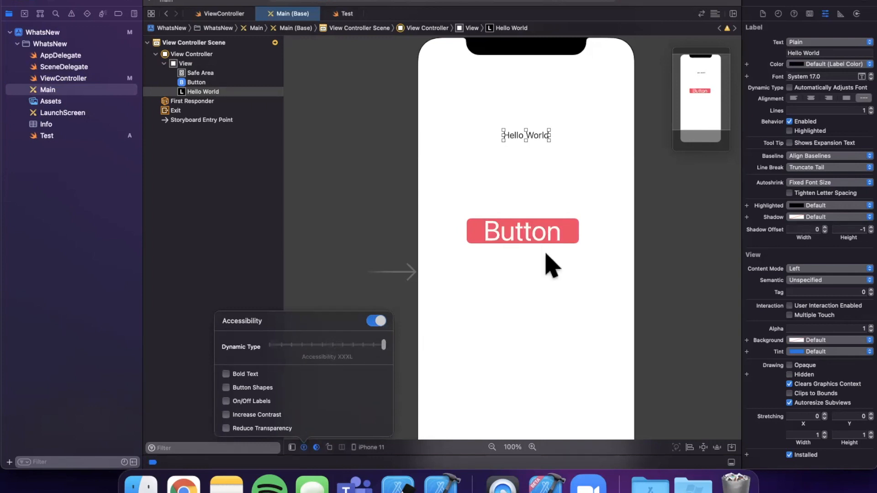
{"action": "mouse_move", "coordinate": [566, 151]}
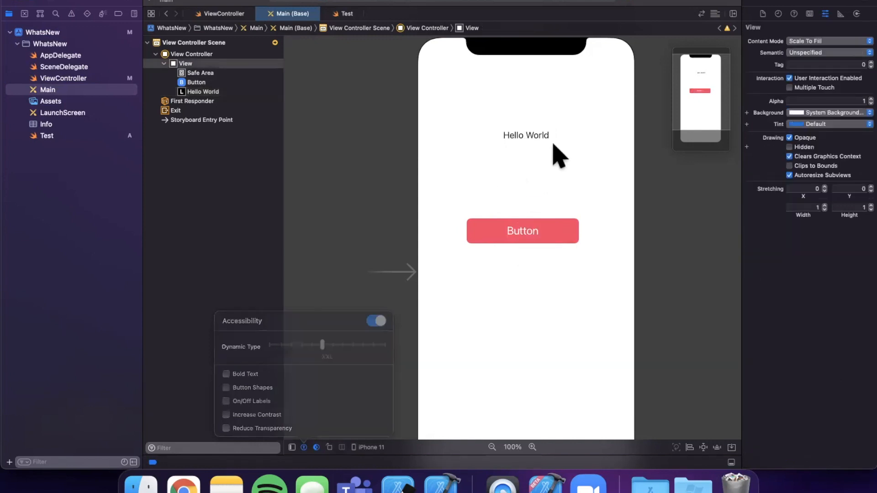
{"action": "left_click", "coordinate": [525, 135]}
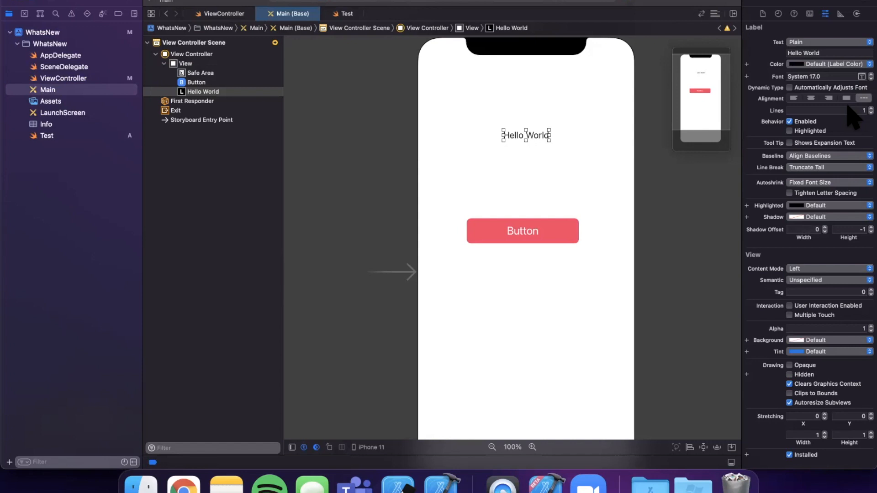
Step: Change the Hello World label's font to the Body text style
{"action": "left_click", "coordinate": [870, 76]}
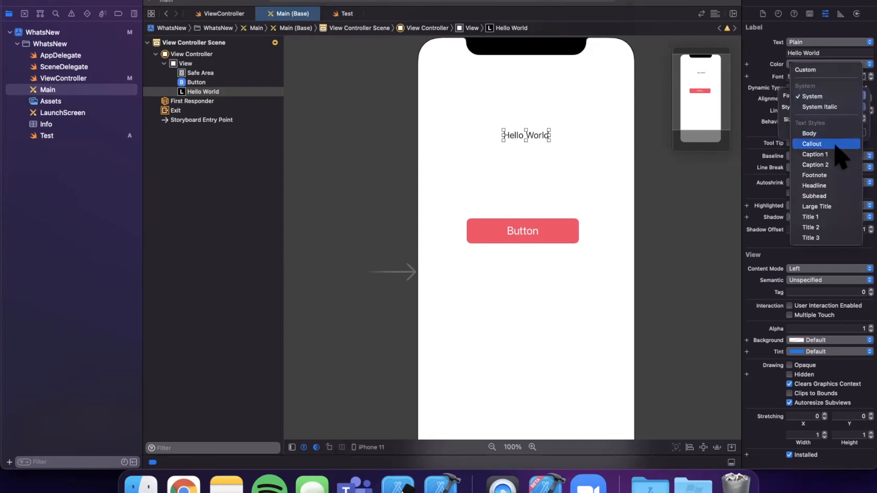
{"action": "left_click", "coordinate": [809, 133]}
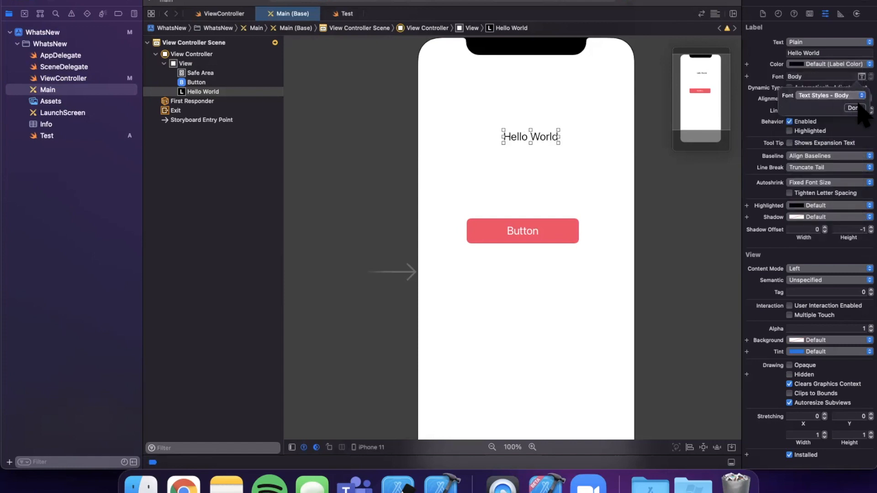
{"action": "left_click", "coordinate": [853, 108]}
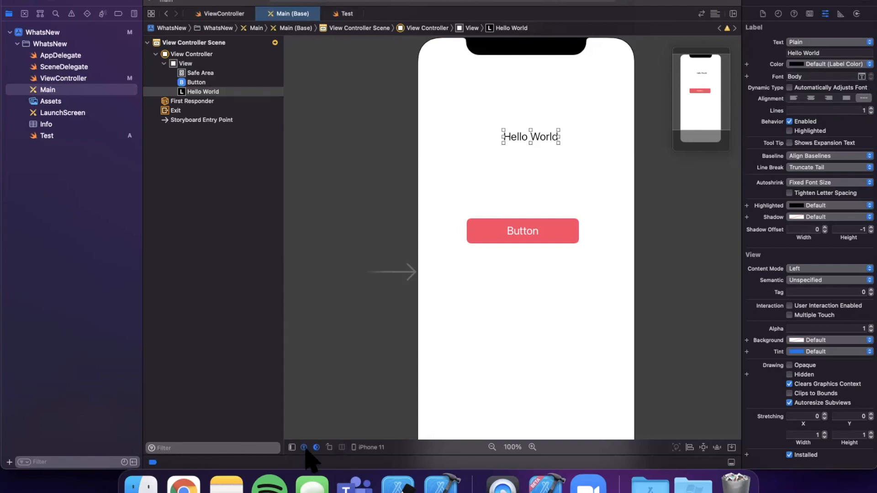
Step: Recheck the accessibility preview and widen the Hello World label so its text fits
{"action": "left_click", "coordinate": [316, 447]}
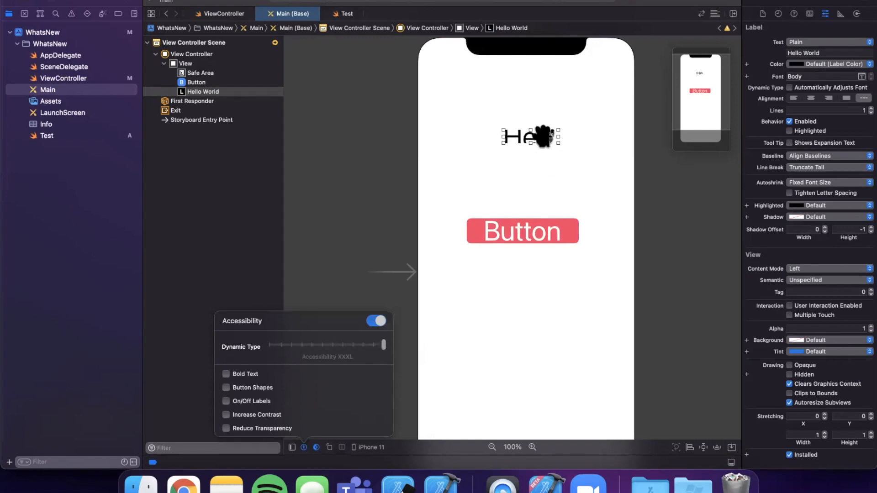
{"action": "mouse_move", "coordinate": [504, 166]}
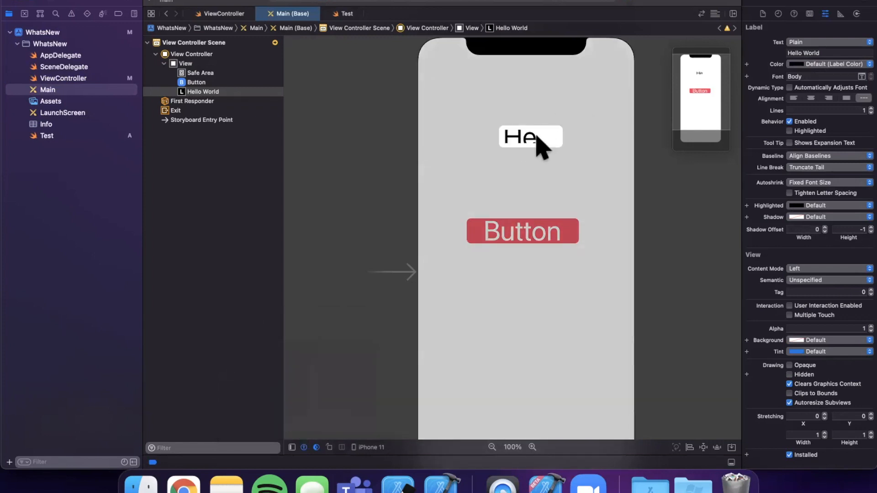
{"action": "left_click", "coordinate": [519, 137]}
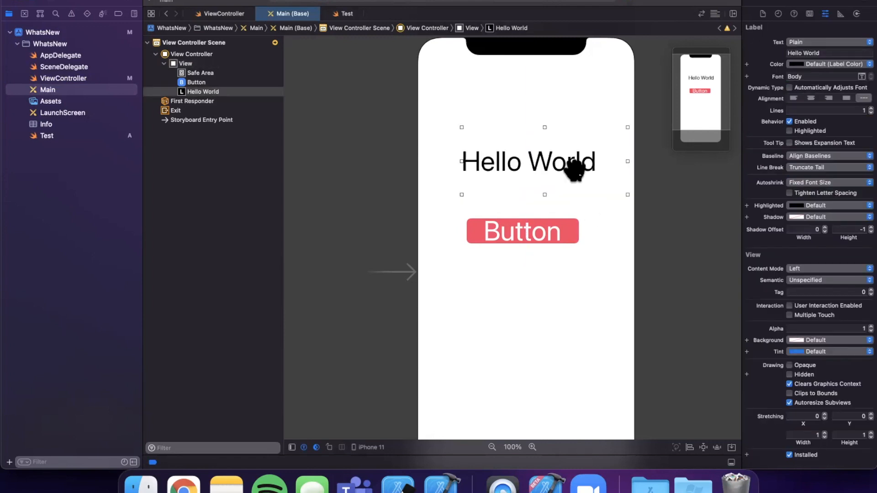
{"action": "left_click", "coordinate": [285, 179]}
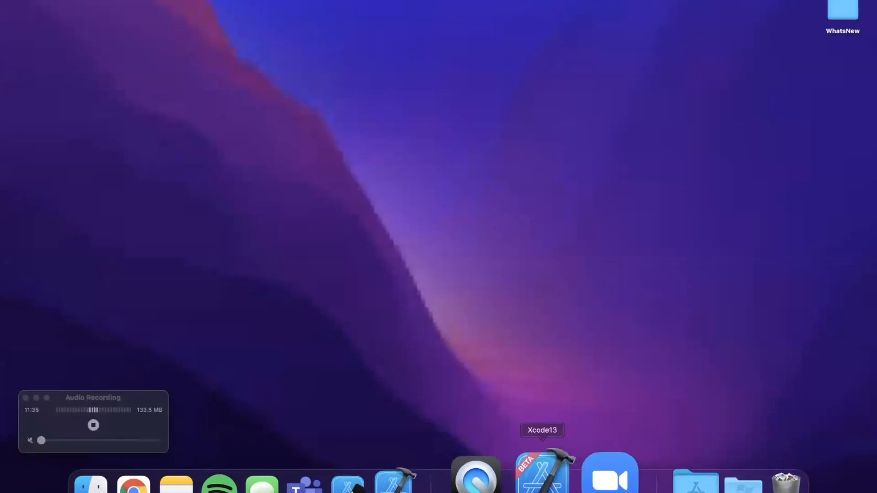
Step: Launch Xcode 13 and start a new project from the iOS App template
{"action": "left_click", "coordinate": [542, 474]}
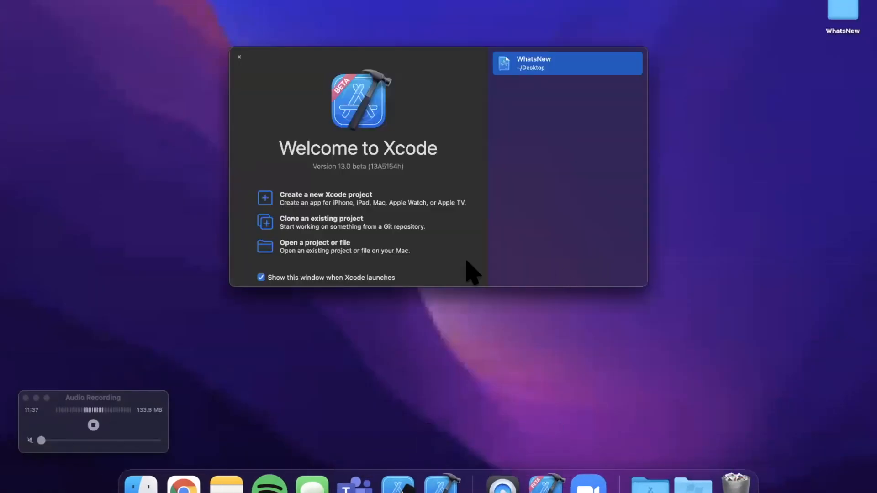
{"action": "left_click", "coordinate": [325, 195]}
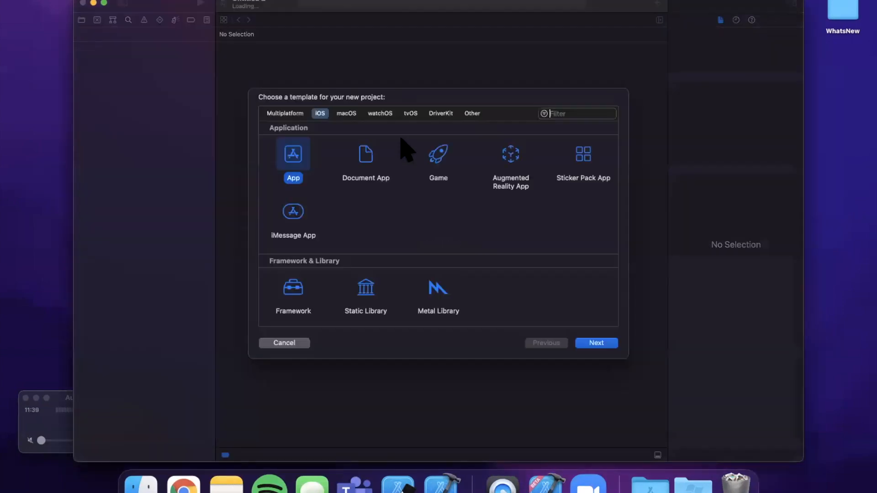
{"action": "left_click", "coordinate": [597, 343]}
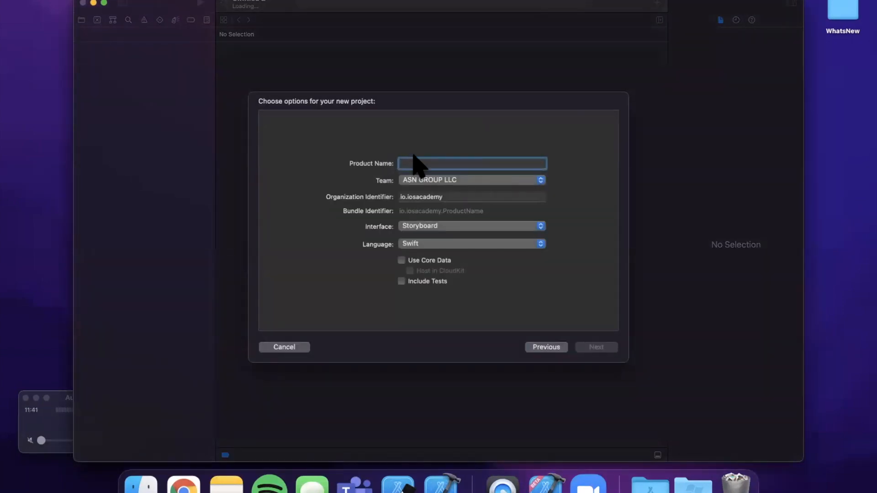
Step: Name the project Landscape with SwiftUI interface and create it on the Desktop
{"action": "type", "text": "Landsc"}
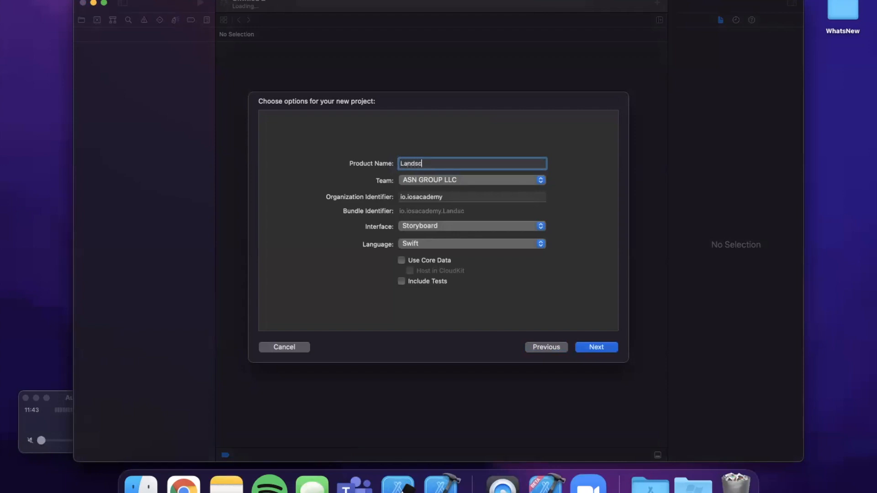
{"action": "type", "text": "ape"}
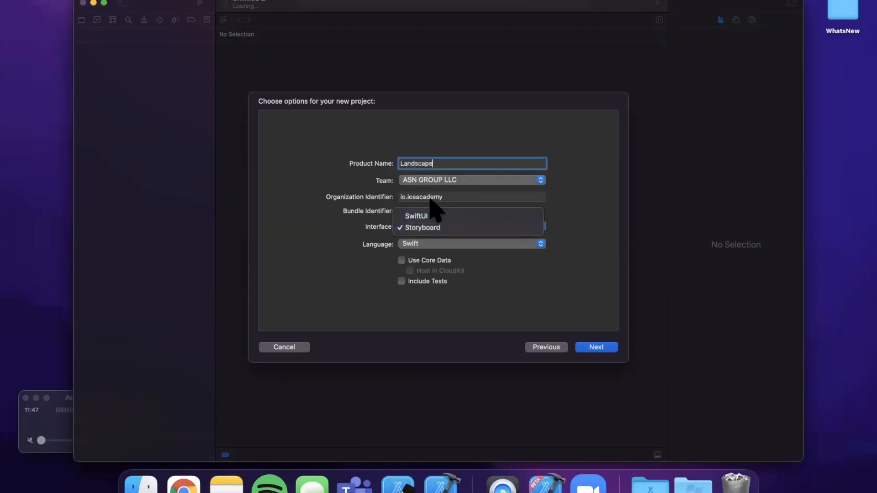
{"action": "left_click", "coordinate": [416, 216]}
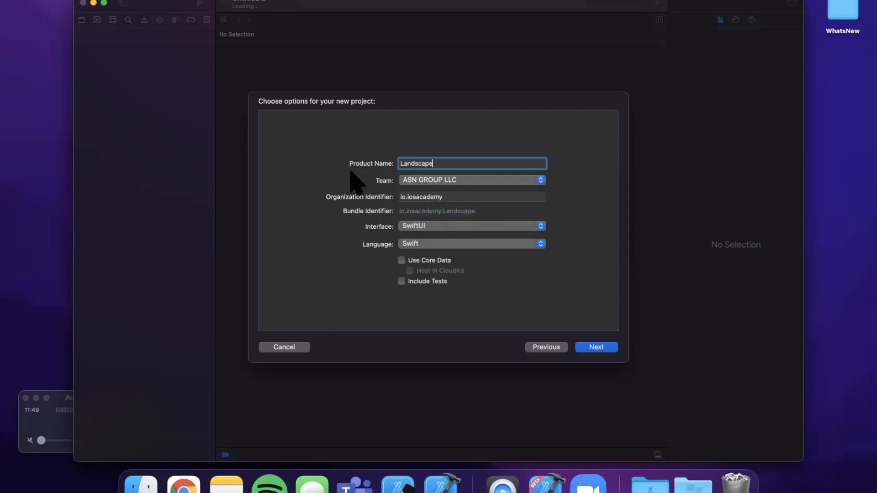
{"action": "left_click", "coordinate": [595, 347]}
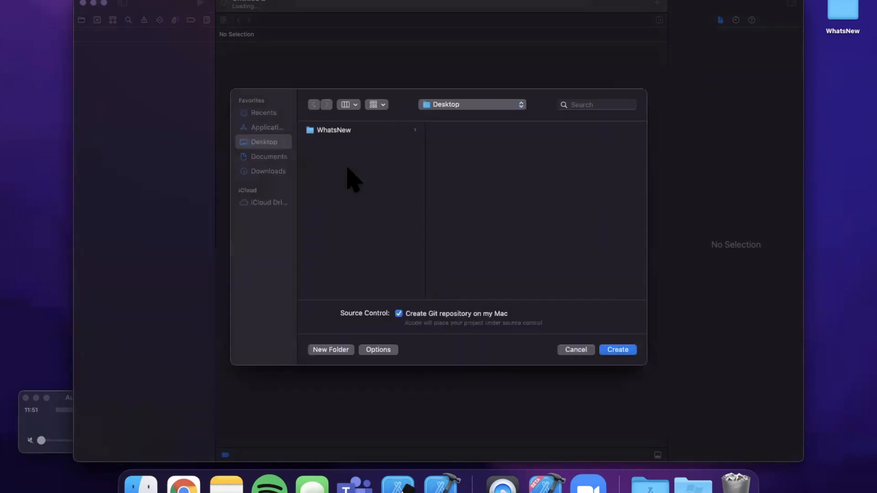
{"action": "left_click", "coordinate": [617, 350]}
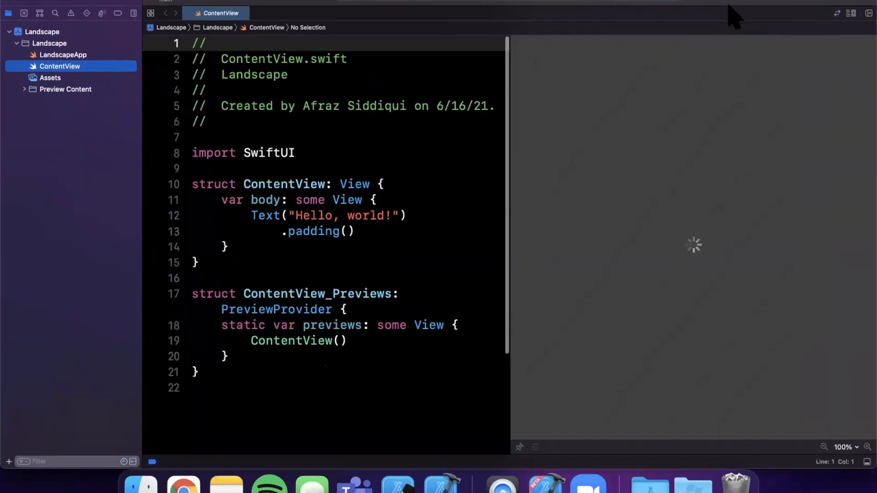
{"action": "mouse_move", "coordinate": [783, 139]}
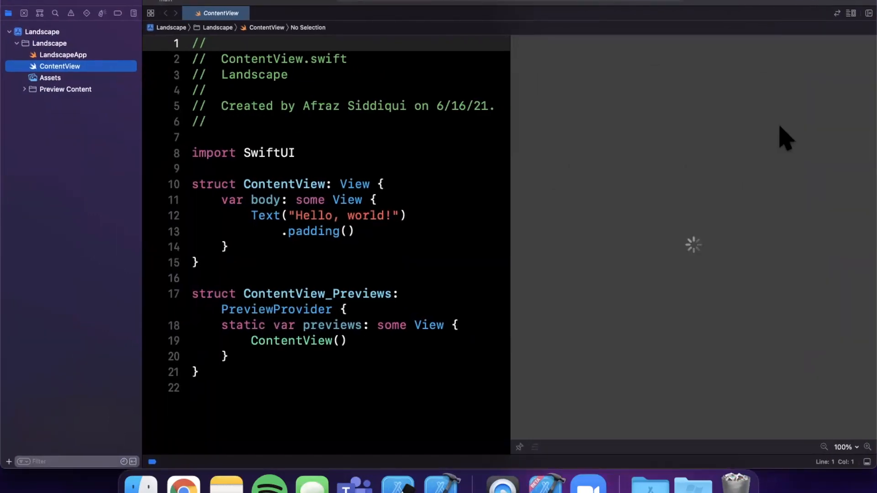
{"action": "mouse_move", "coordinate": [625, 192]}
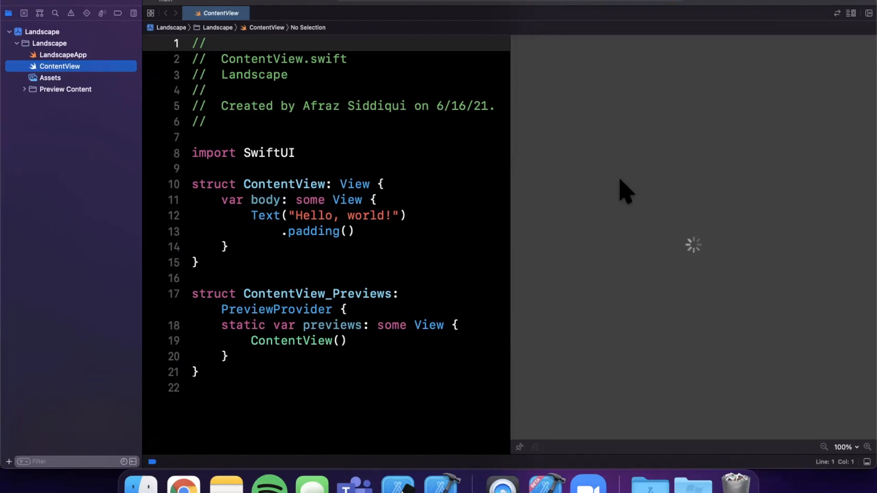
{"action": "mouse_move", "coordinate": [710, 235]}
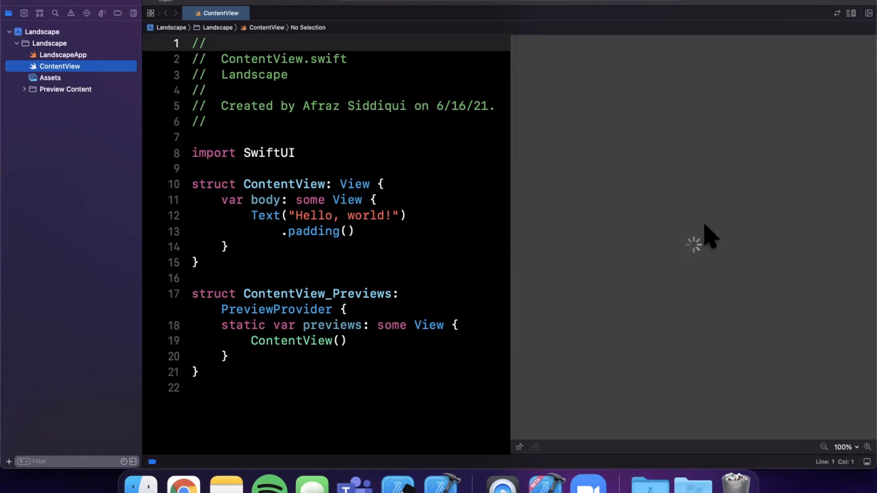
{"action": "mouse_move", "coordinate": [684, 198]}
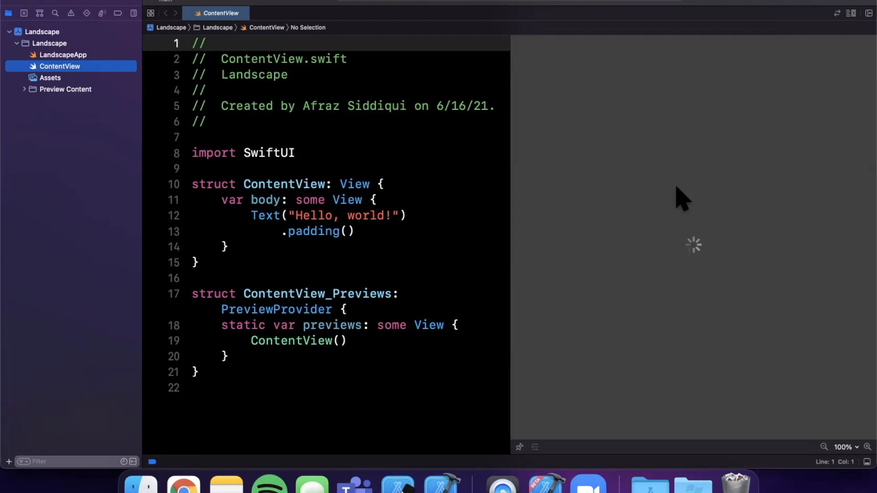
{"action": "mouse_move", "coordinate": [529, 201]}
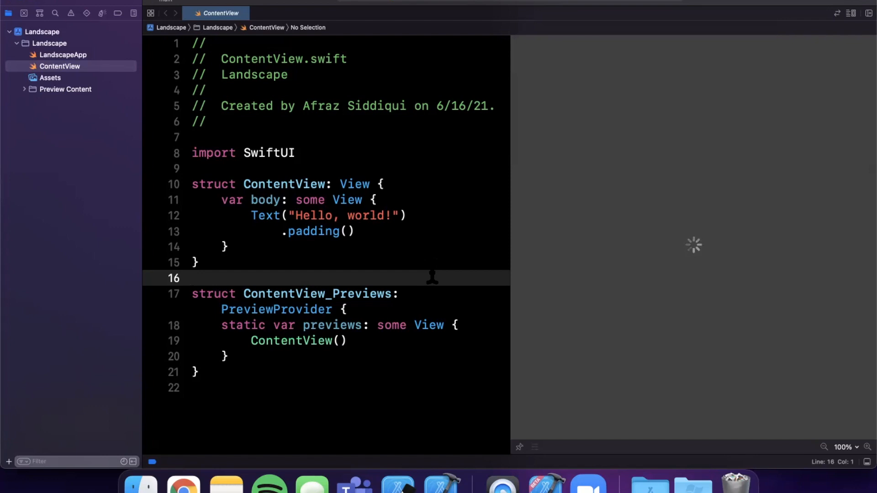
Step: Resume the ContentView canvas so the Hello, world! preview renders on an iPhone
{"action": "left_click", "coordinate": [192, 277]}
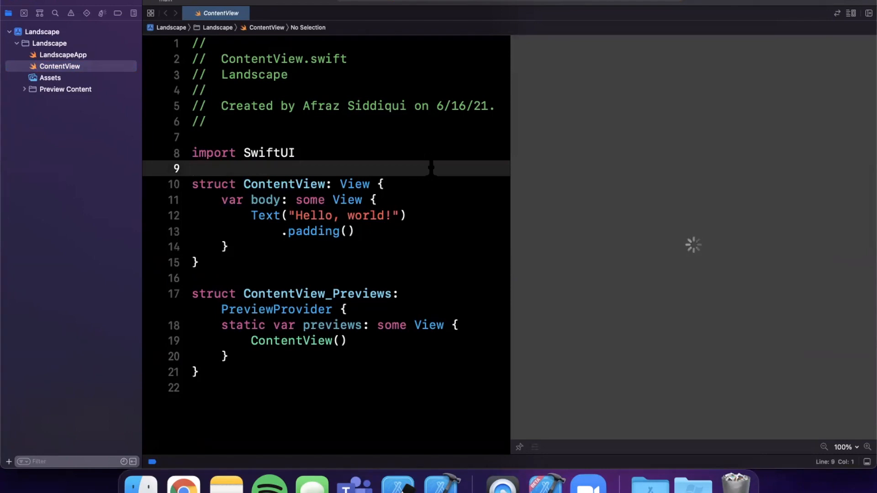
{"action": "left_click", "coordinate": [192, 168]}
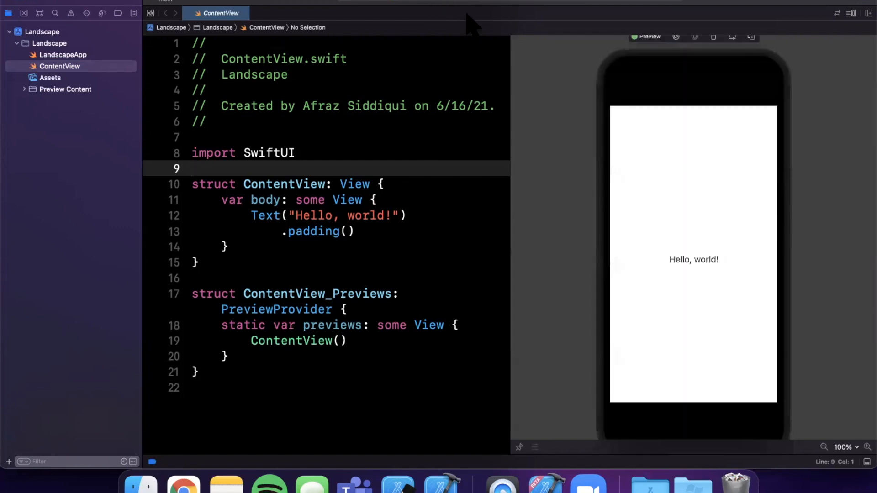
{"action": "mouse_move", "coordinate": [687, 173]}
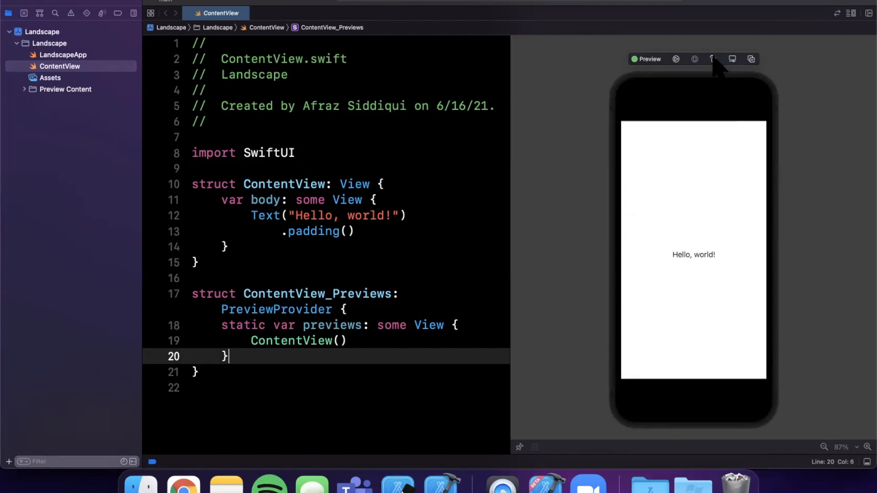
{"action": "mouse_move", "coordinate": [716, 67]}
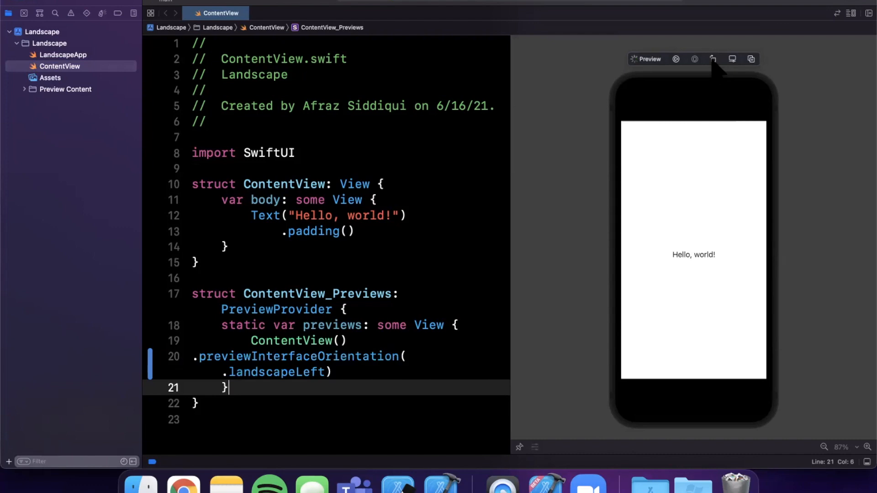
Step: Add .previewInterfaceOrientation(.landscapeLeft) to the preview, retry, and show the iOS 15 availability fix-its
{"action": "type", "text": "portraitUpsideDown"}
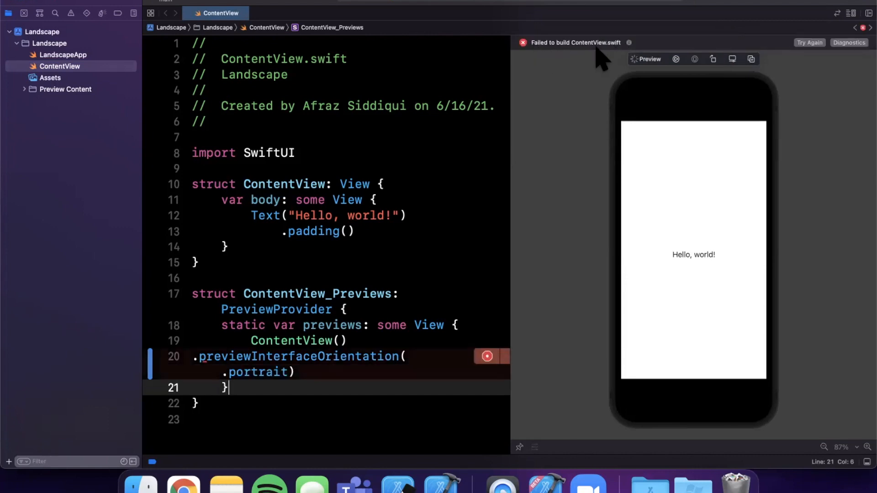
{"action": "mouse_move", "coordinate": [866, 56]}
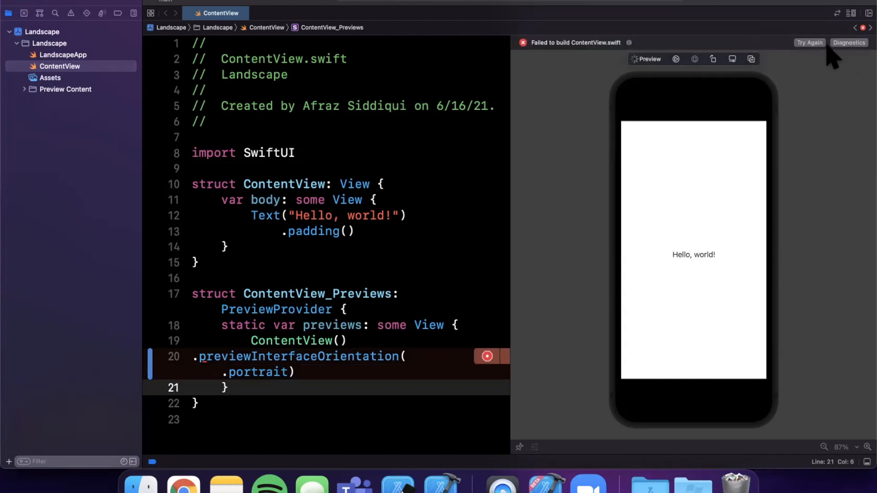
{"action": "left_click", "coordinate": [808, 43]}
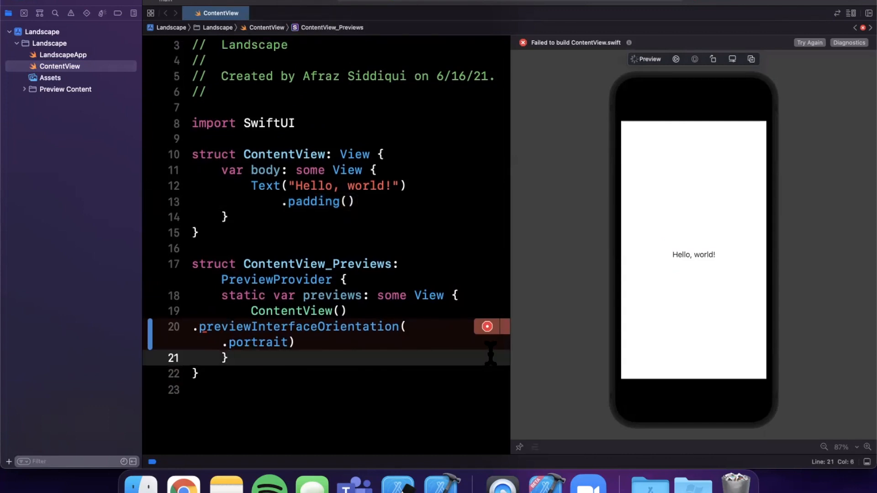
{"action": "double_click", "coordinate": [257, 342]}
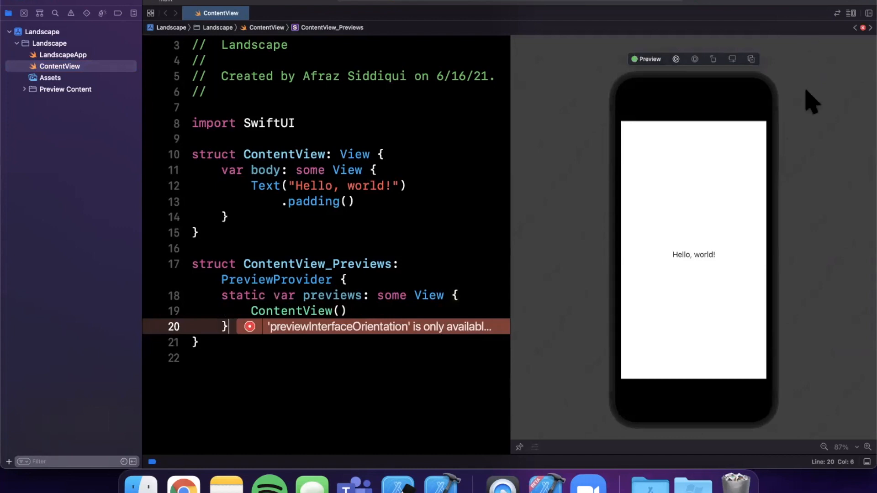
{"action": "mouse_move", "coordinate": [716, 64]}
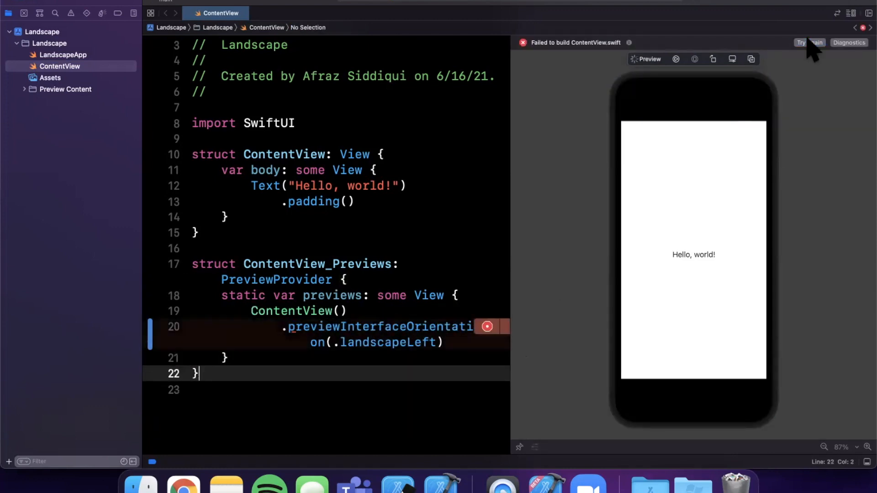
{"action": "mouse_move", "coordinate": [402, 372]}
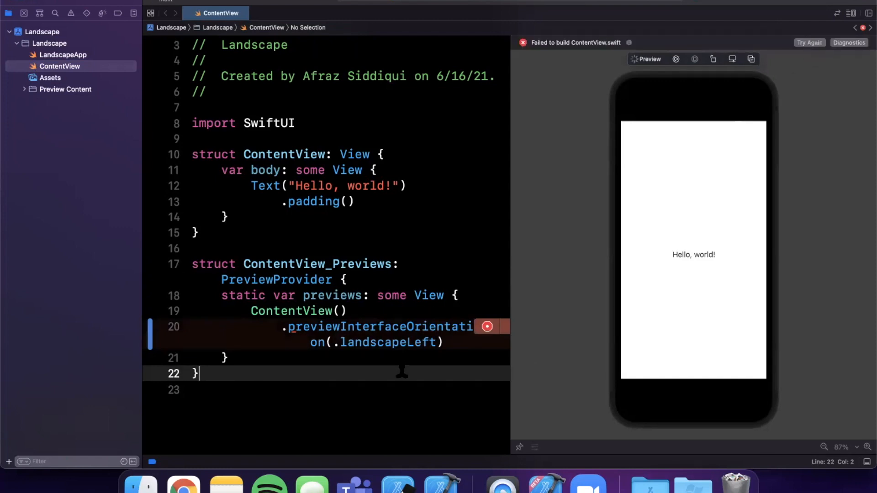
{"action": "left_click", "coordinate": [486, 326]}
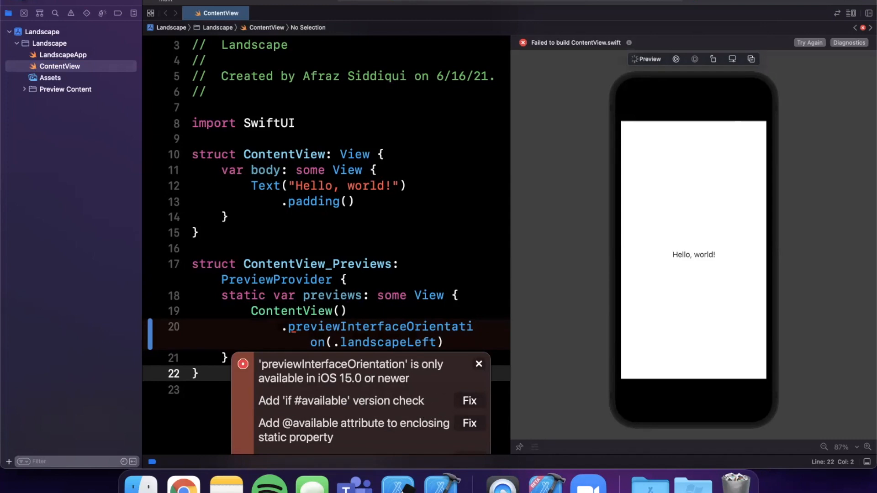
Step: In the Landscape target's General settings, raise the minimum iOS deployment version
{"action": "left_click", "coordinate": [42, 31]}
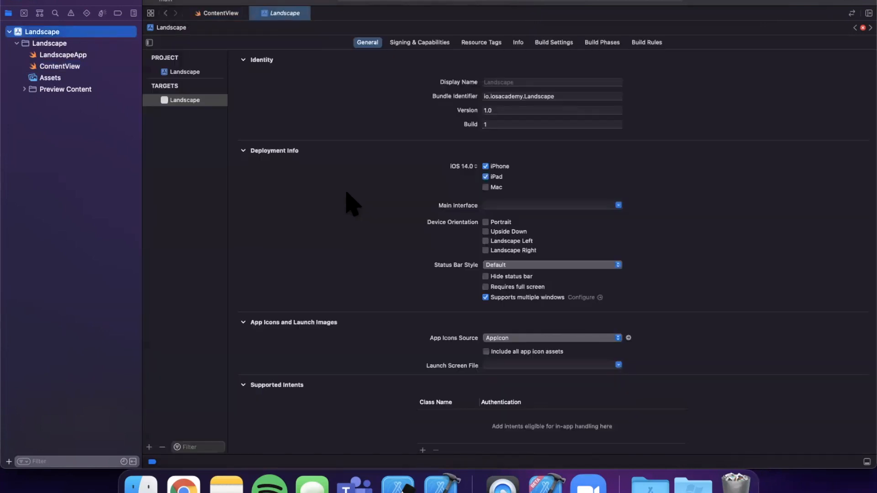
{"action": "mouse_move", "coordinate": [470, 312]}
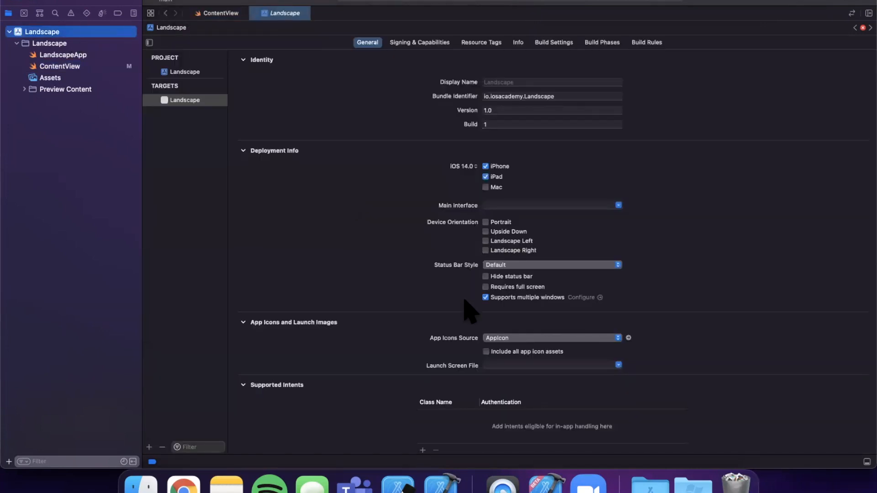
{"action": "mouse_move", "coordinate": [472, 171]}
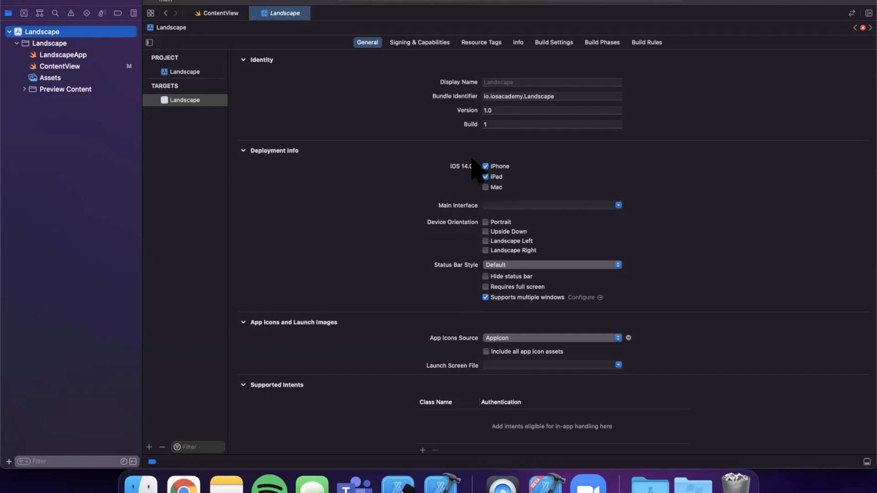
{"action": "left_click", "coordinate": [460, 166]}
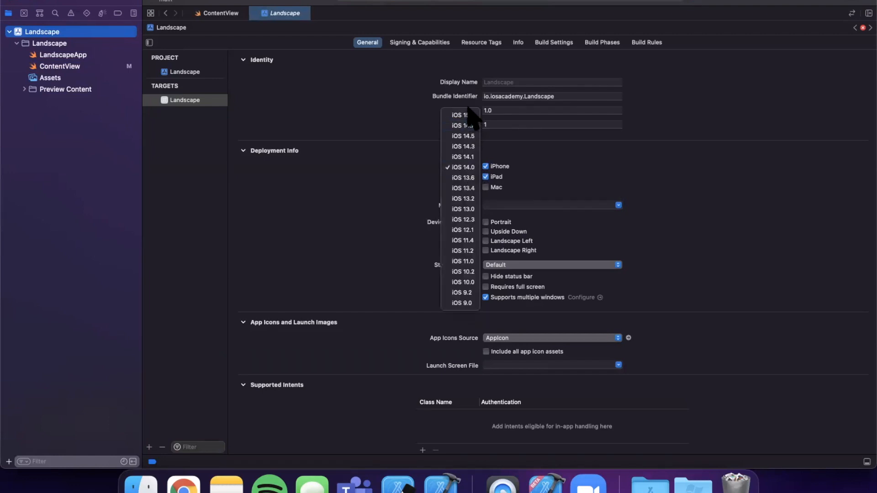
{"action": "left_click", "coordinate": [459, 115]}
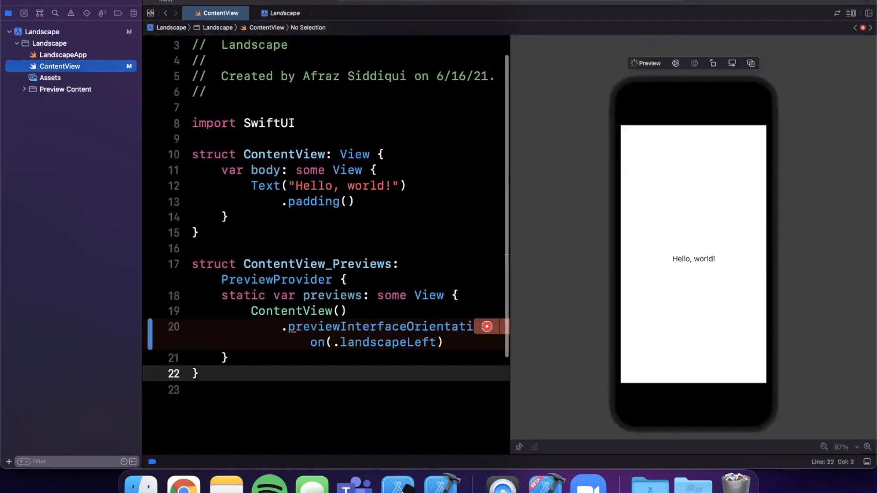
{"action": "mouse_move", "coordinate": [632, 165]}
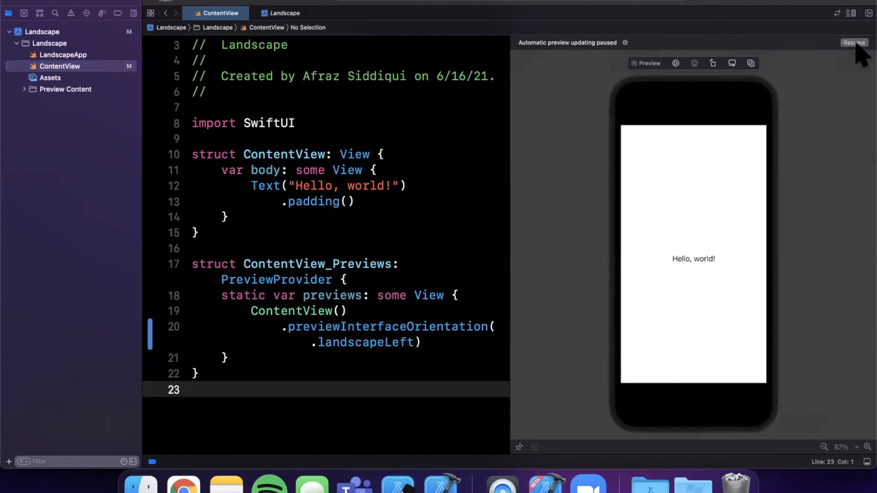
Step: Resume the paused preview so ContentView renders Hello, world! in landscape
{"action": "left_click", "coordinate": [853, 43]}
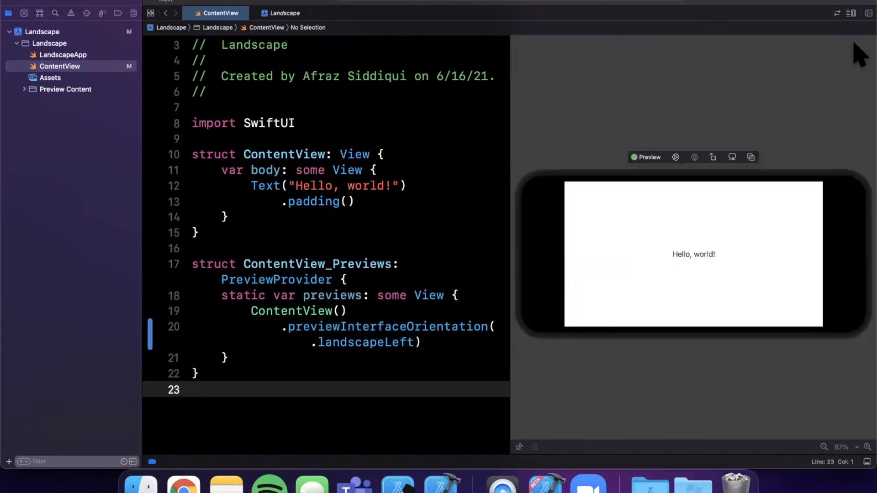
{"action": "mouse_move", "coordinate": [601, 282]}
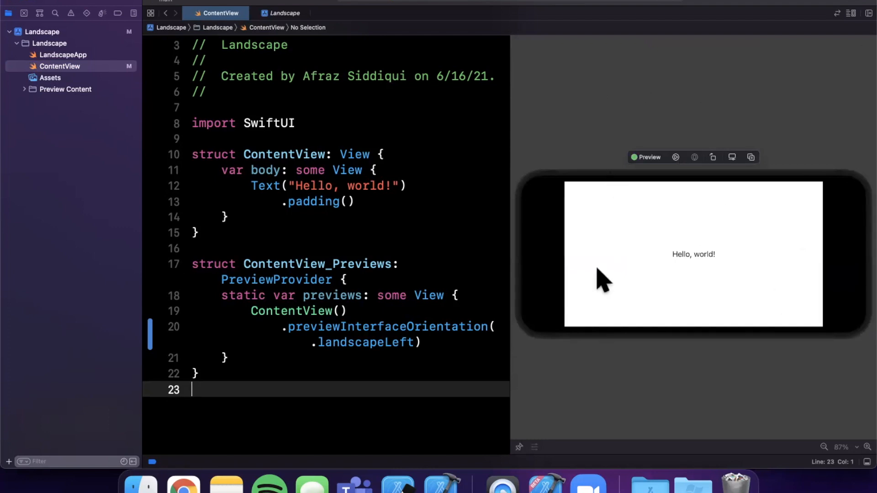
{"action": "mouse_move", "coordinate": [601, 283]}
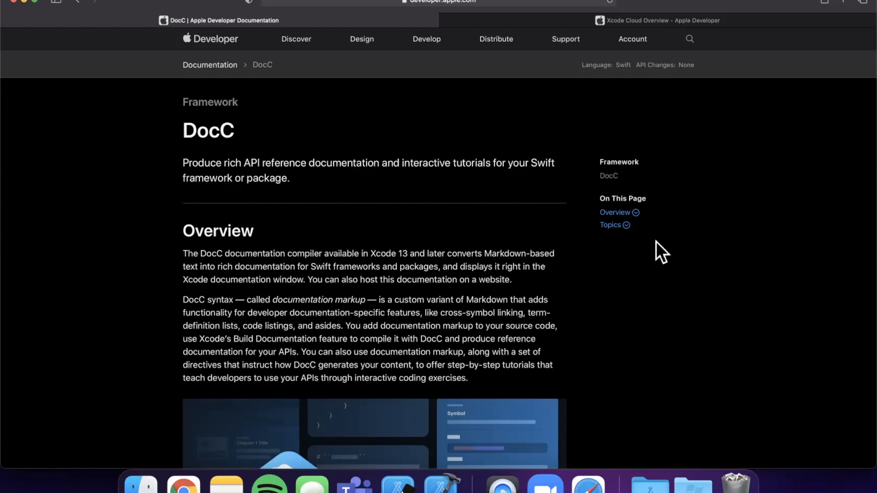
{"action": "mouse_move", "coordinate": [601, 303]}
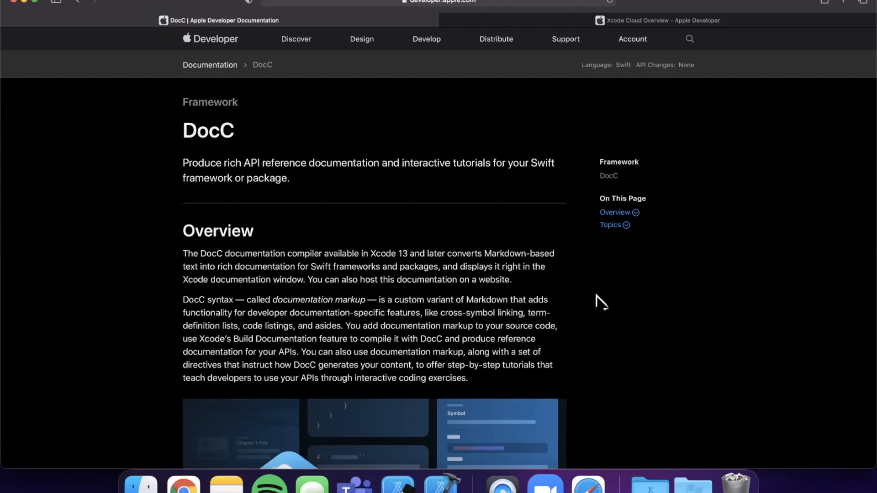
{"action": "mouse_move", "coordinate": [572, 274]}
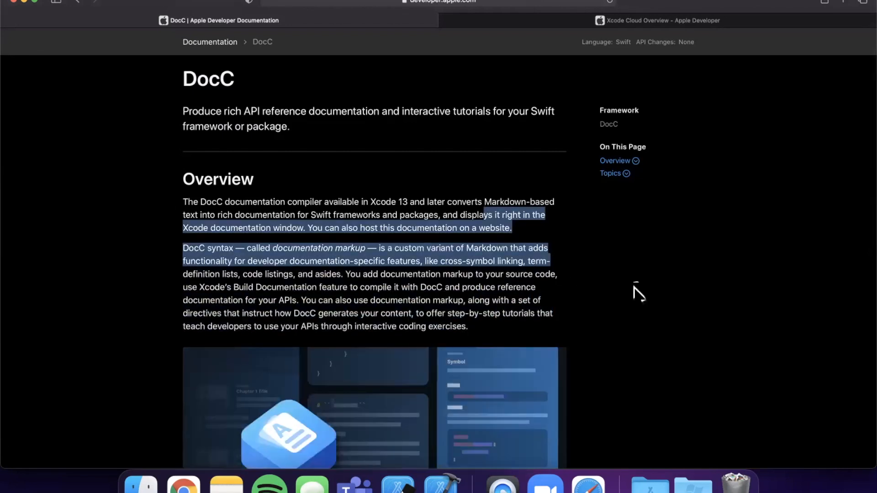
Step: Read through the DocC framework page on the Apple Developer site
{"action": "left_click", "coordinate": [638, 290]}
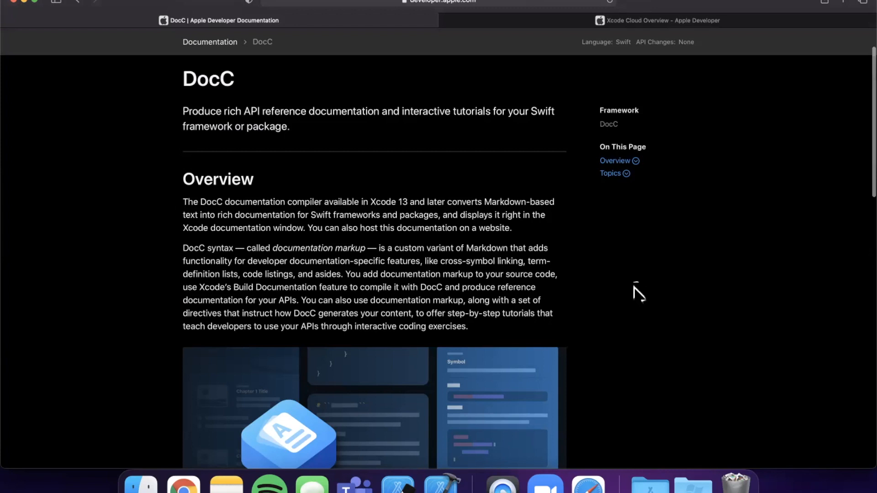
{"action": "scroll", "scroll_direction": "down", "scroll_amount": 3}
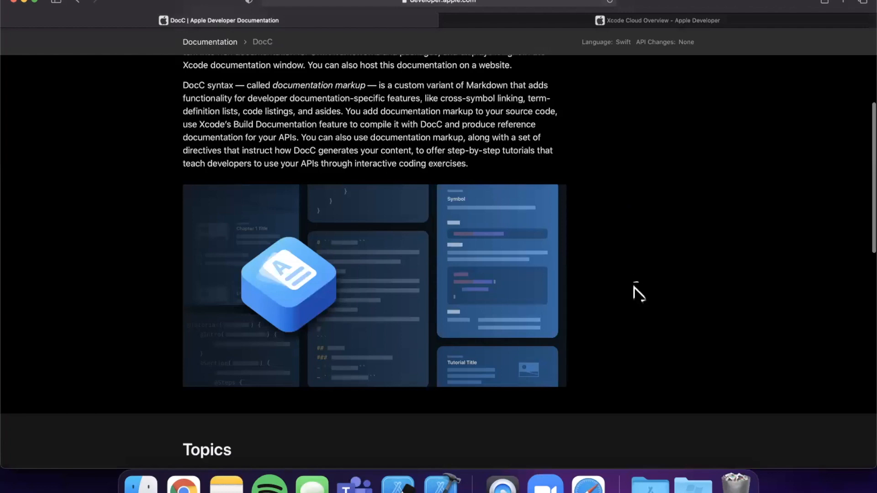
{"action": "scroll", "scroll_direction": "down", "scroll_amount": 3}
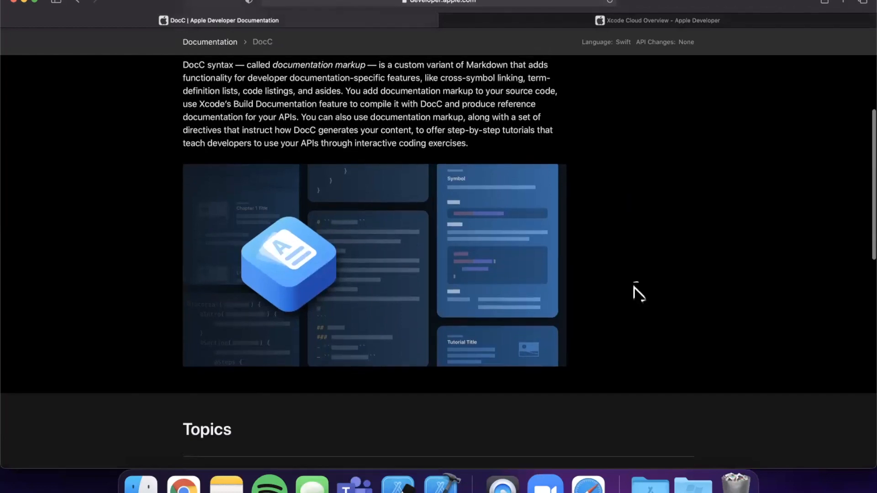
{"action": "scroll", "scroll_direction": "up", "scroll_amount": 3}
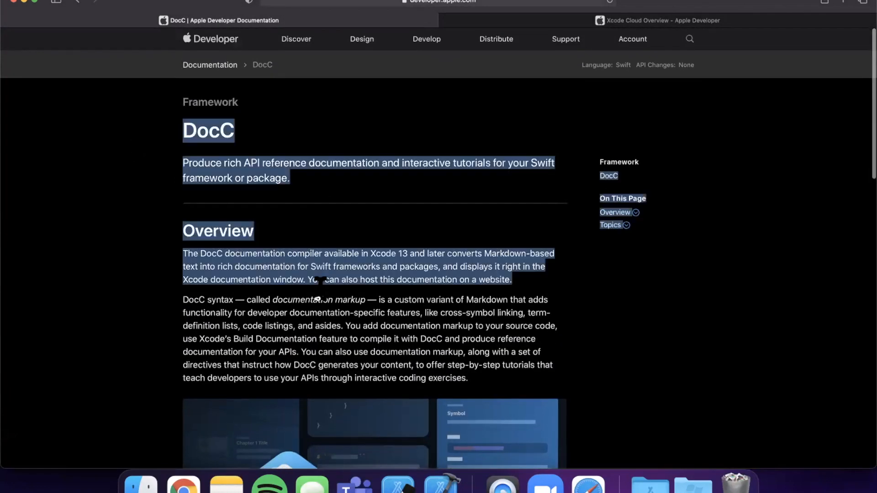
{"action": "left_click", "coordinate": [675, 317]}
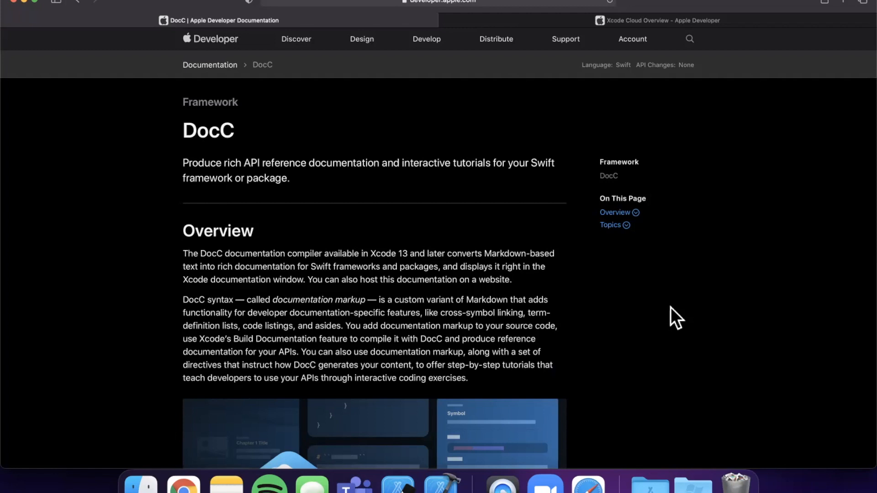
Step: Switch Safari to the Xcode Cloud Overview page
{"action": "left_click", "coordinate": [657, 21]}
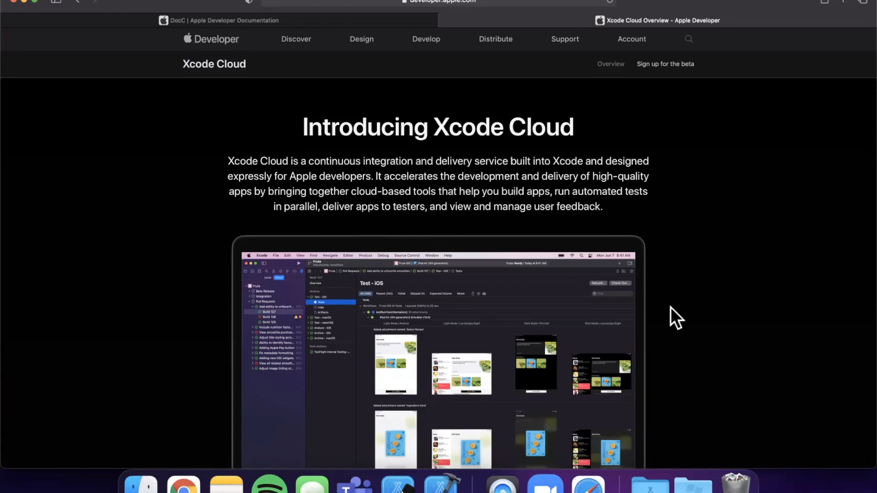
{"action": "scroll", "scroll_direction": "down", "scroll_amount": 3}
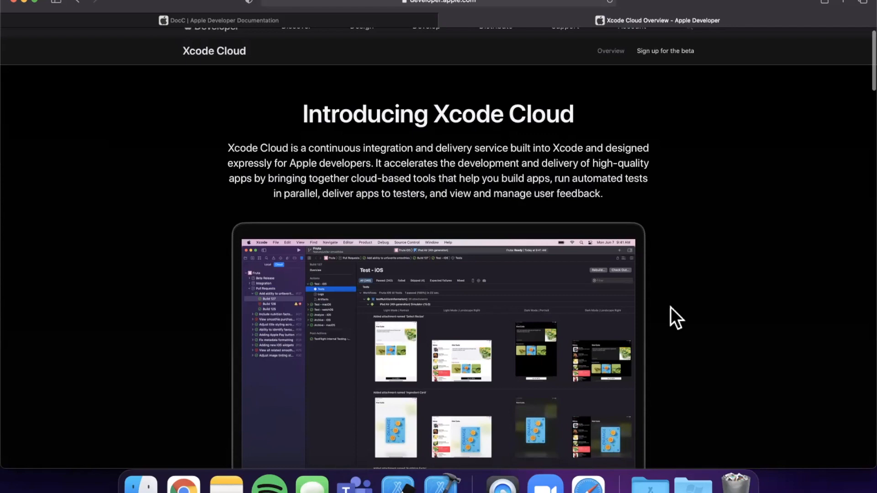
{"action": "scroll", "scroll_direction": "down", "scroll_amount": 3}
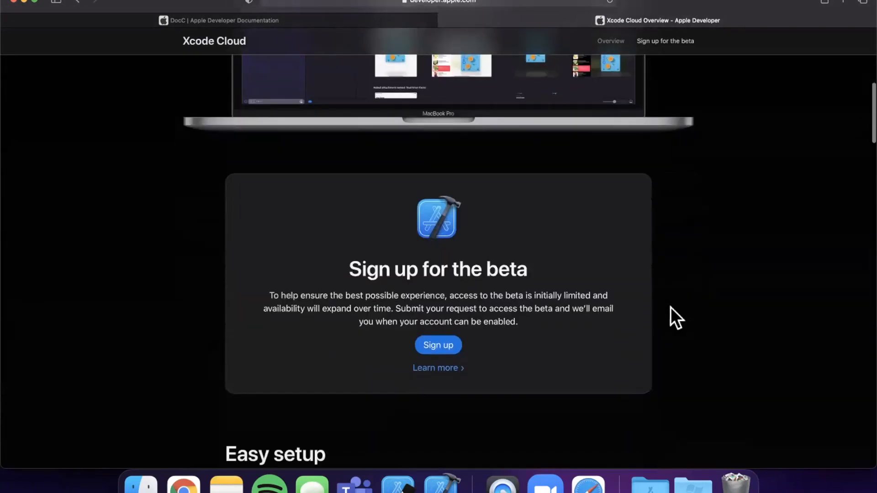
{"action": "scroll", "scroll_direction": "up", "scroll_amount": 3}
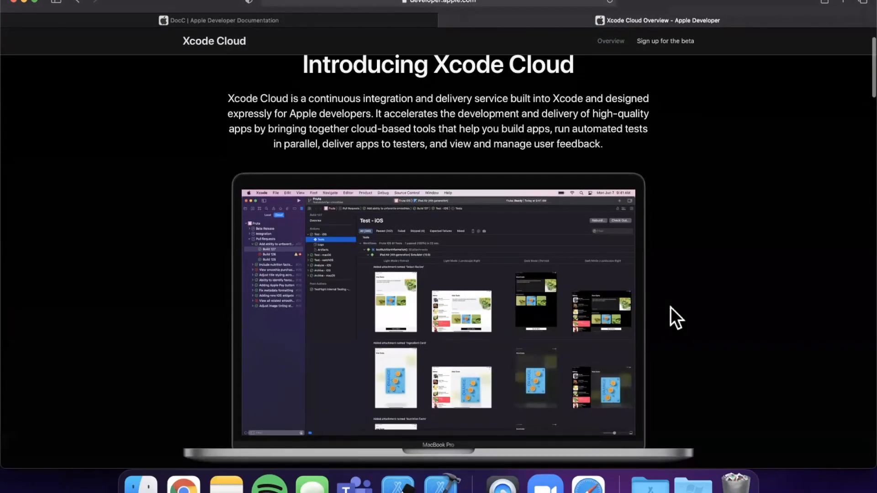
{"action": "scroll", "scroll_direction": "down", "scroll_amount": 3}
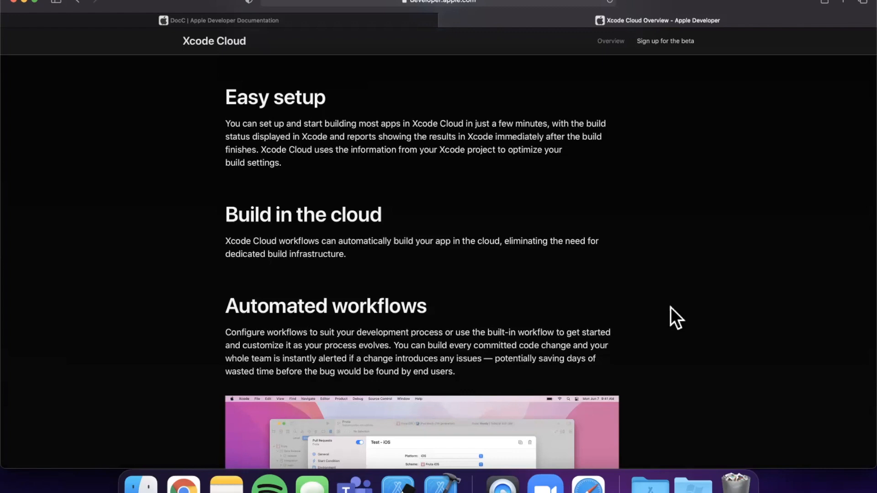
{"action": "scroll", "scroll_direction": "down", "scroll_amount": 3}
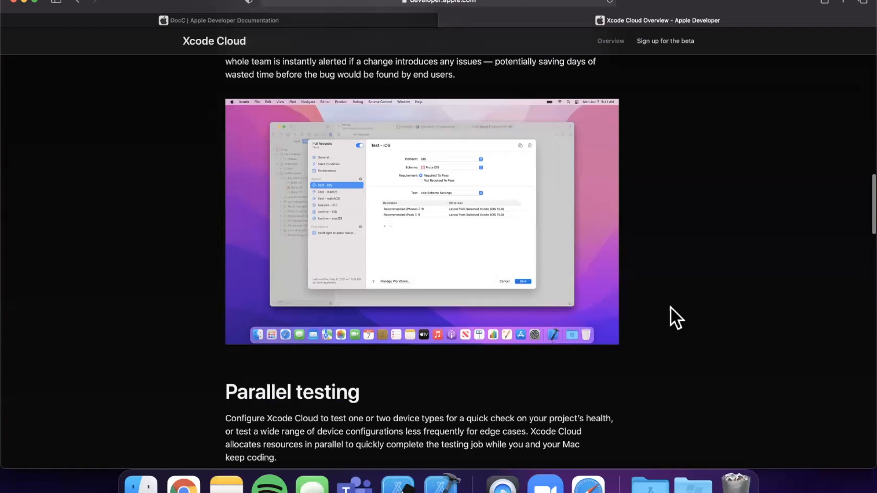
{"action": "scroll", "scroll_direction": "down", "scroll_amount": 3}
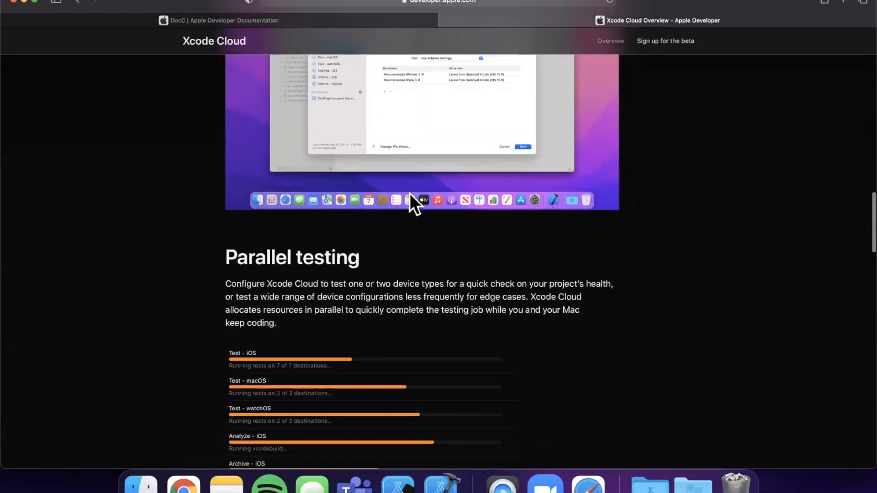
{"action": "scroll", "scroll_direction": "down", "scroll_amount": 3}
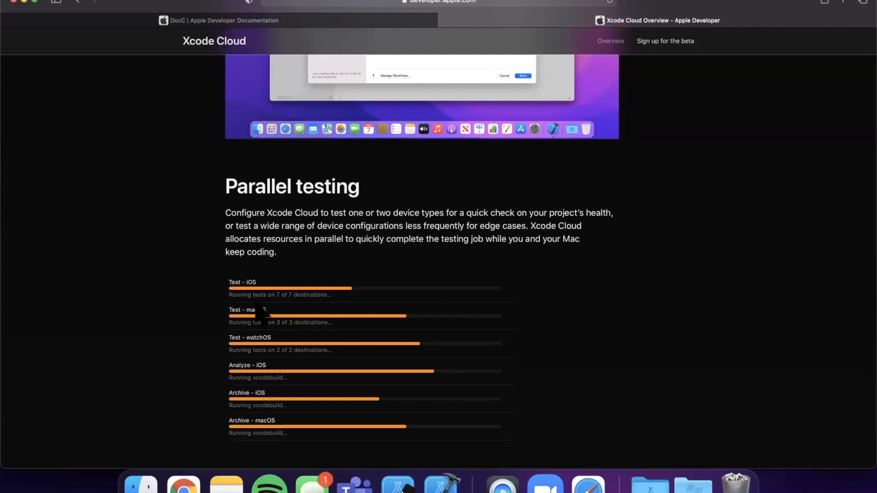
{"action": "mouse_move", "coordinate": [472, 279]}
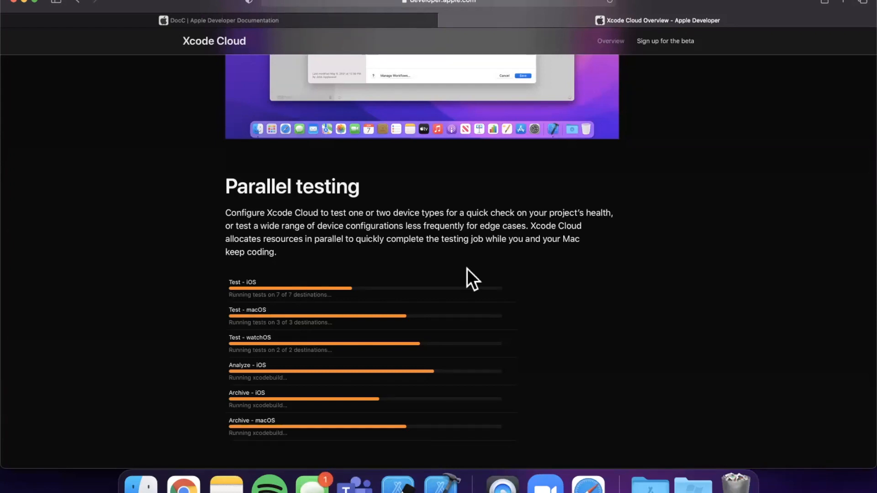
{"action": "scroll", "scroll_direction": "down", "scroll_amount": 3}
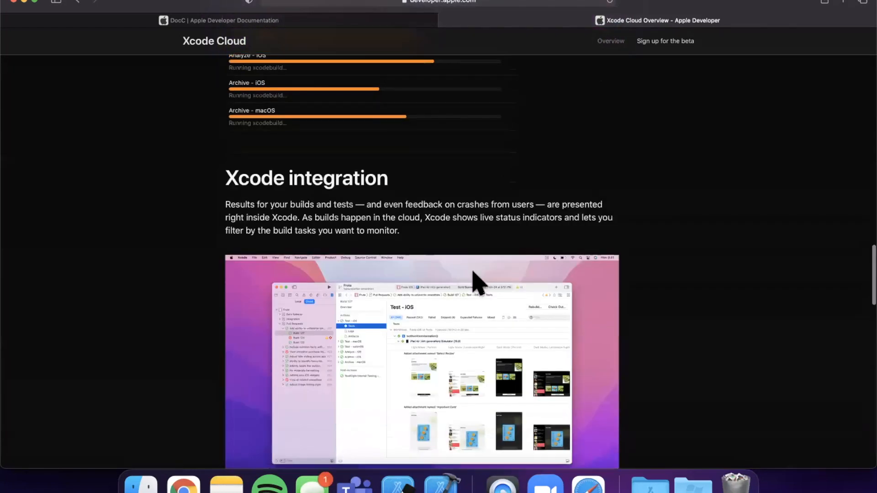
{"action": "scroll", "scroll_direction": "down", "scroll_amount": 3}
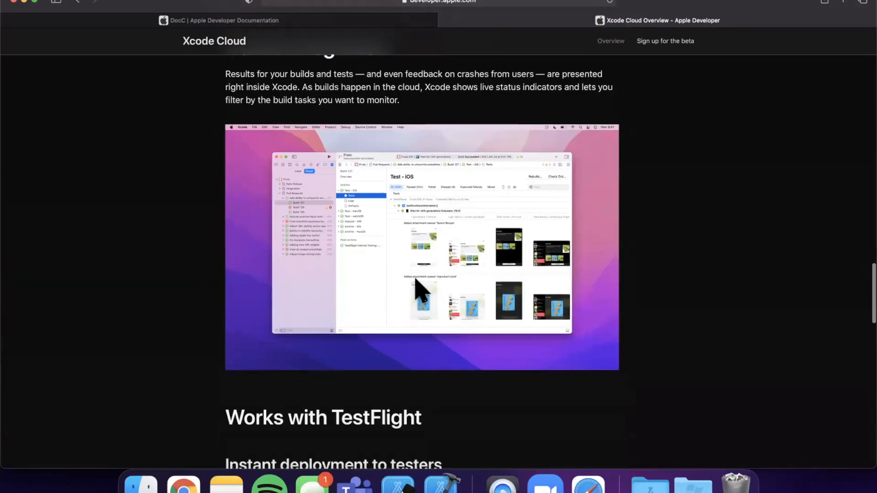
{"action": "scroll", "scroll_direction": "down", "scroll_amount": 3}
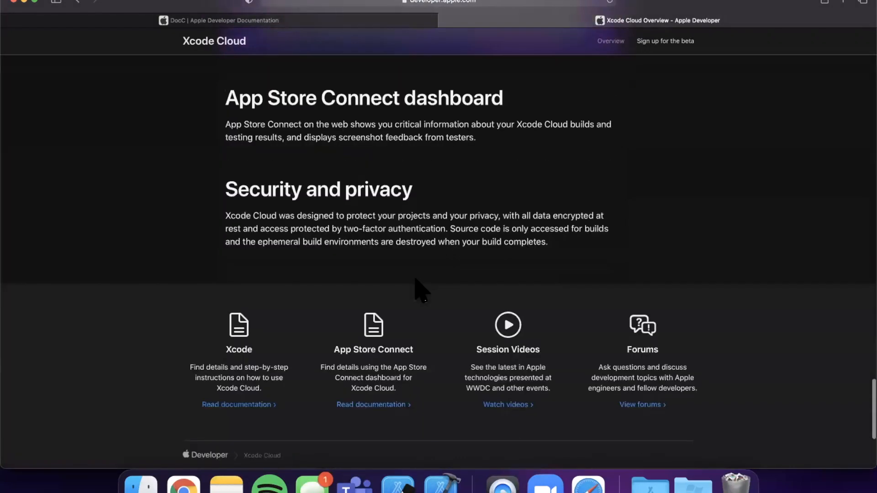
{"action": "scroll", "scroll_direction": "up", "scroll_amount": 3}
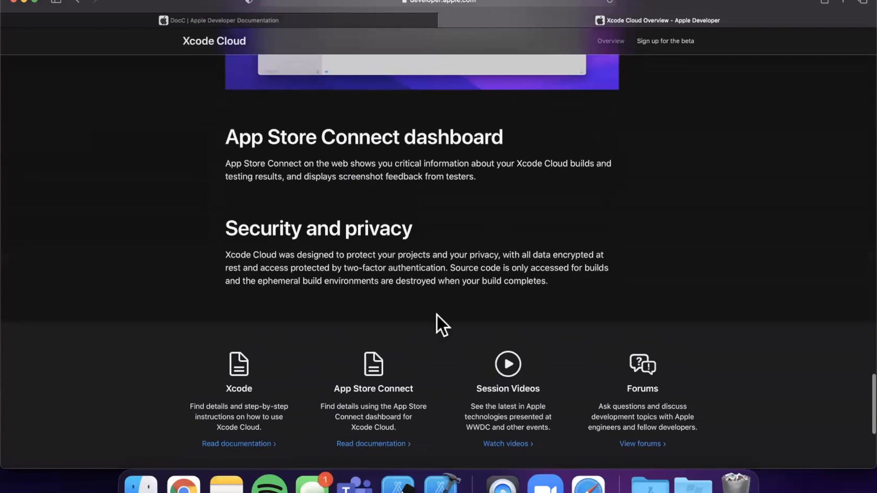
{"action": "scroll", "scroll_direction": "up", "scroll_amount": 3}
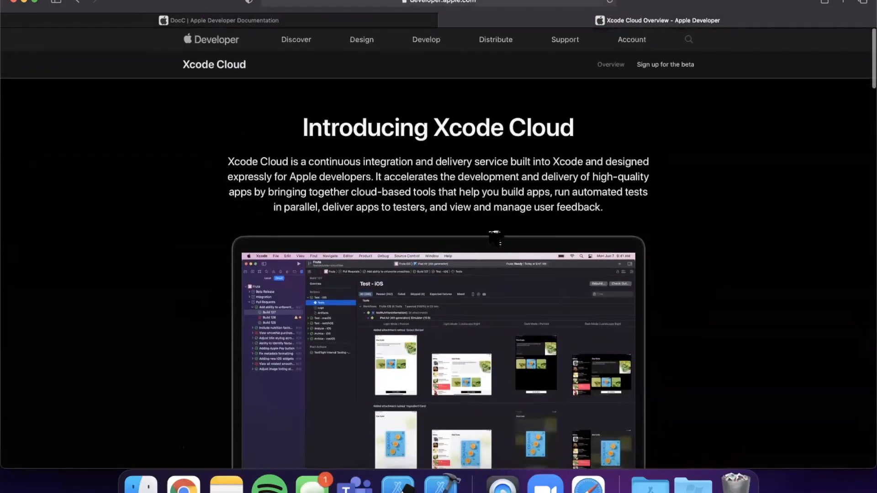
{"action": "mouse_move", "coordinate": [686, 152]}
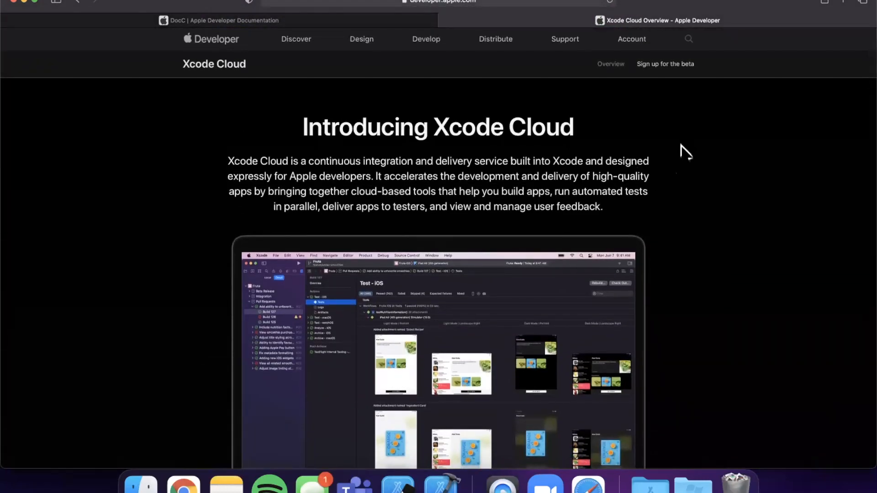